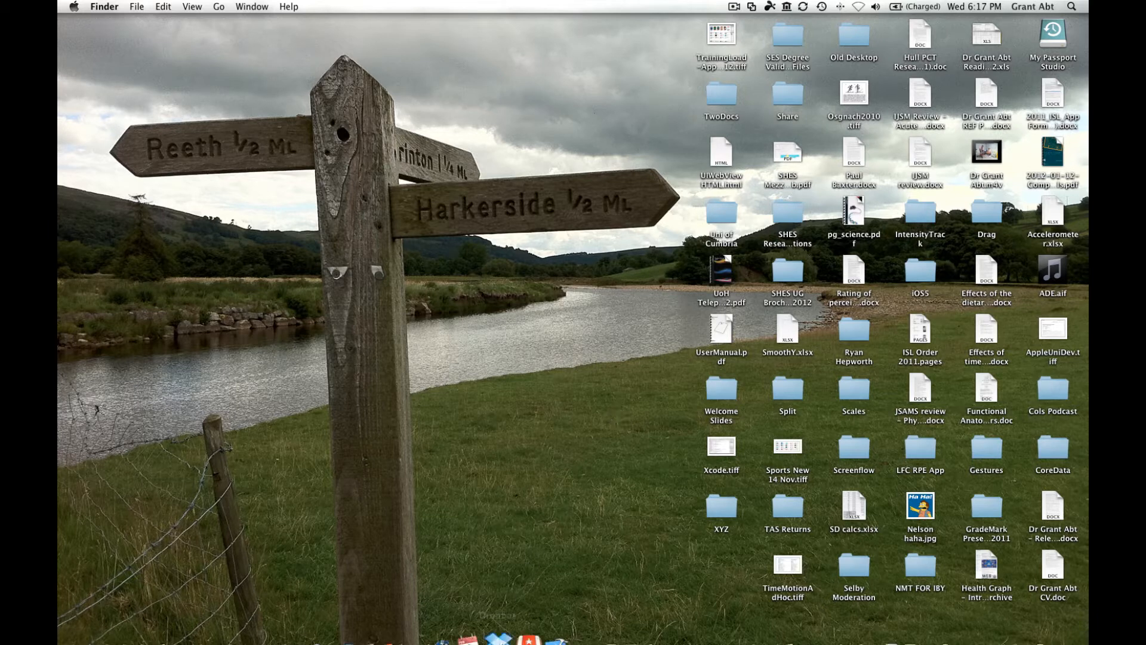
Launch Xcode and start a new project from the Single View Application template
{"action": "left_click", "coordinate": [521, 601]}
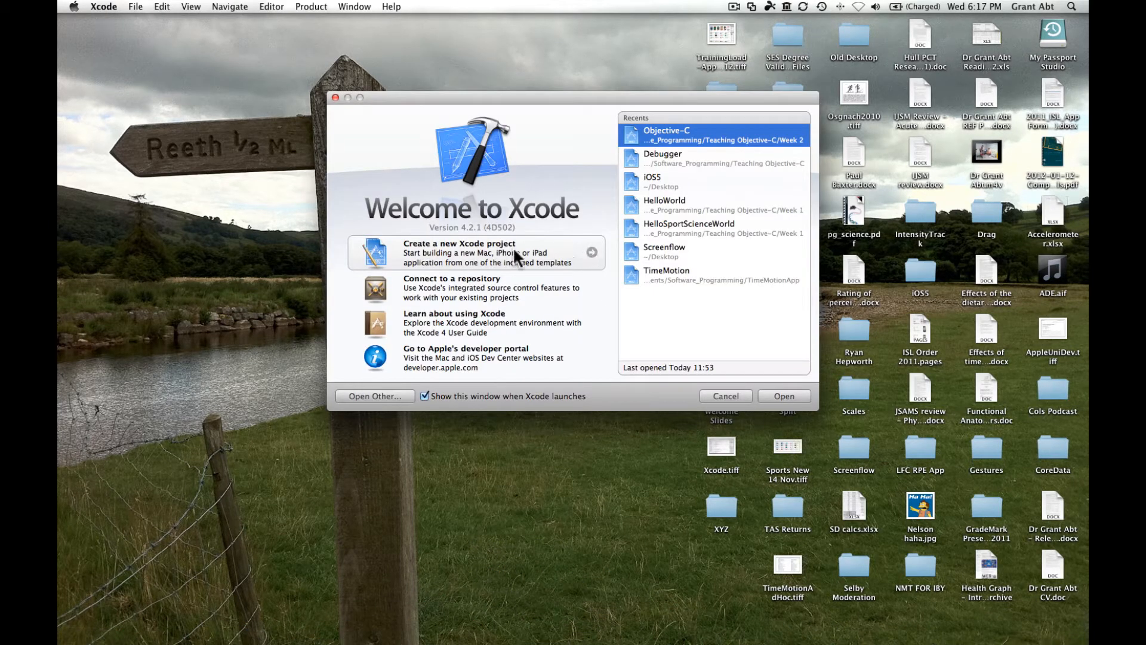
{"action": "left_click", "coordinate": [472, 252]}
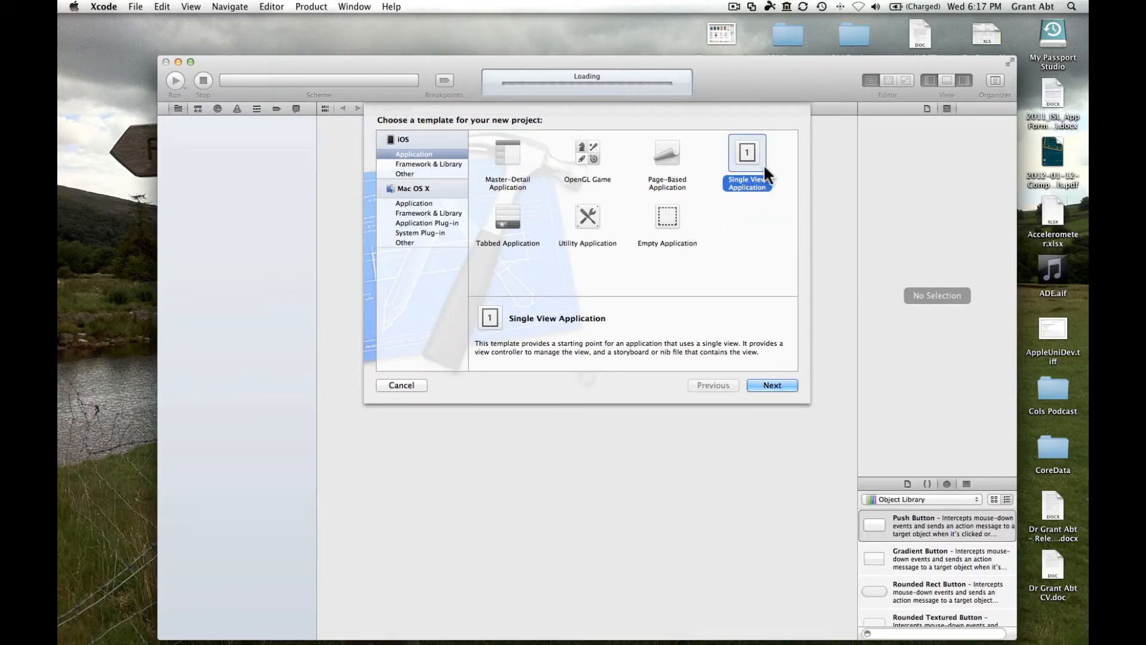
{"action": "mouse_move", "coordinate": [768, 377]}
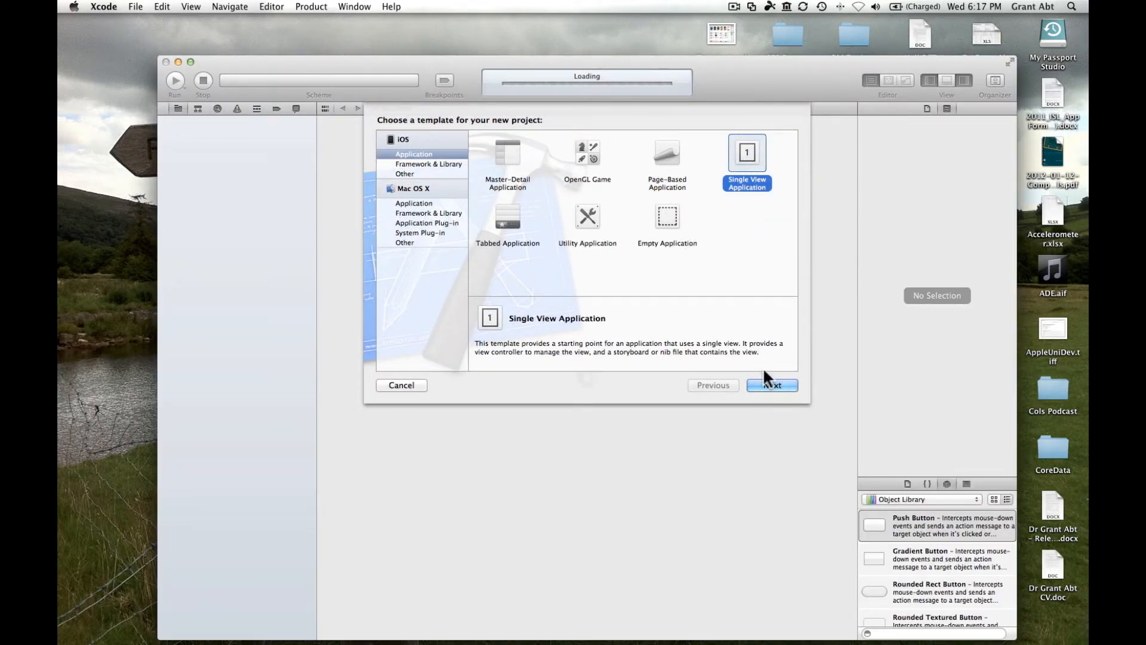
Enter Week2 as the product name and proceed to the save location
{"action": "left_click", "coordinate": [772, 385]}
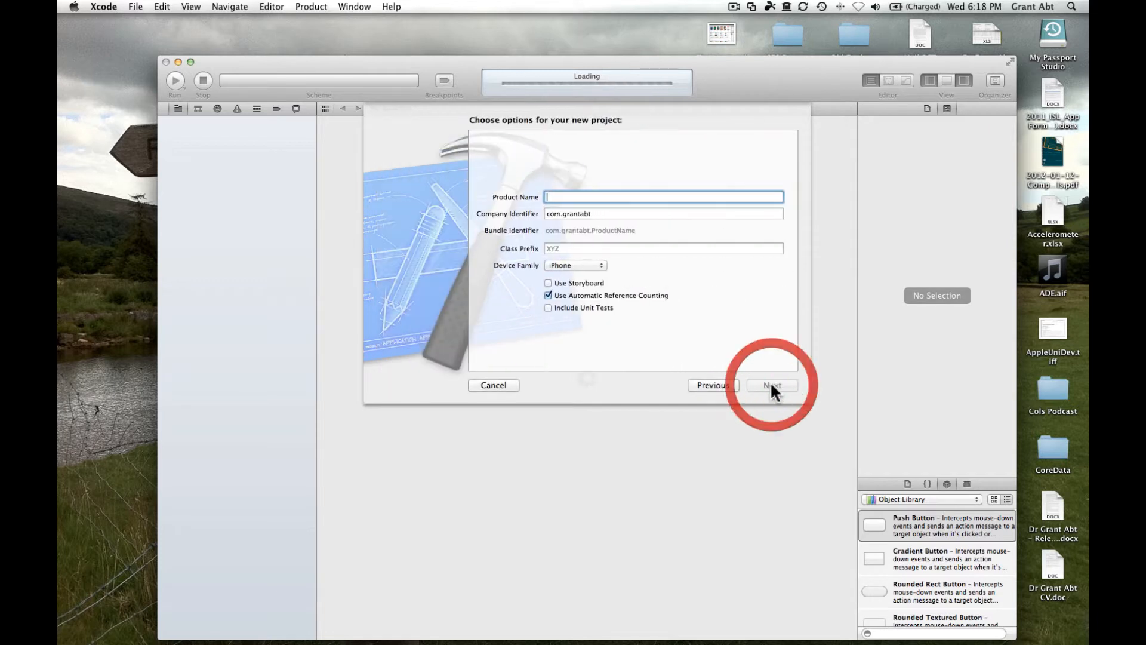
{"action": "type", "text": "W"}
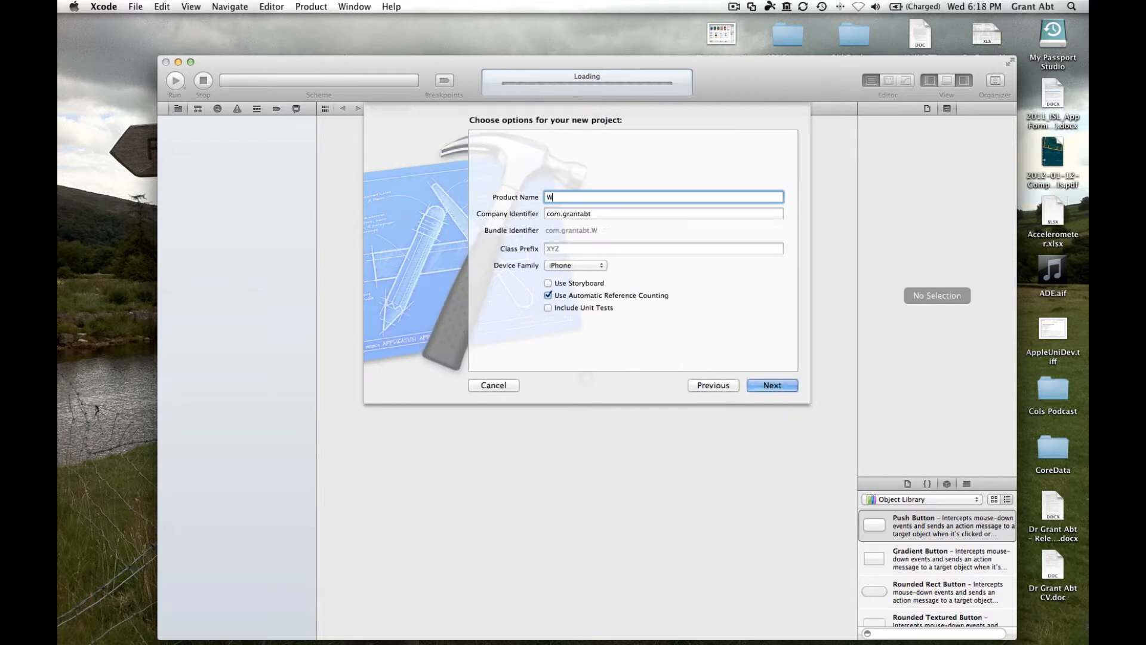
{"action": "type", "text": "eek2"}
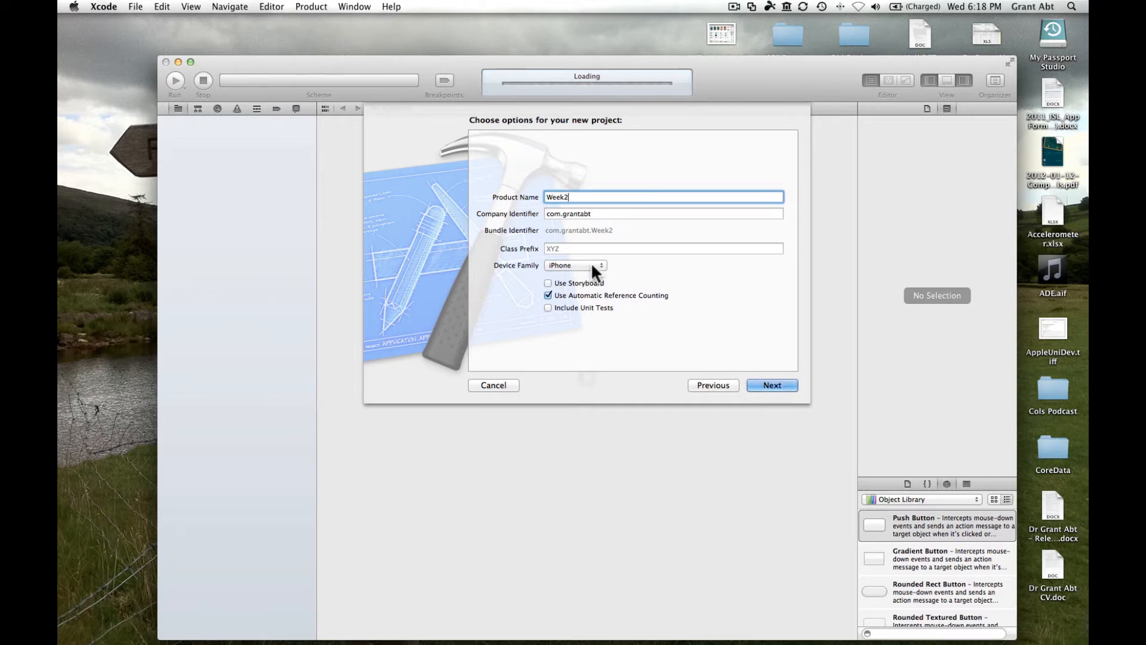
{"action": "mouse_move", "coordinate": [566, 303]}
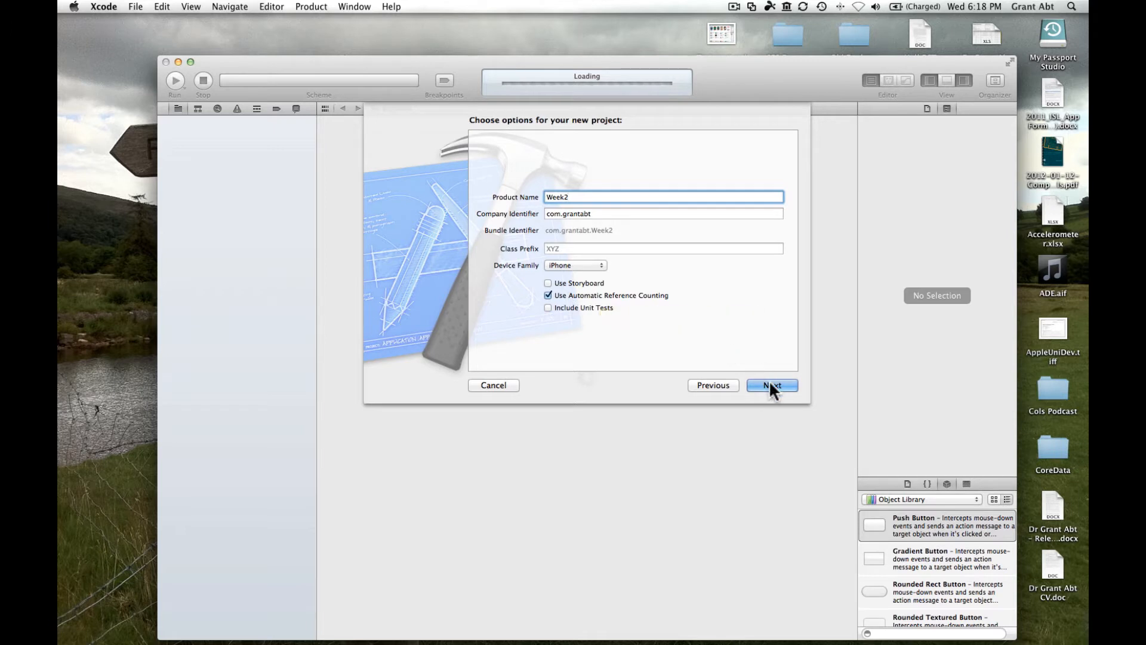
{"action": "left_click", "coordinate": [771, 386]}
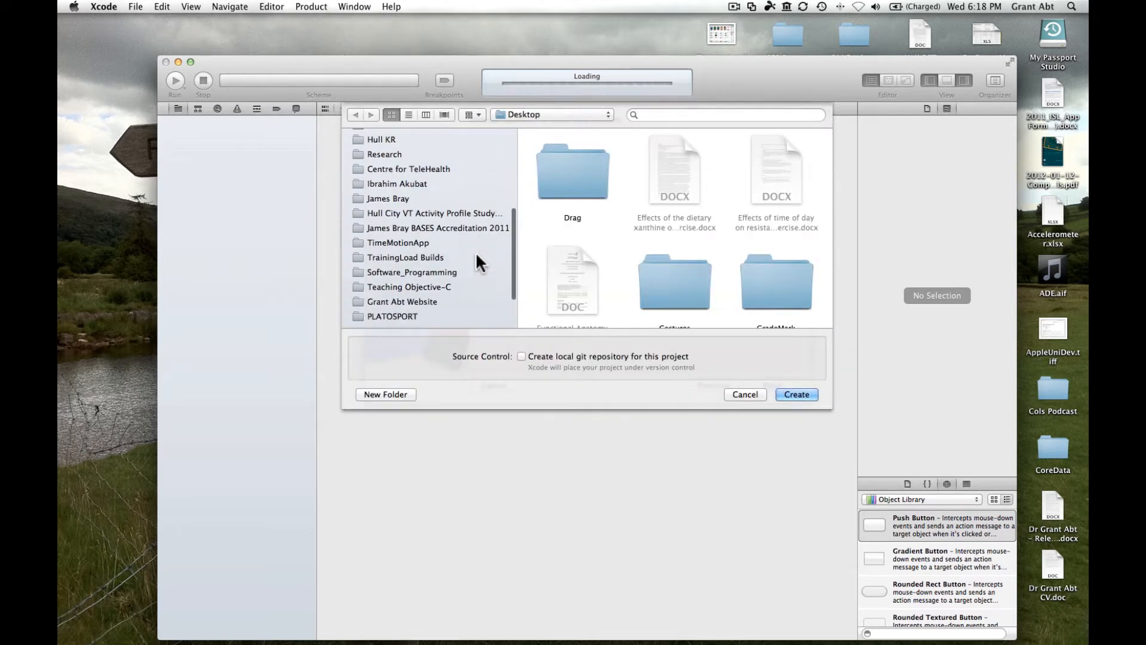
Create the Week2 project inside the Week 2 folder
{"action": "left_click", "coordinate": [410, 287]}
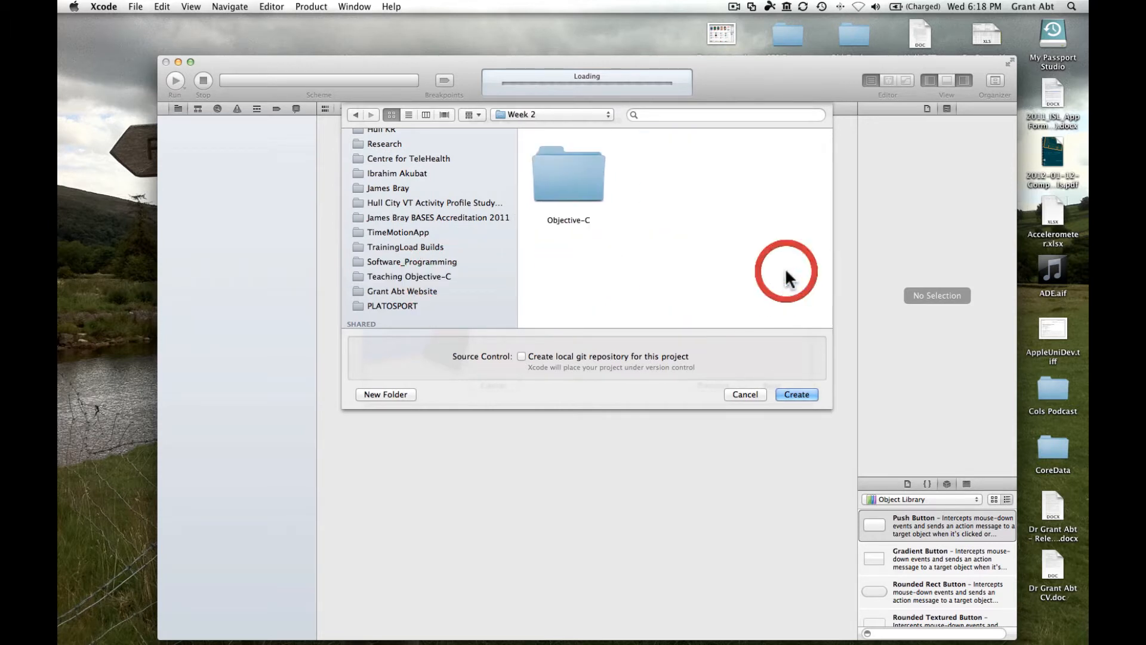
{"action": "mouse_move", "coordinate": [798, 394]}
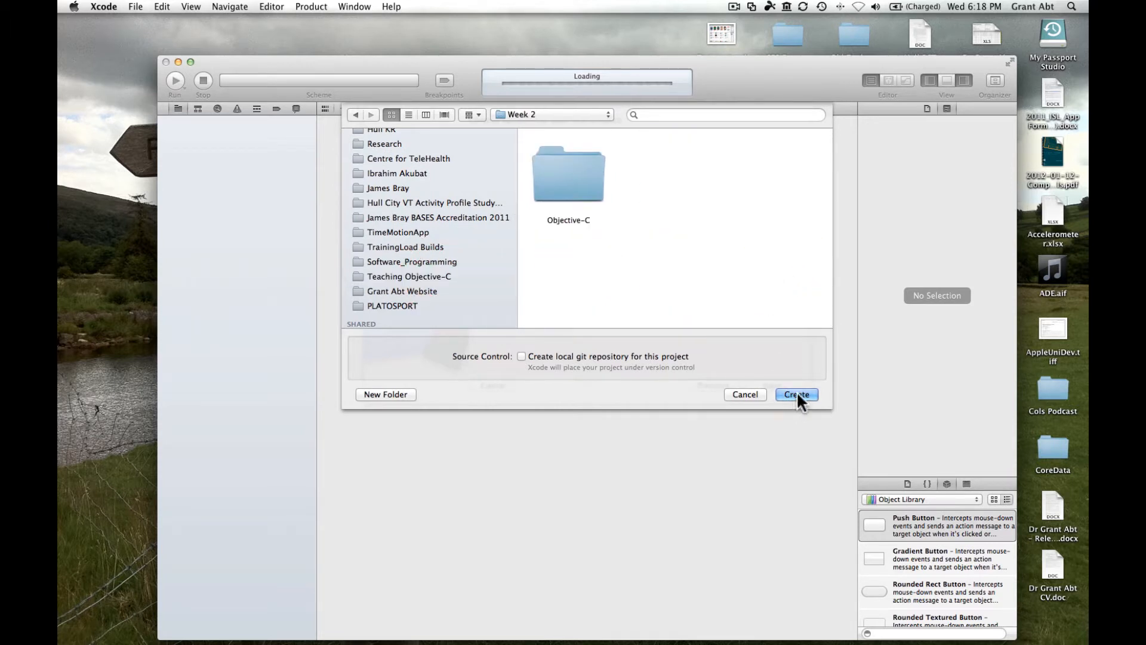
{"action": "left_click", "coordinate": [795, 394]}
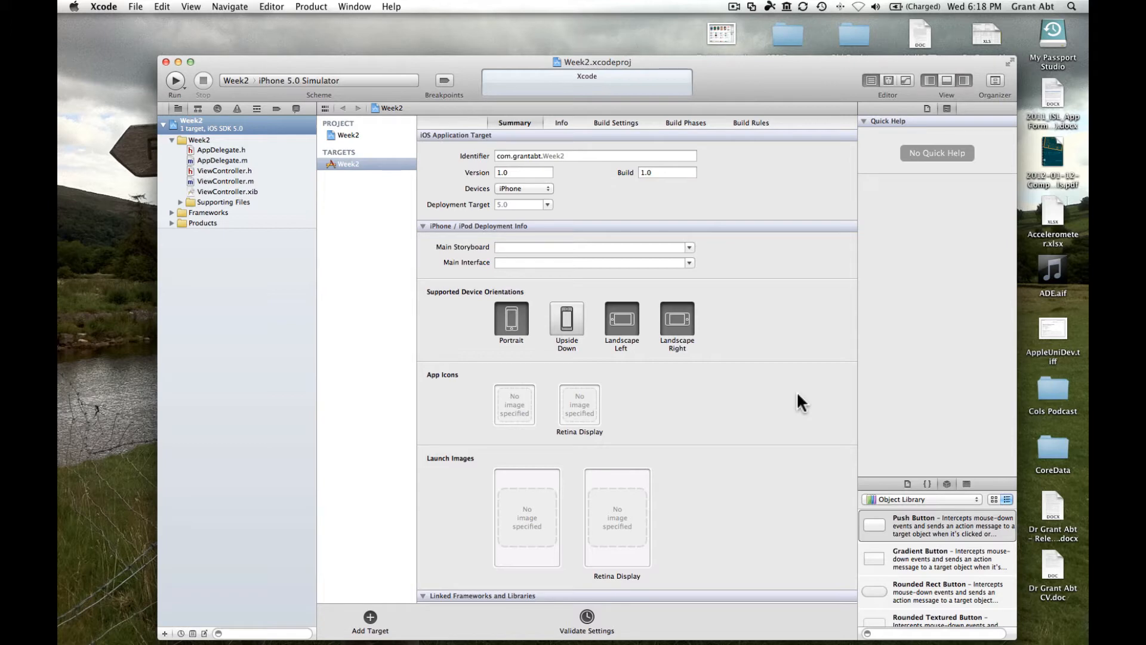
{"action": "mouse_move", "coordinate": [193, 72]}
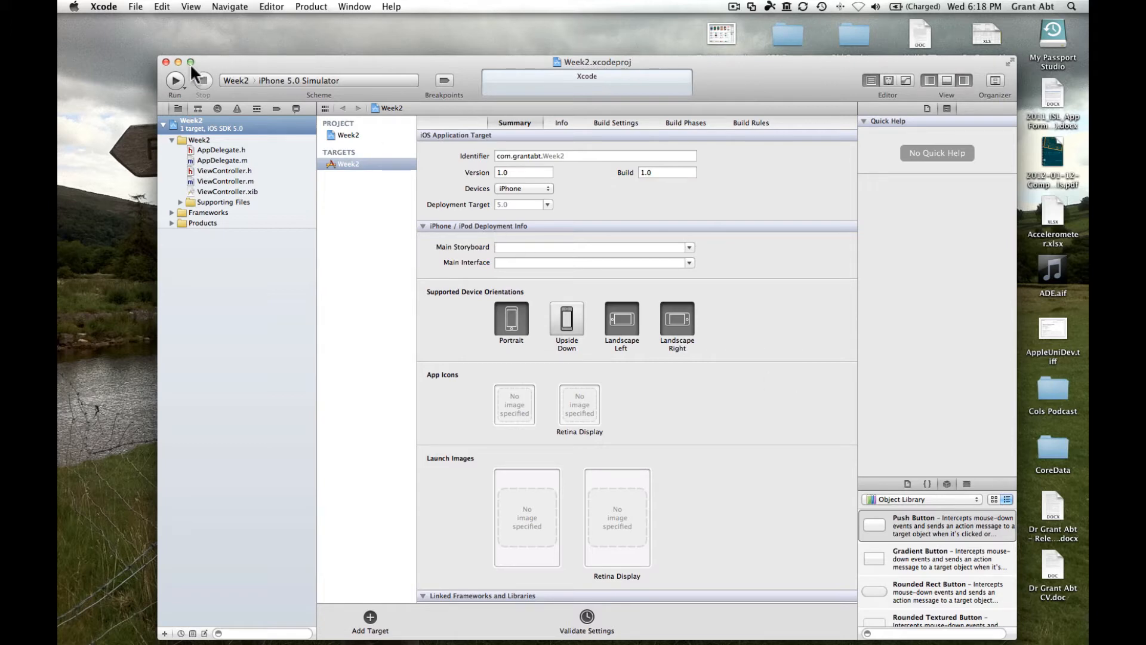
Maximize the project window and view ViewController.h, then ViewController.m
{"action": "left_click", "coordinate": [189, 62]}
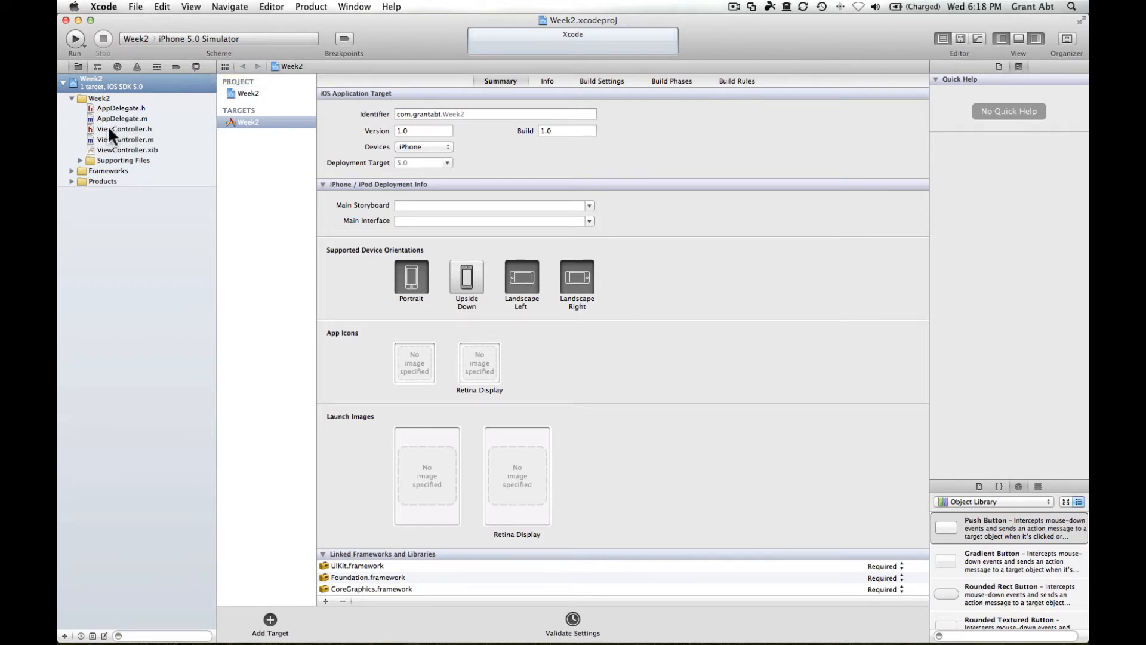
{"action": "left_click", "coordinate": [124, 129]}
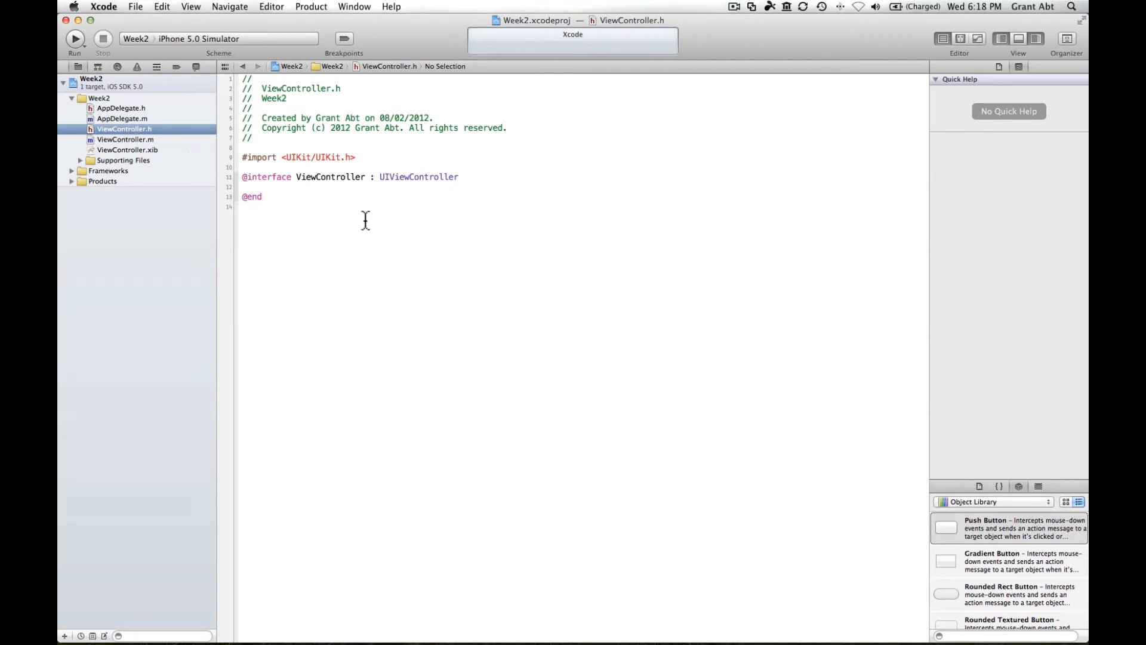
{"action": "mouse_move", "coordinate": [381, 217]}
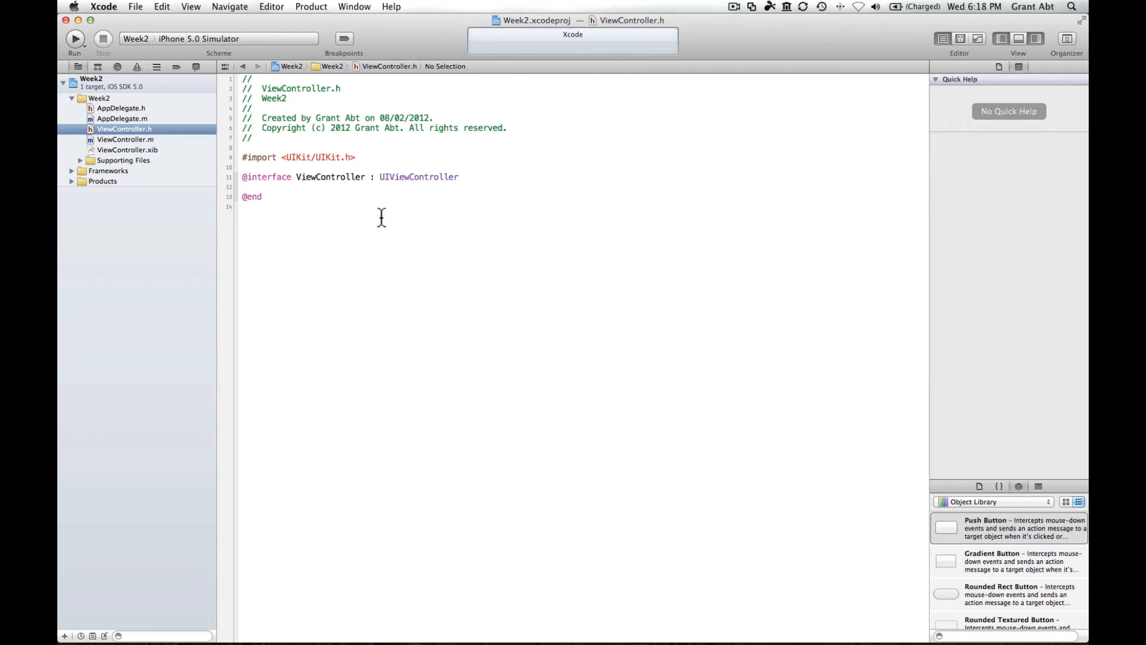
{"action": "mouse_move", "coordinate": [131, 144]}
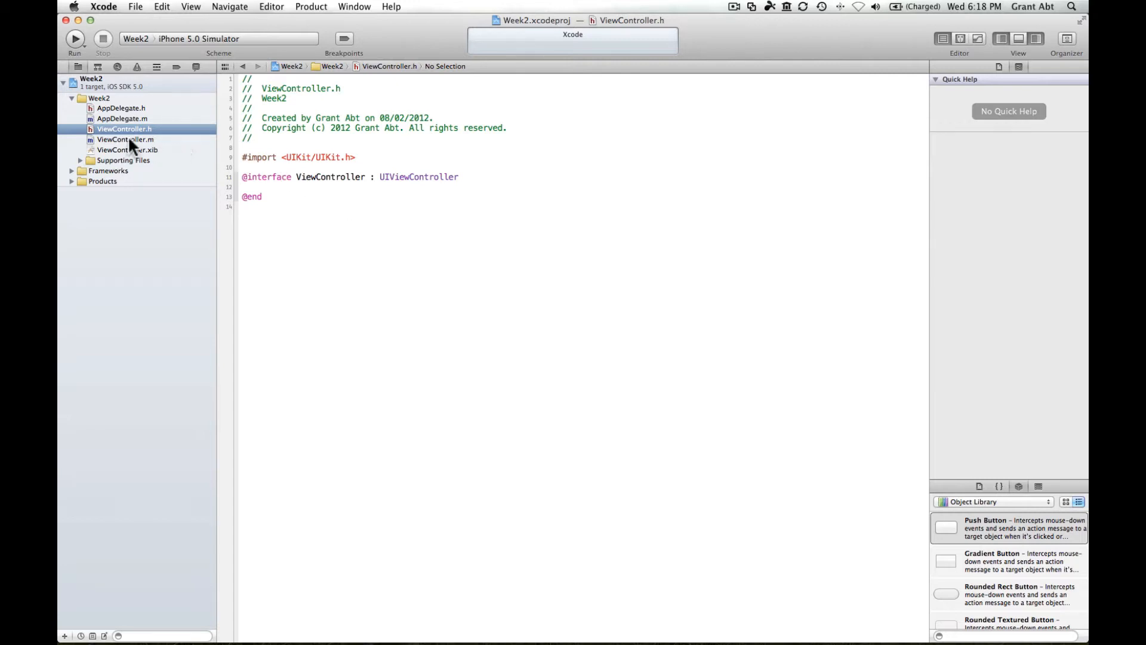
{"action": "left_click", "coordinate": [125, 139]}
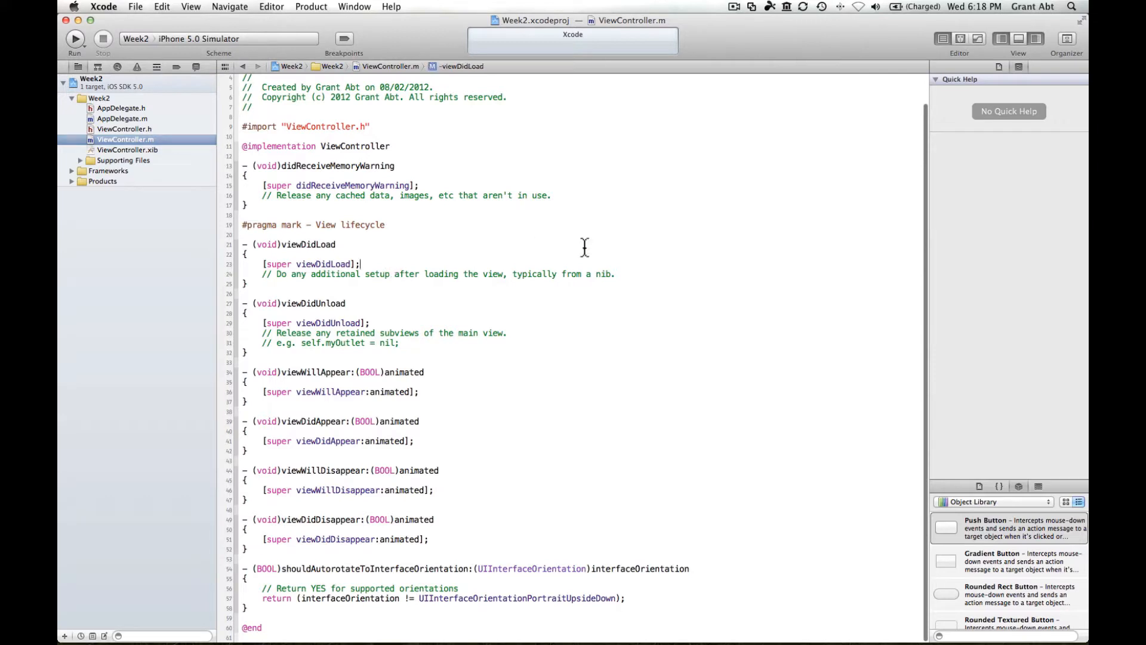
Declare int number1 = 2; inside viewDidLoad
{"action": "key", "text": "return"}
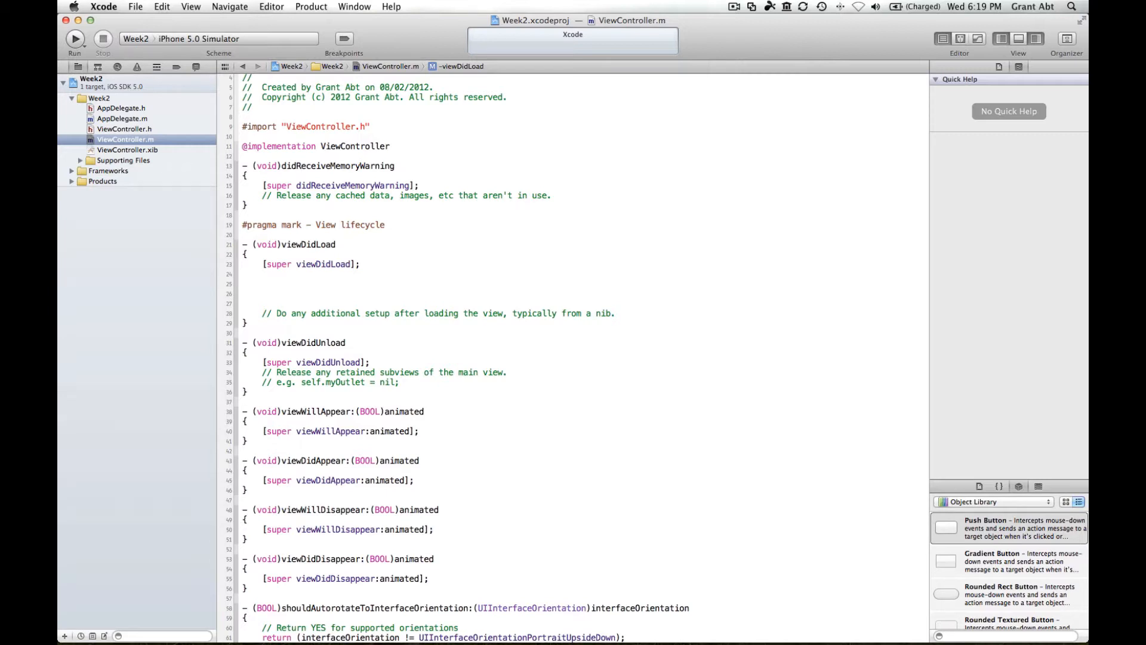
{"action": "left_click", "coordinate": [261, 283]}
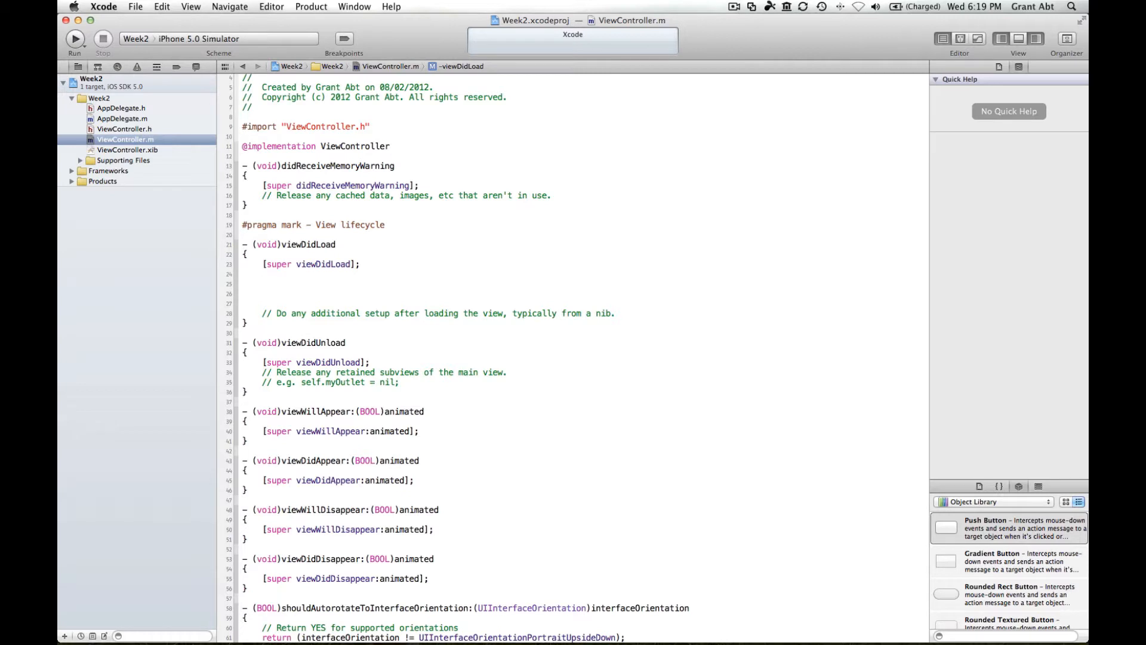
{"action": "left_click", "coordinate": [262, 283]}
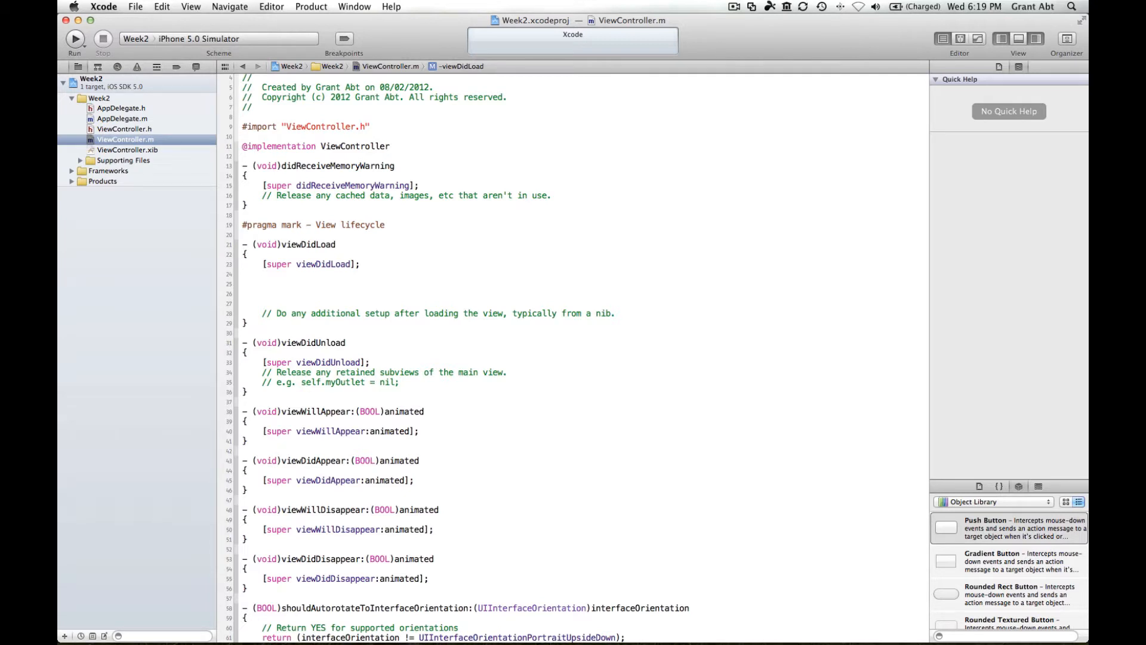
{"action": "type", "text": "int"}
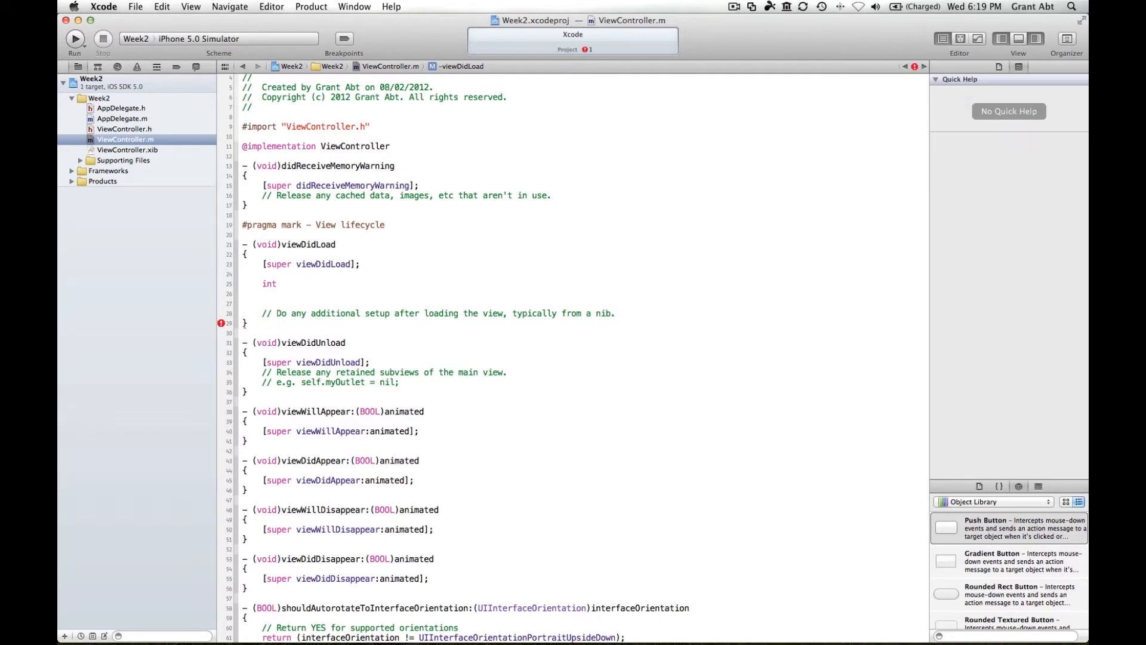
{"action": "type", "text": "number"}
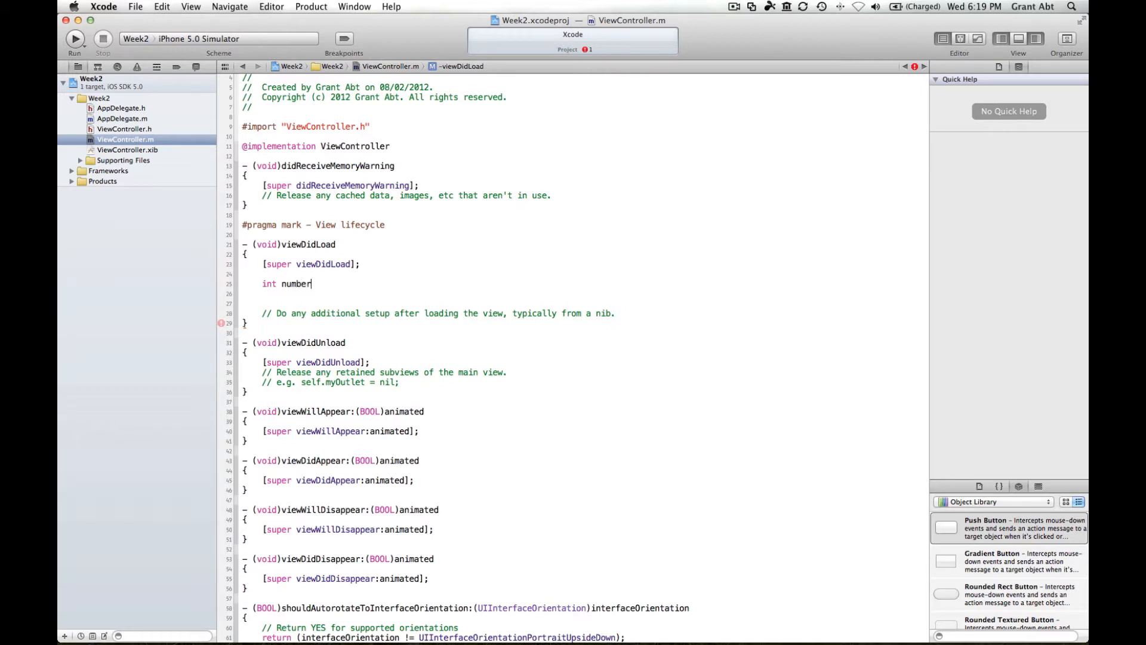
{"action": "type", "text": "1"}
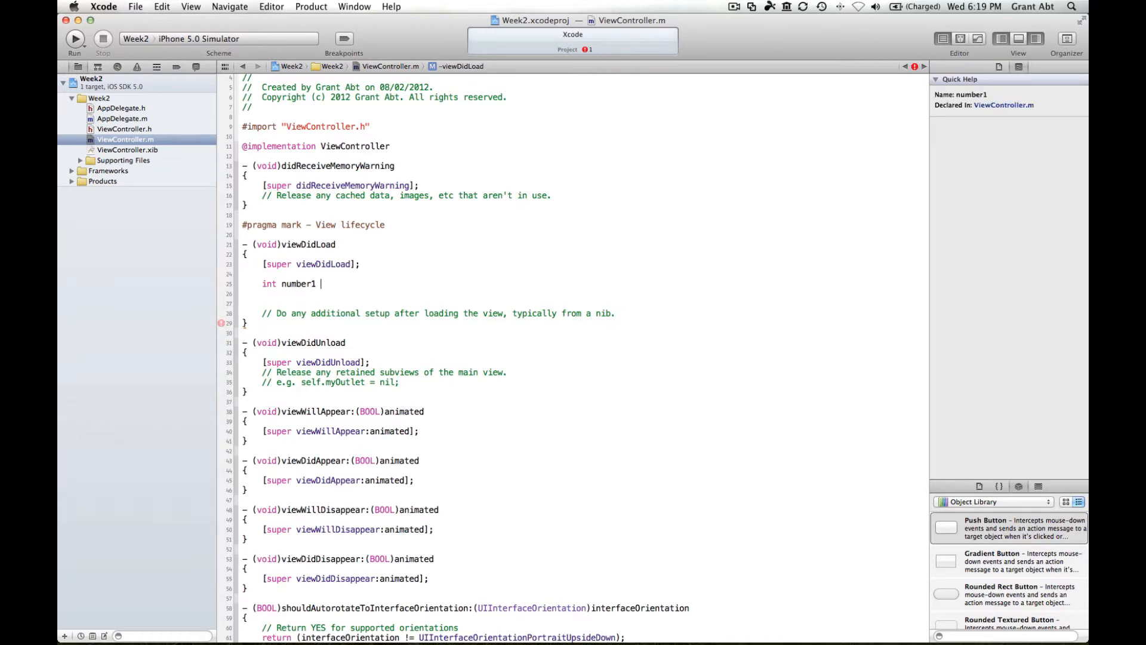
{"action": "type", "text": "="}
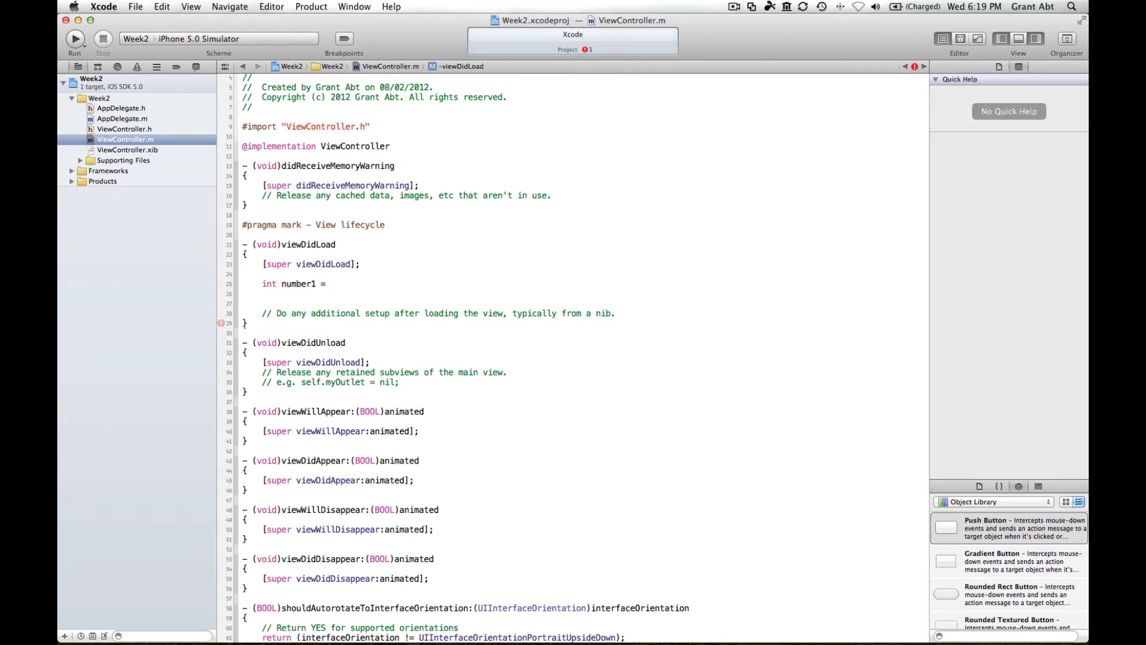
{"action": "type", "text": "2;"}
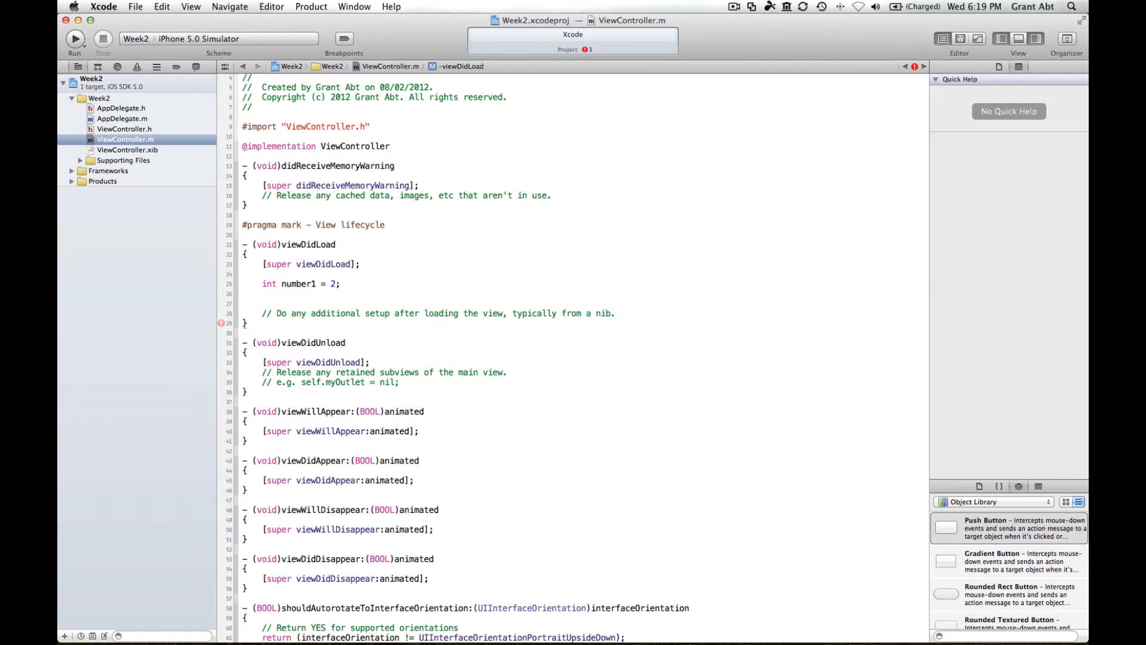
{"action": "key", "text": "return"}
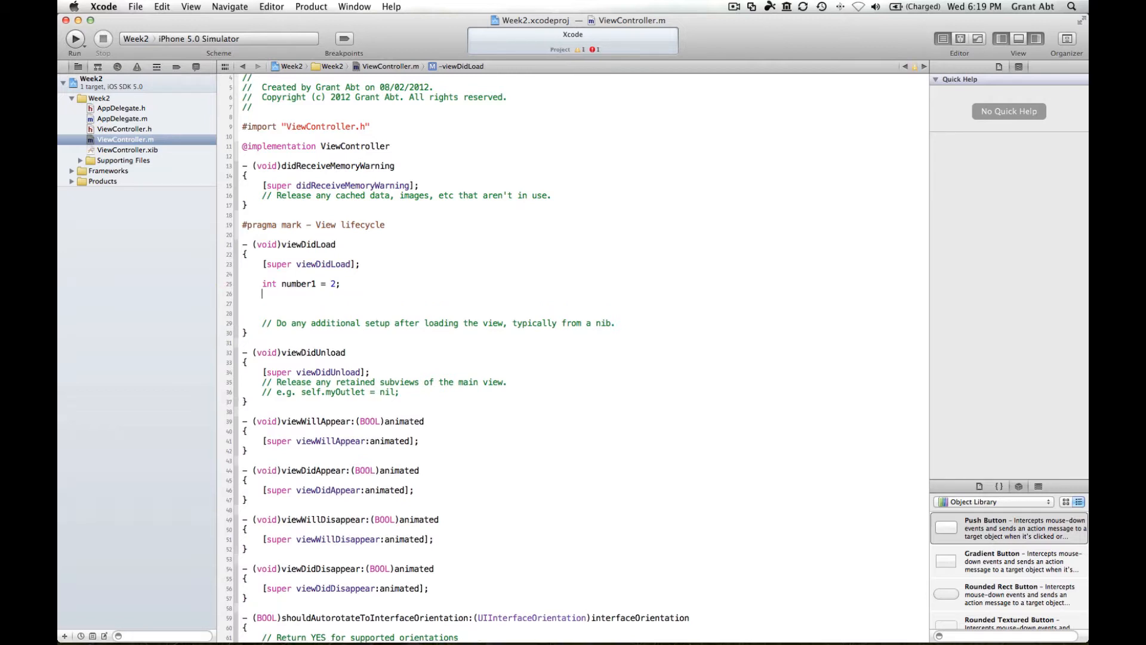
Declare int number2 = 5 on the next line
{"action": "type", "text": "int n"}
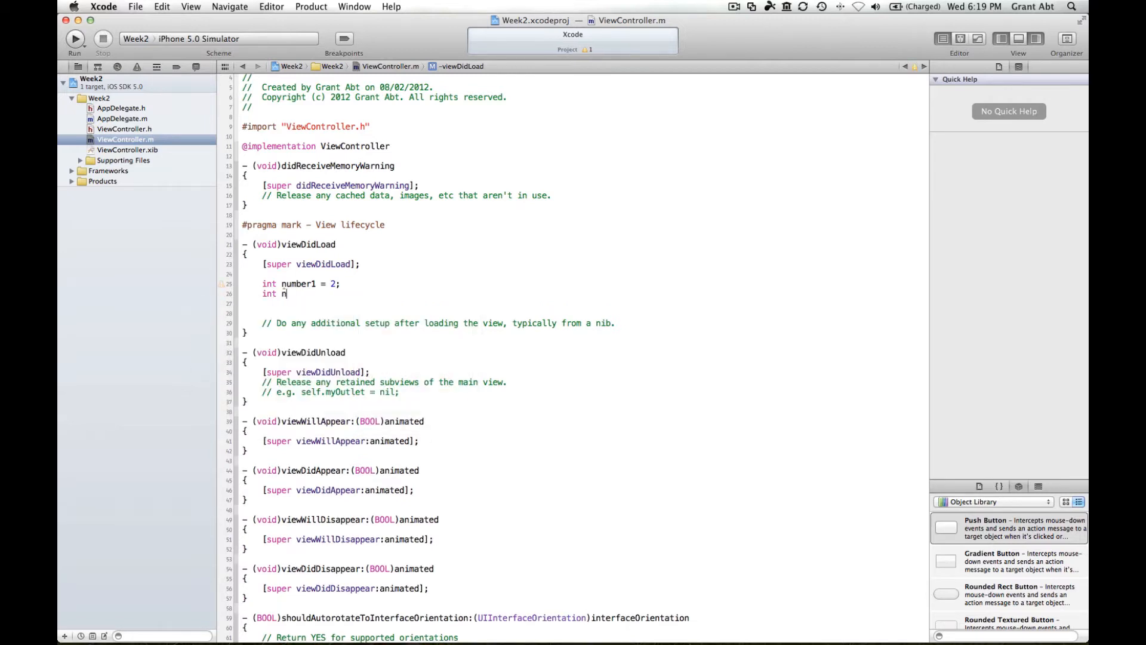
{"action": "type", "text": "umber2"}
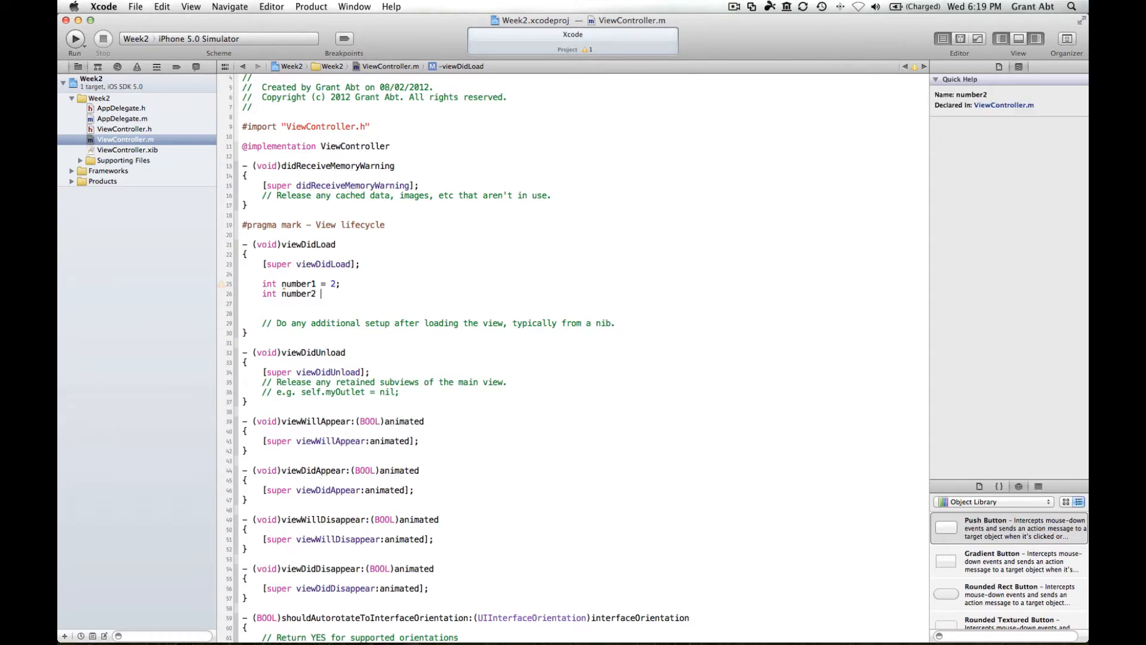
{"action": "type", "text": "="}
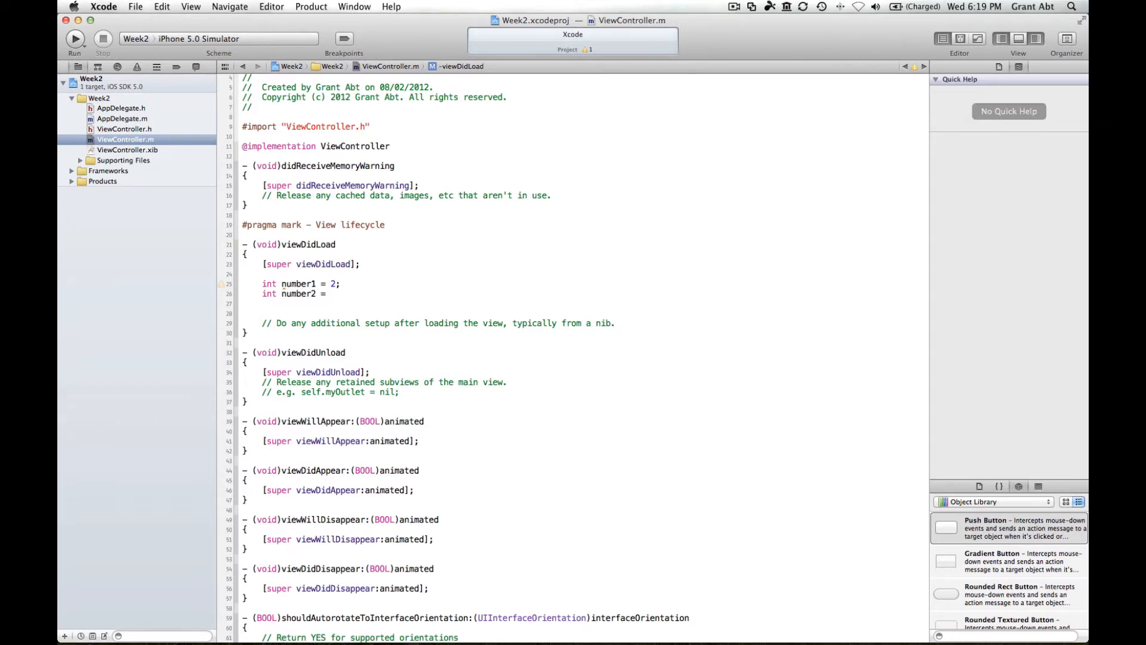
{"action": "type", "text": "5;"}
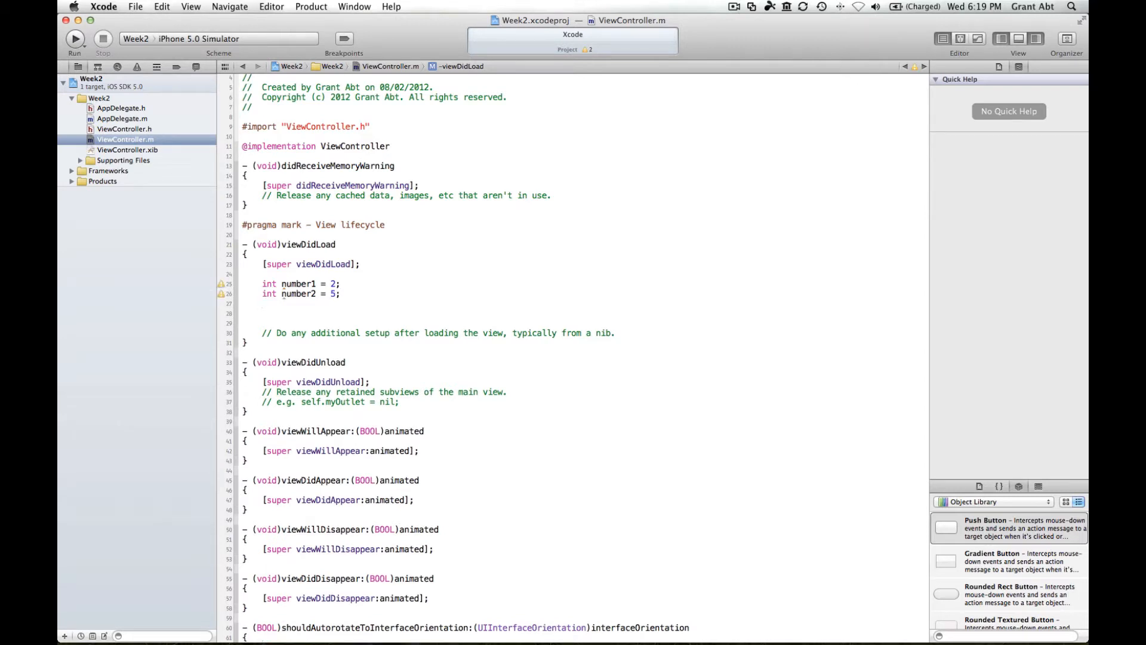
Declare float number3 = 2.5 and float number4 = 5.5; below the integers
{"action": "left_click", "coordinate": [264, 304]}
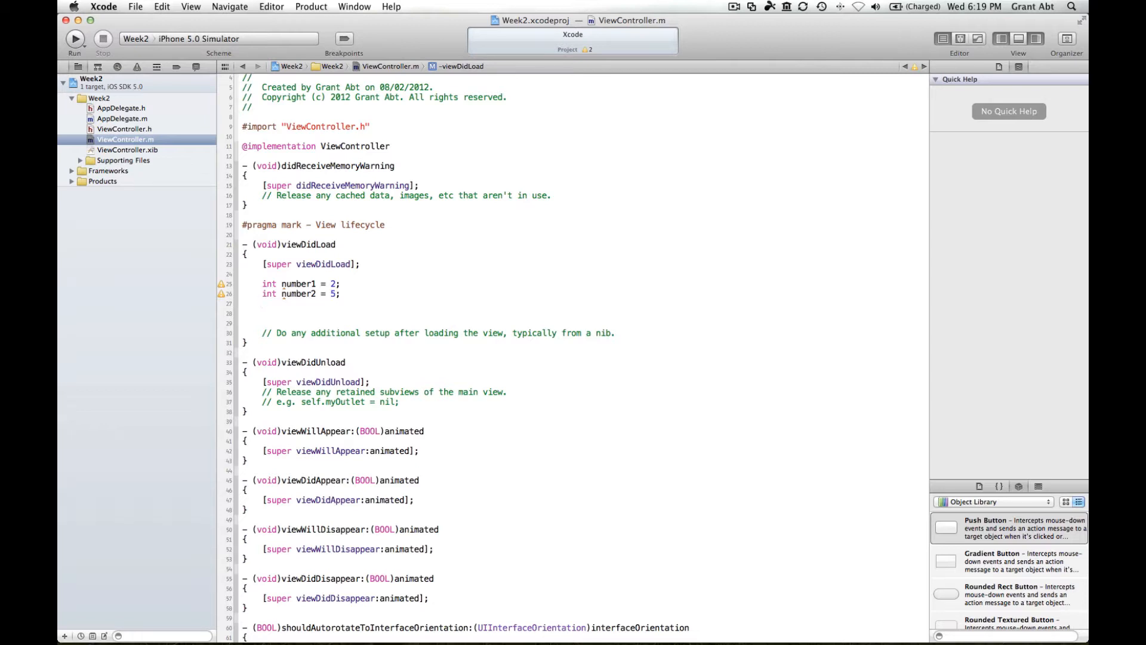
{"action": "type", "text": "float"}
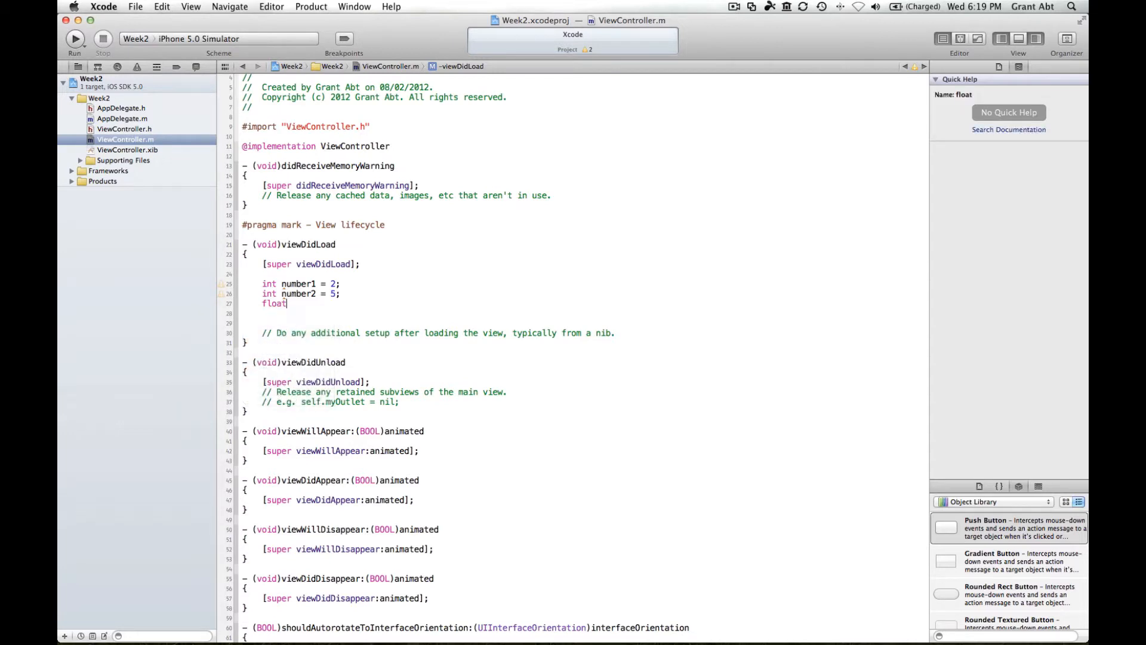
{"action": "type", "text": "number3 ="}
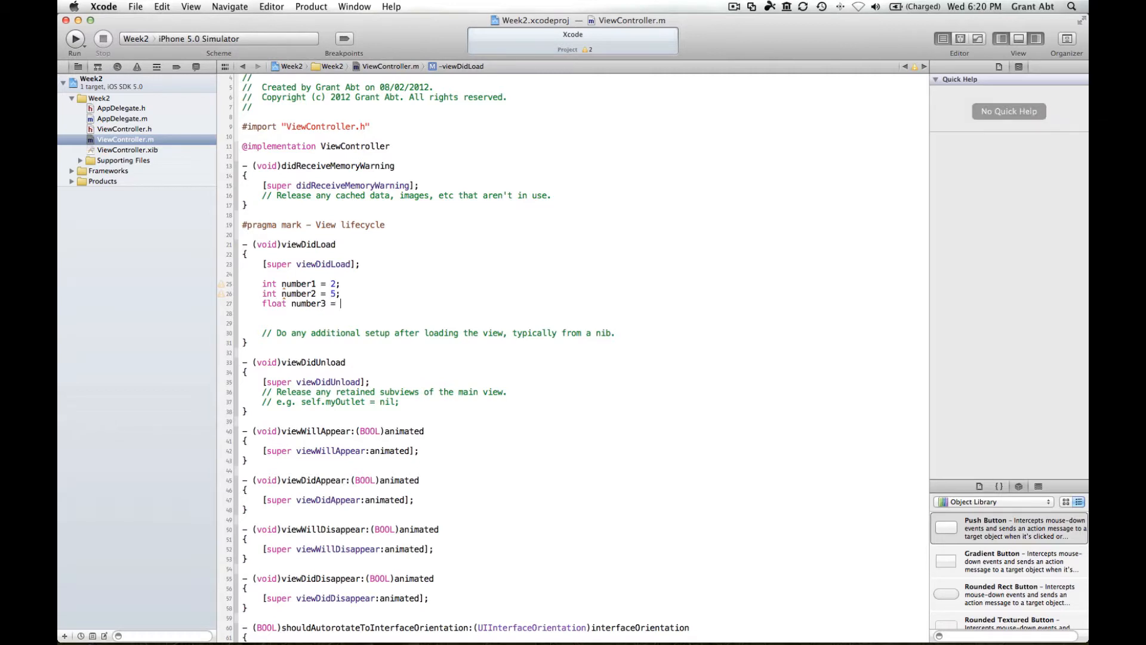
{"action": "type", "text": "2.5;"}
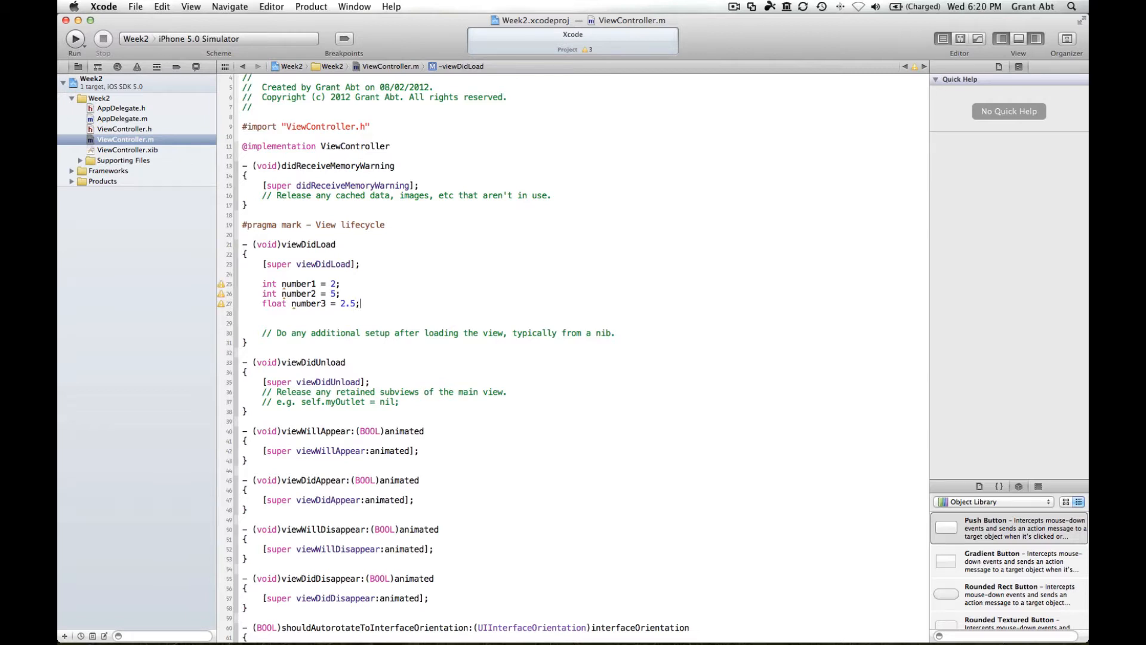
{"action": "type", "text": "float"}
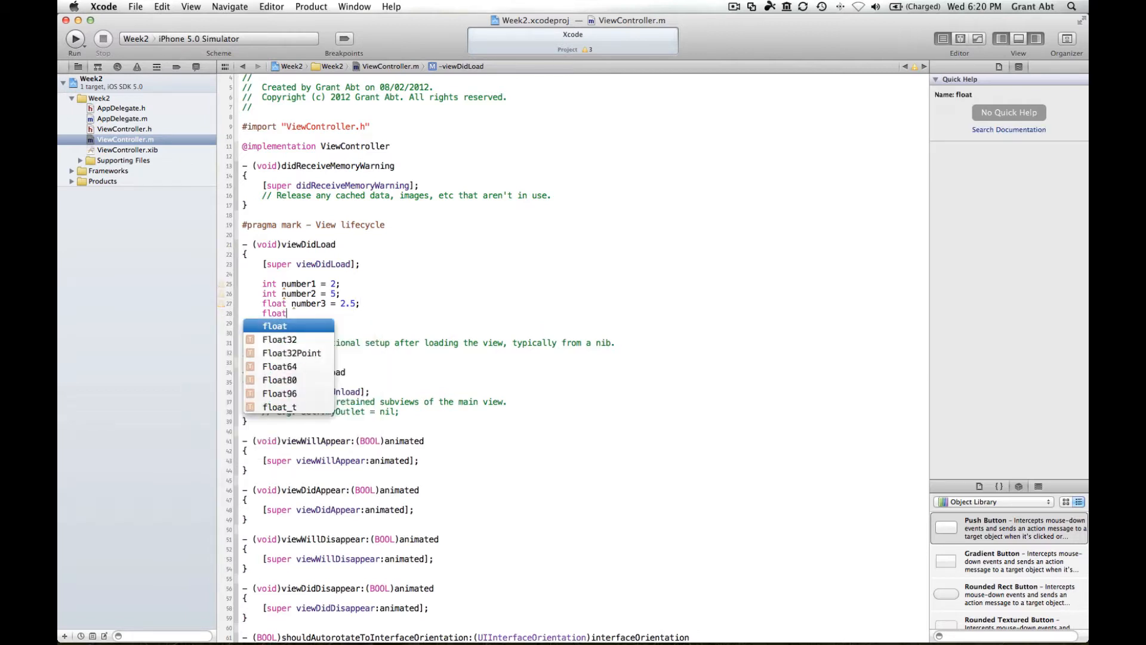
{"action": "type", "text": "number"}
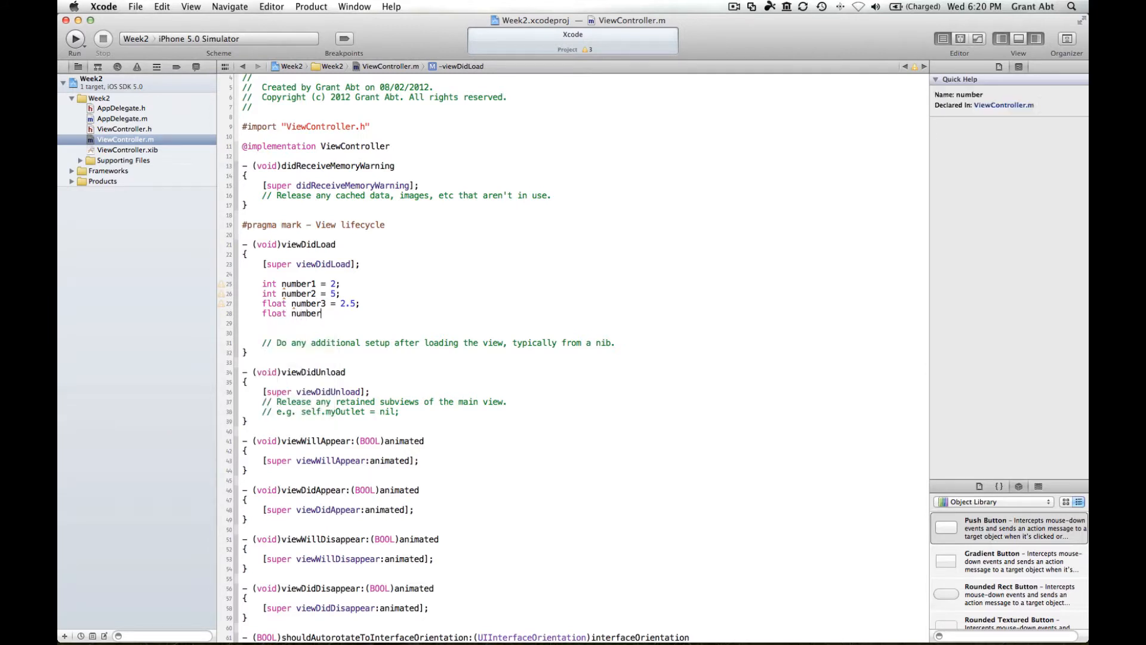
{"action": "type", "text": "4"}
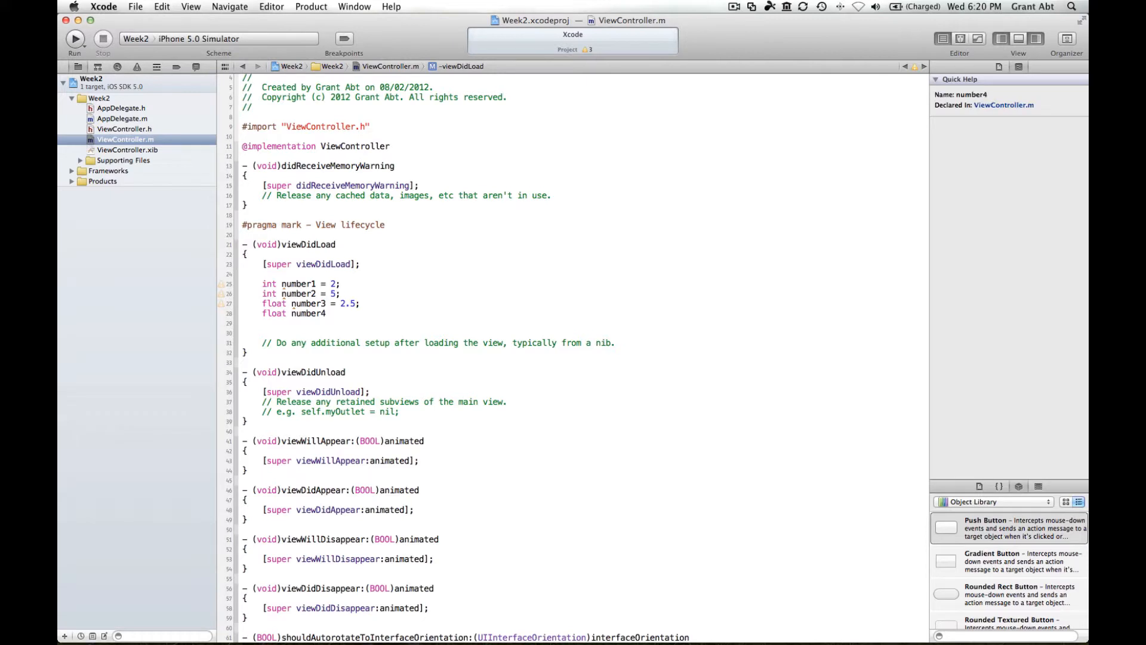
{"action": "type", "text": "="}
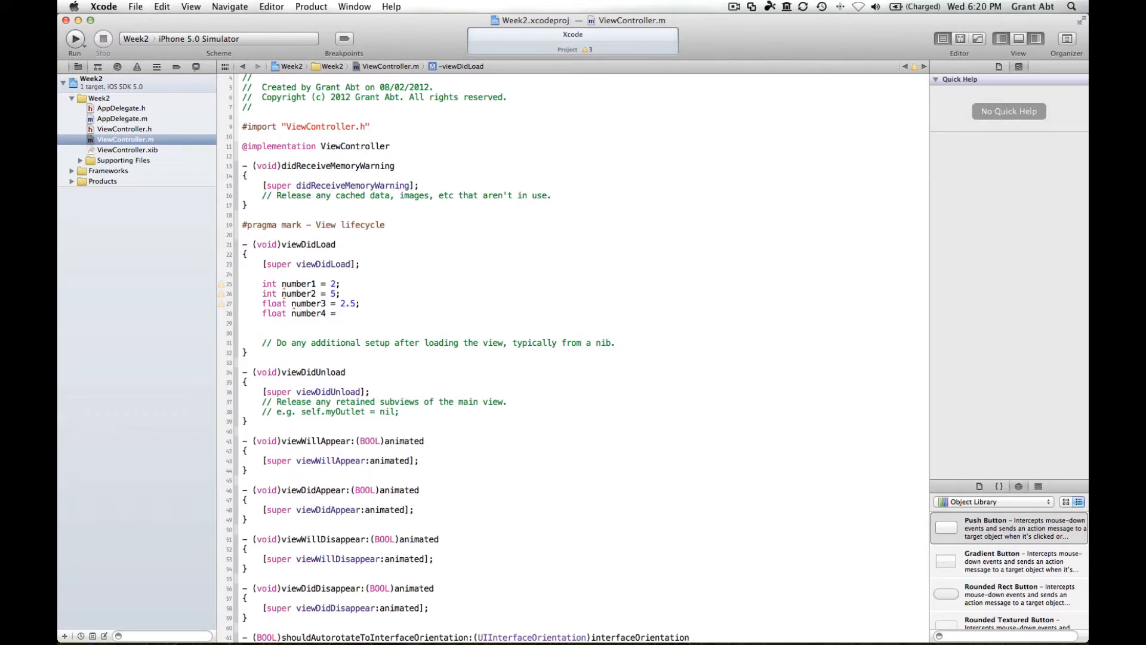
{"action": "type", "text": "5.5;"}
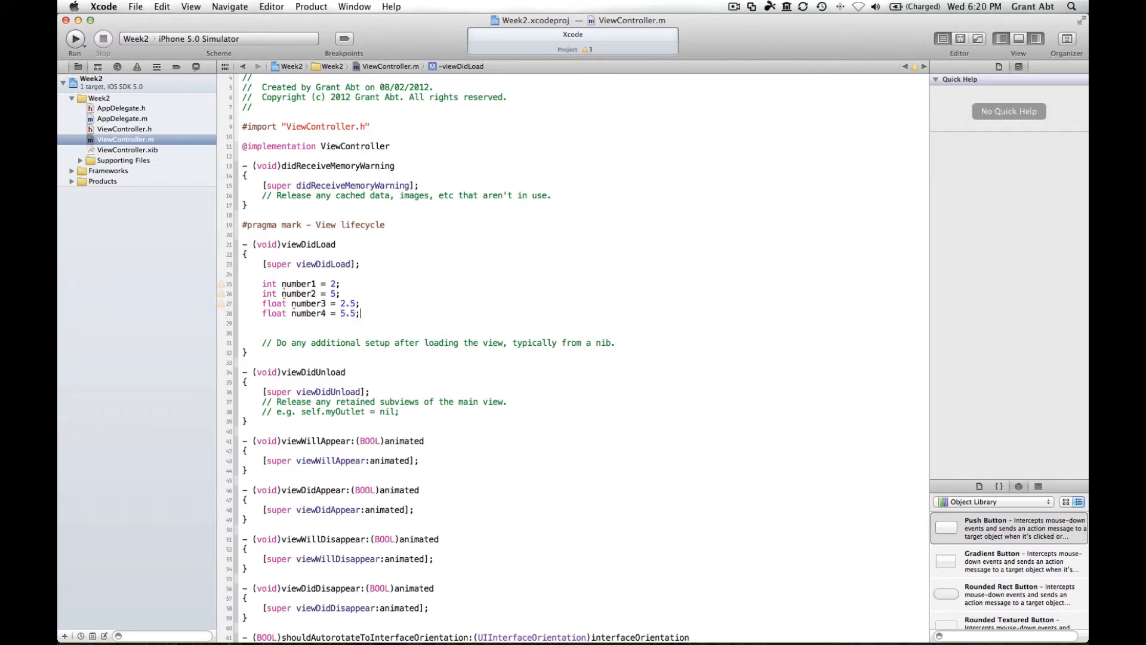
{"action": "key", "text": "Return"}
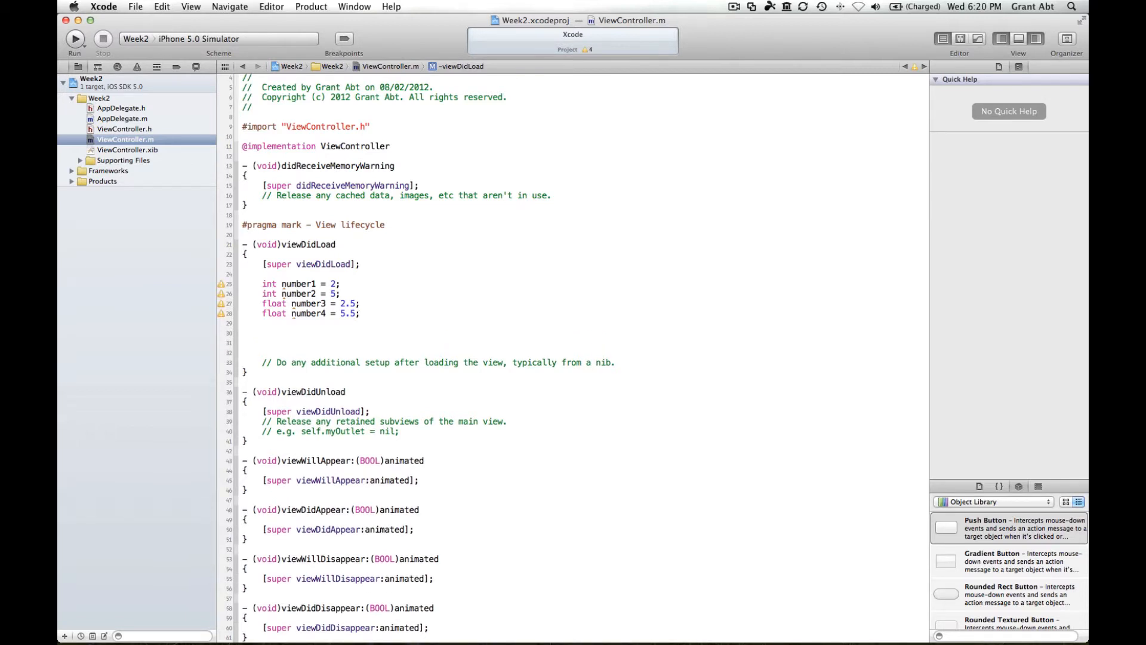
Write int sum = number1 + number2; on the line below the floats
{"action": "left_click", "coordinate": [263, 333]}
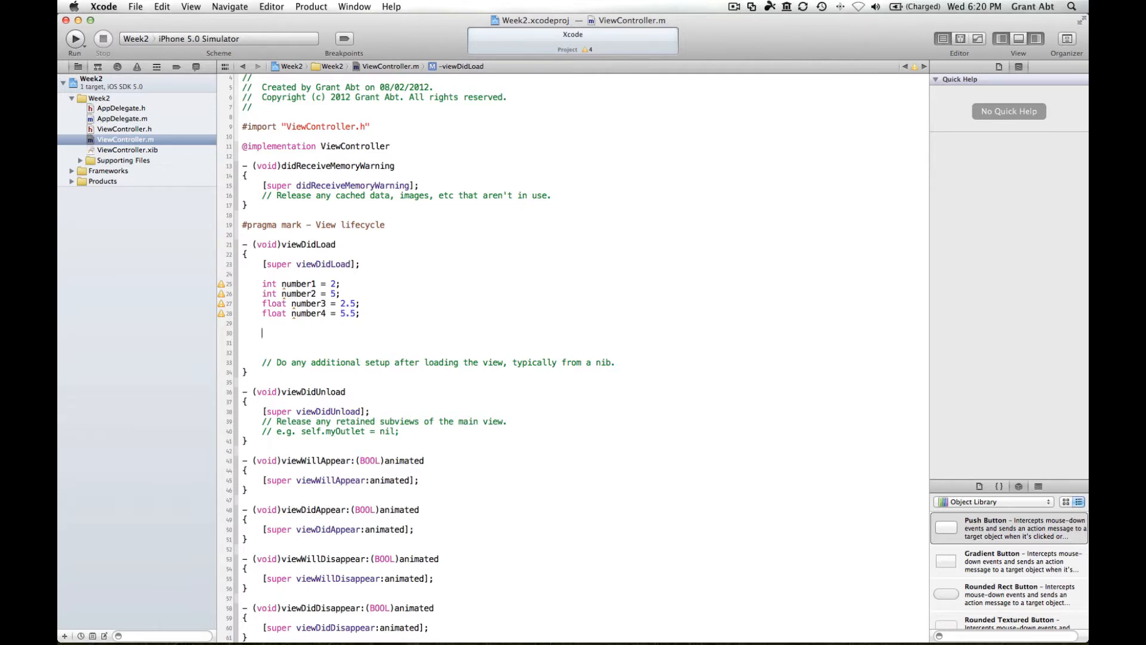
{"action": "type", "text": "int sum ="}
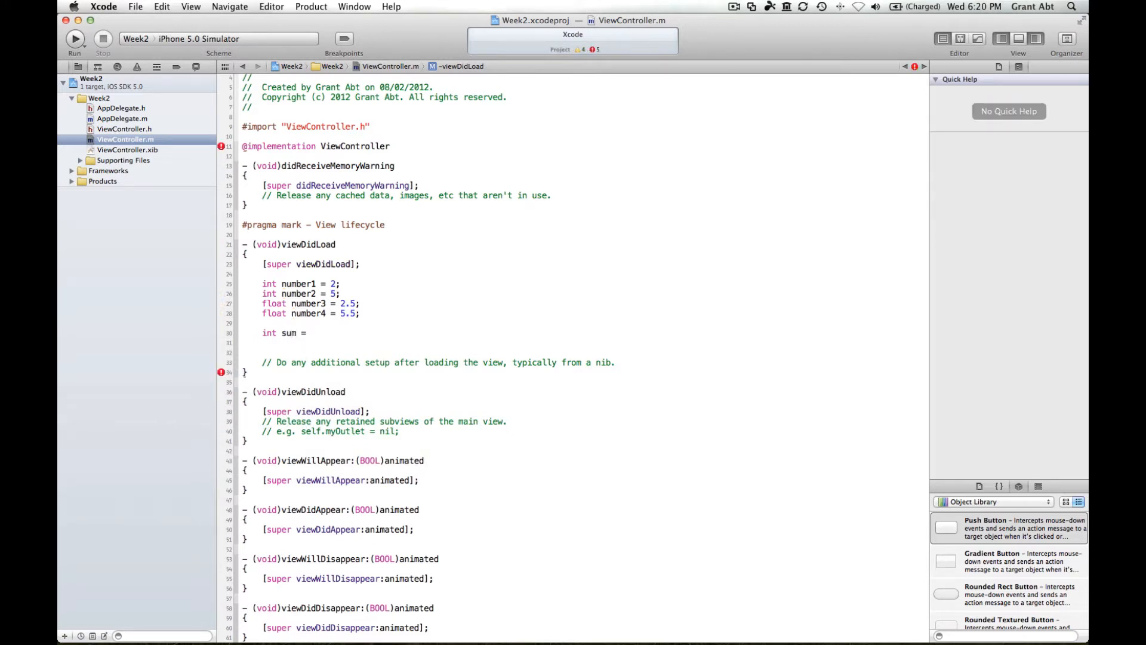
{"action": "type", "text": "number1 +"}
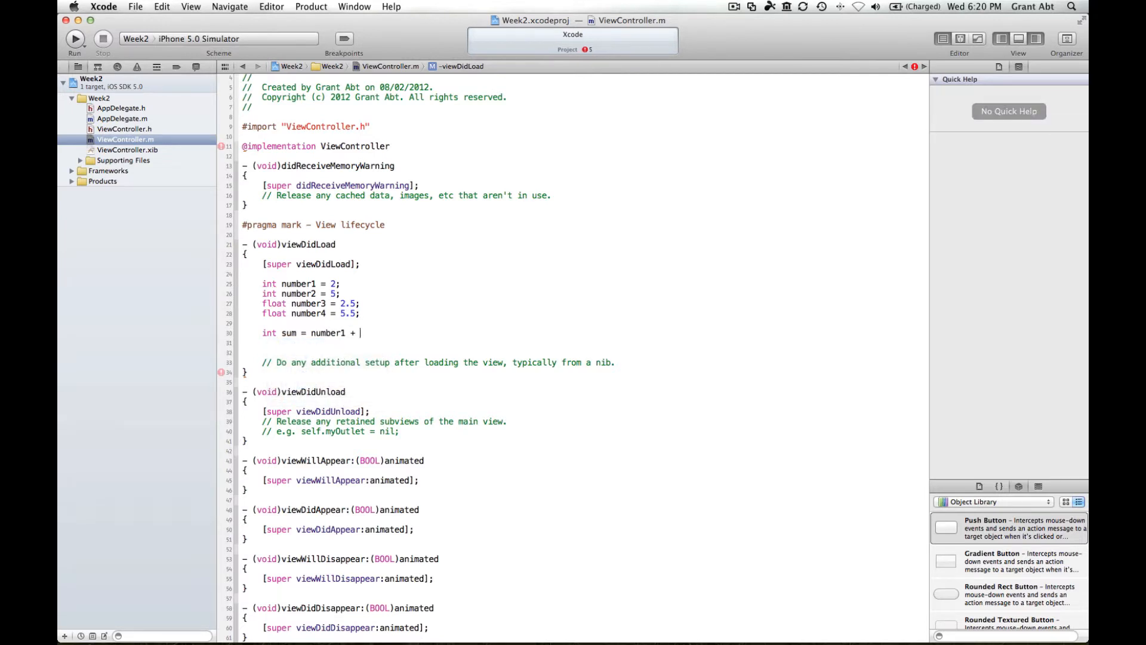
{"action": "type", "text": "number2;"}
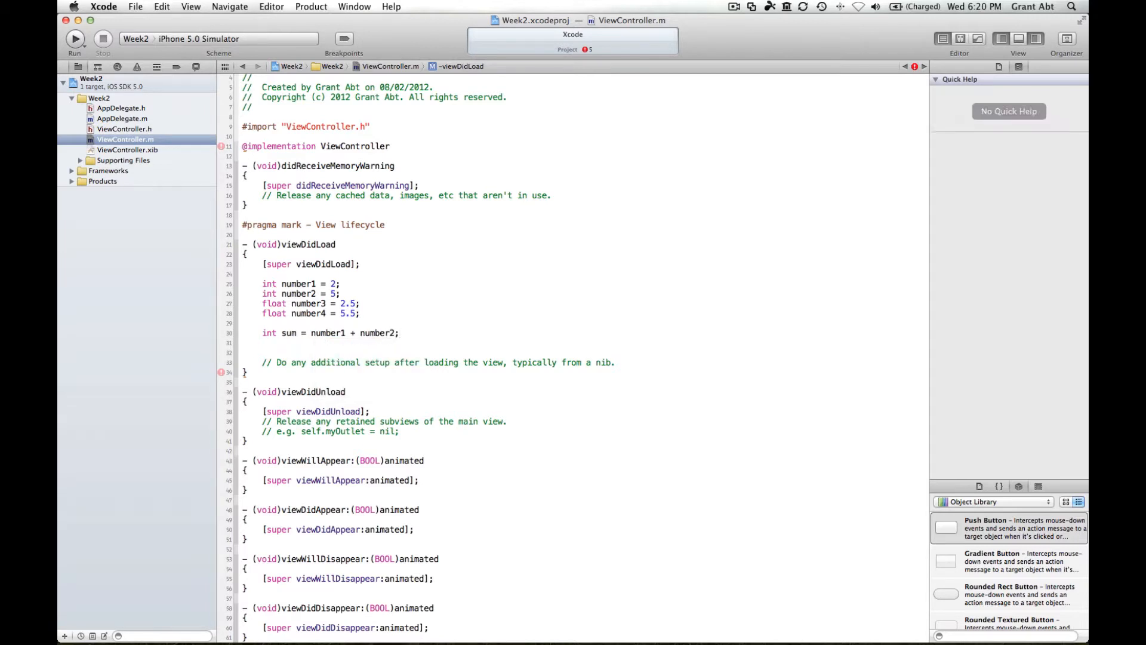
{"action": "left_click", "coordinate": [400, 333]}
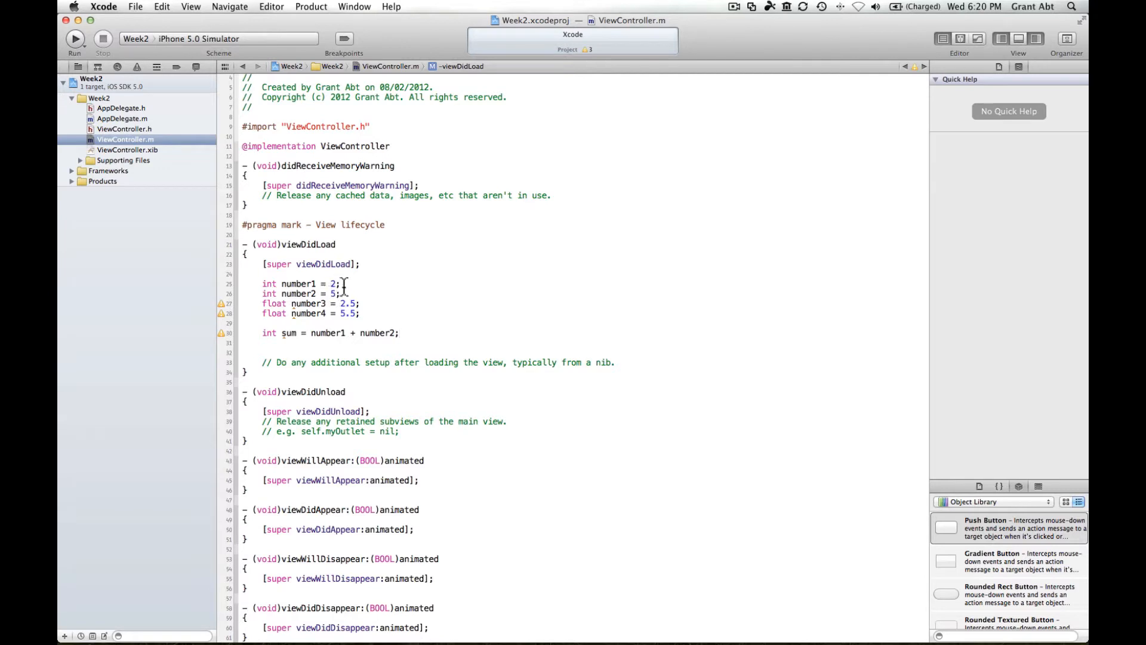
{"action": "left_click", "coordinate": [401, 333]}
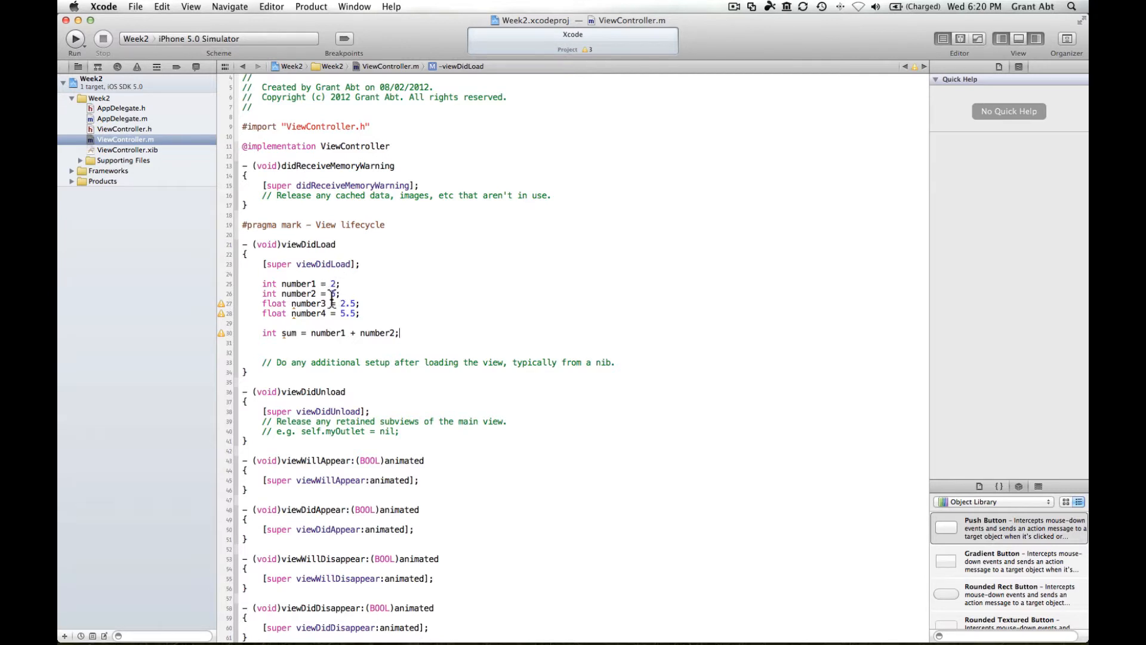
{"action": "type", "text": "5"}
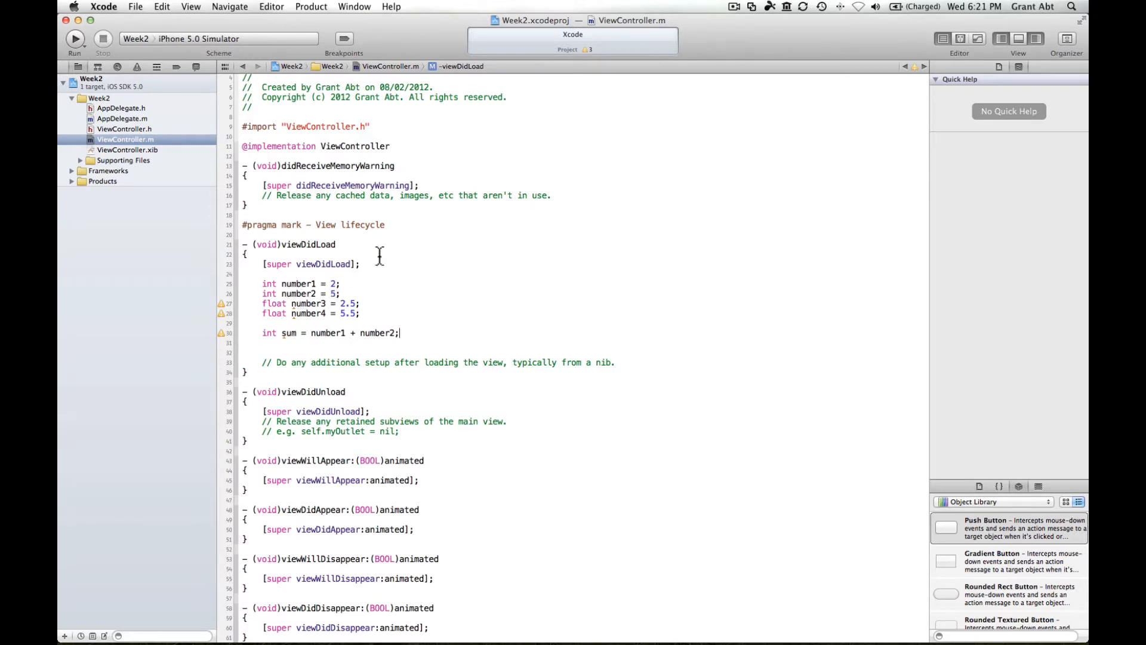
{"action": "mouse_move", "coordinate": [449, 263]}
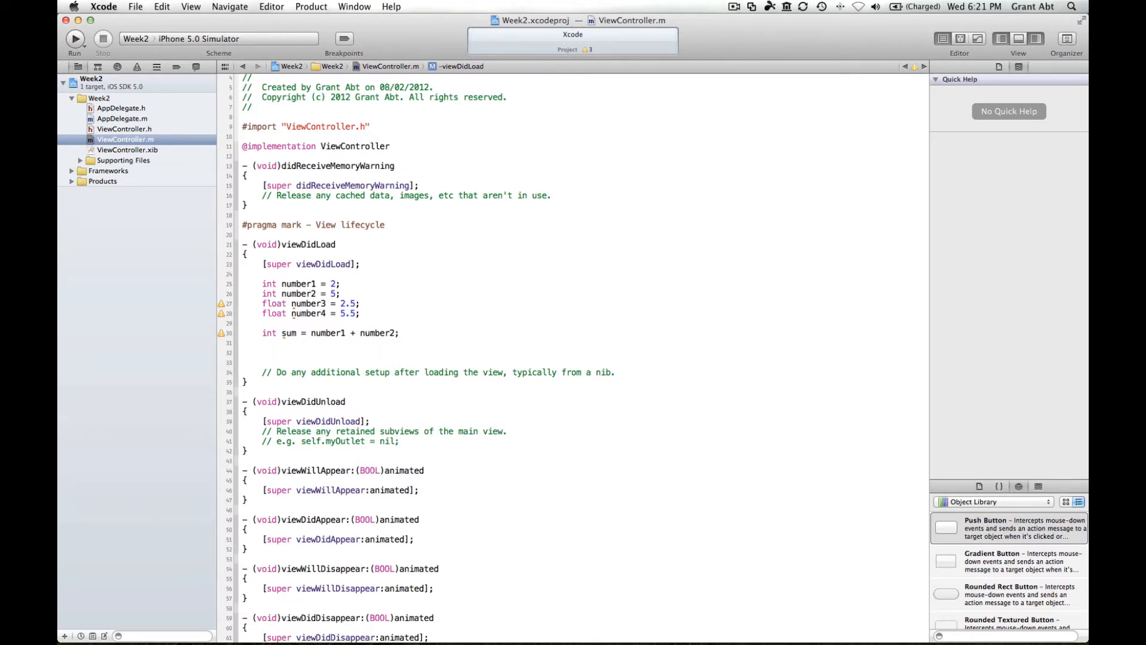
Add int multiply = number1 * number2; below the sum line
{"action": "left_click", "coordinate": [264, 344]}
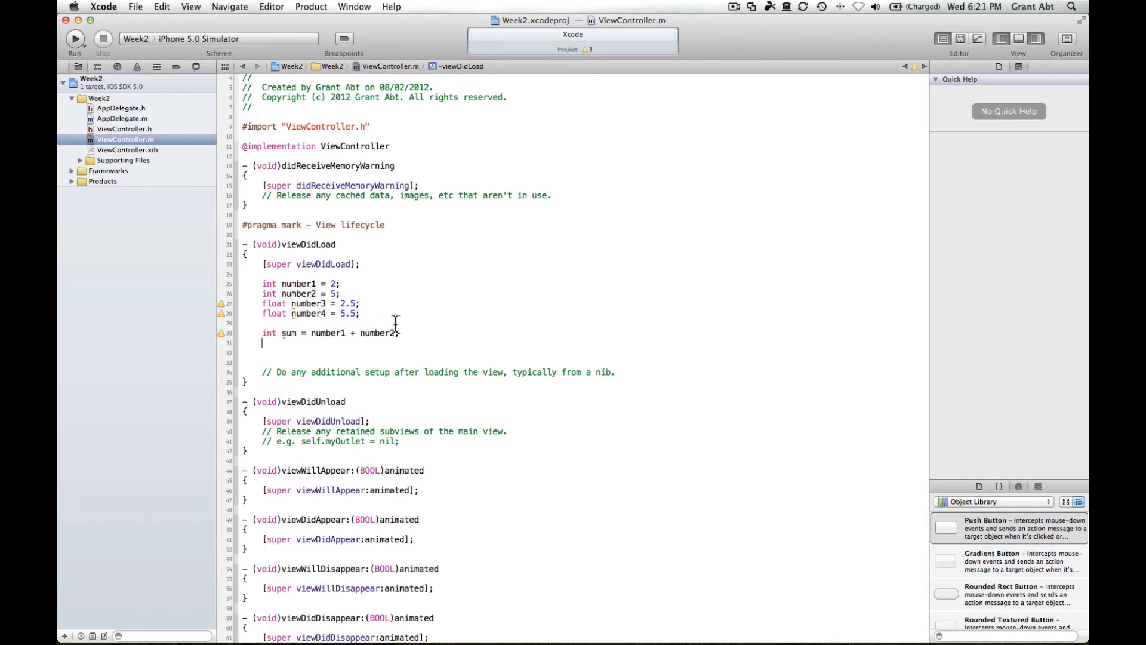
{"action": "type", "text": "int m"}
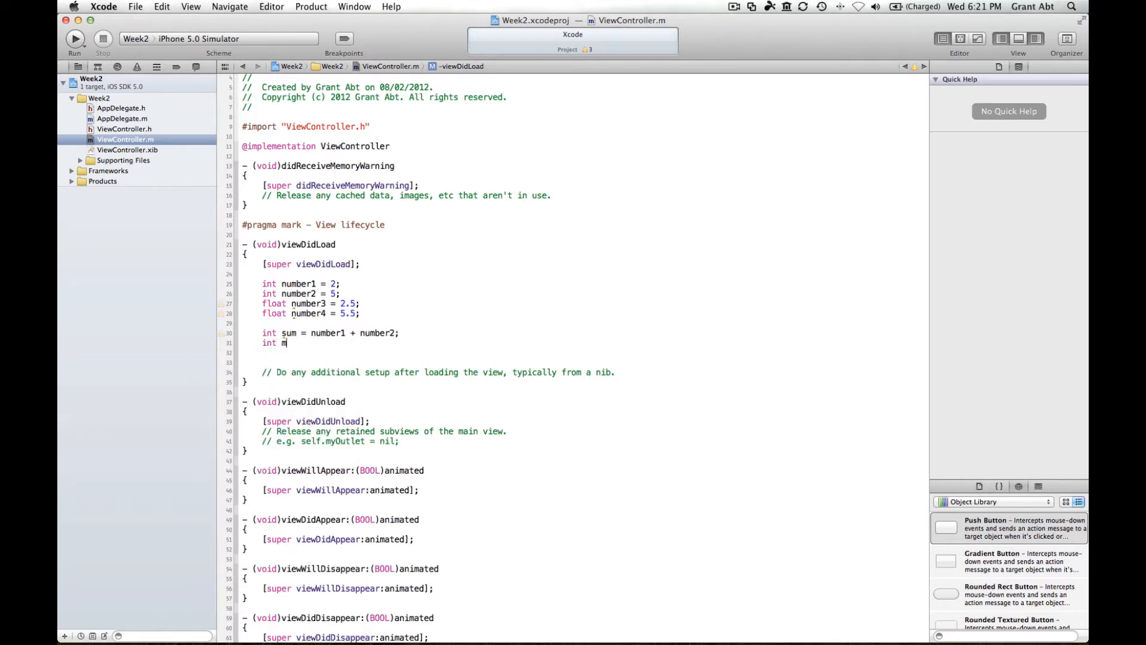
{"action": "type", "text": "ultiply ="}
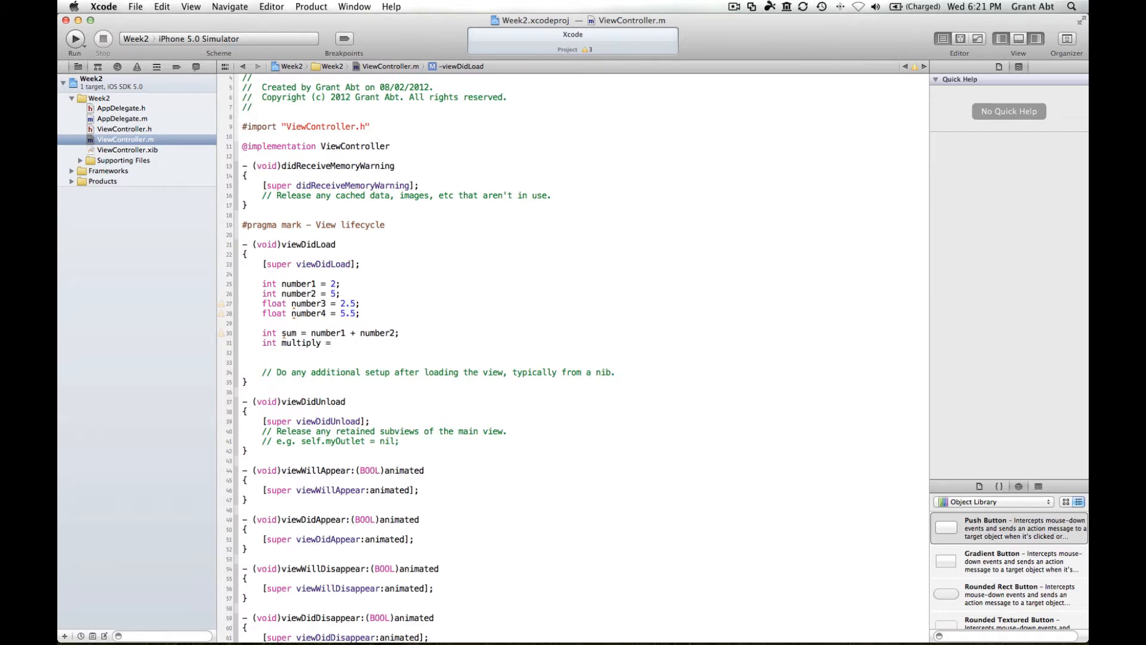
{"action": "type", "text": "number1"}
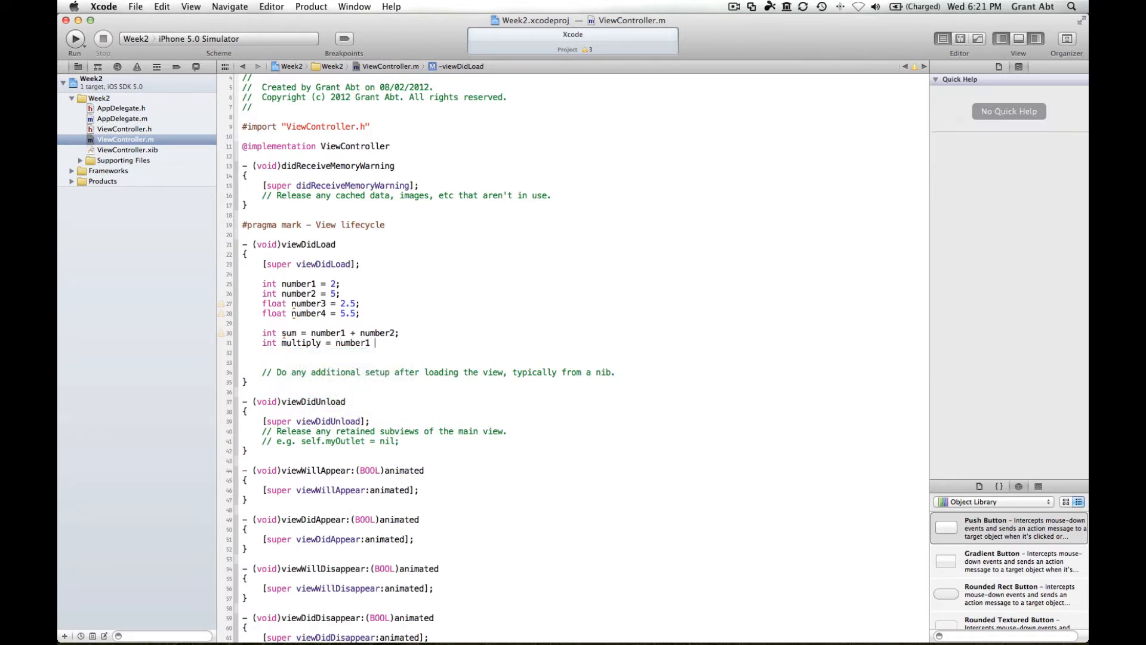
{"action": "type", "text": "* number2;"}
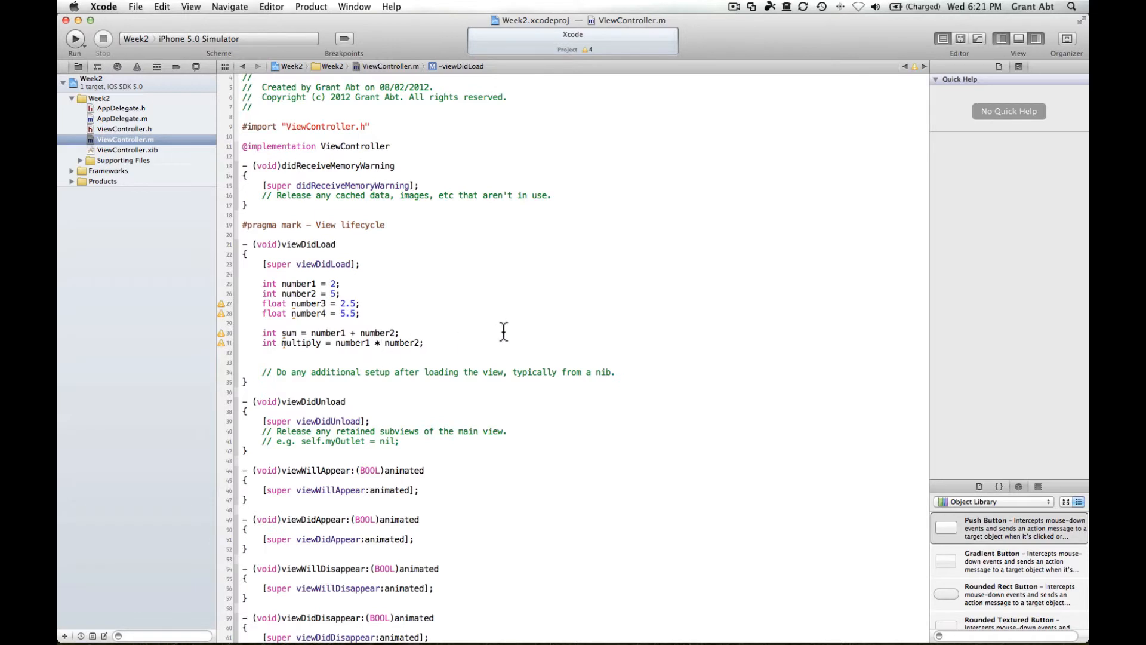
{"action": "left_click", "coordinate": [426, 342]}
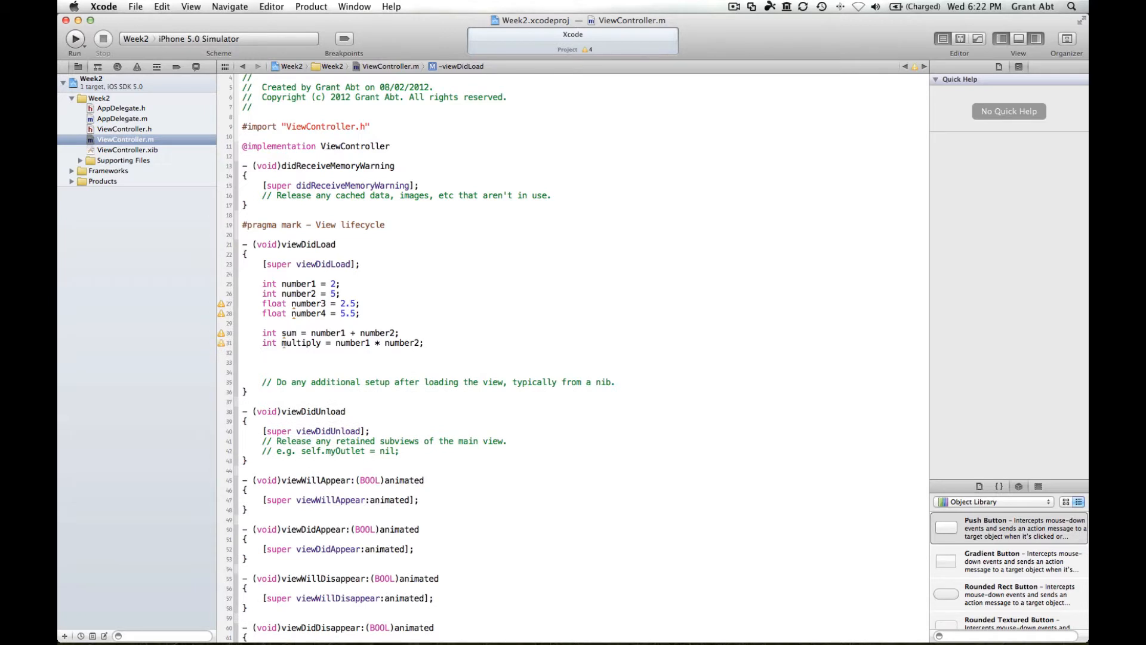
Add int minus = number1 - number2; and start an empty line below it
{"action": "left_click", "coordinate": [264, 353]}
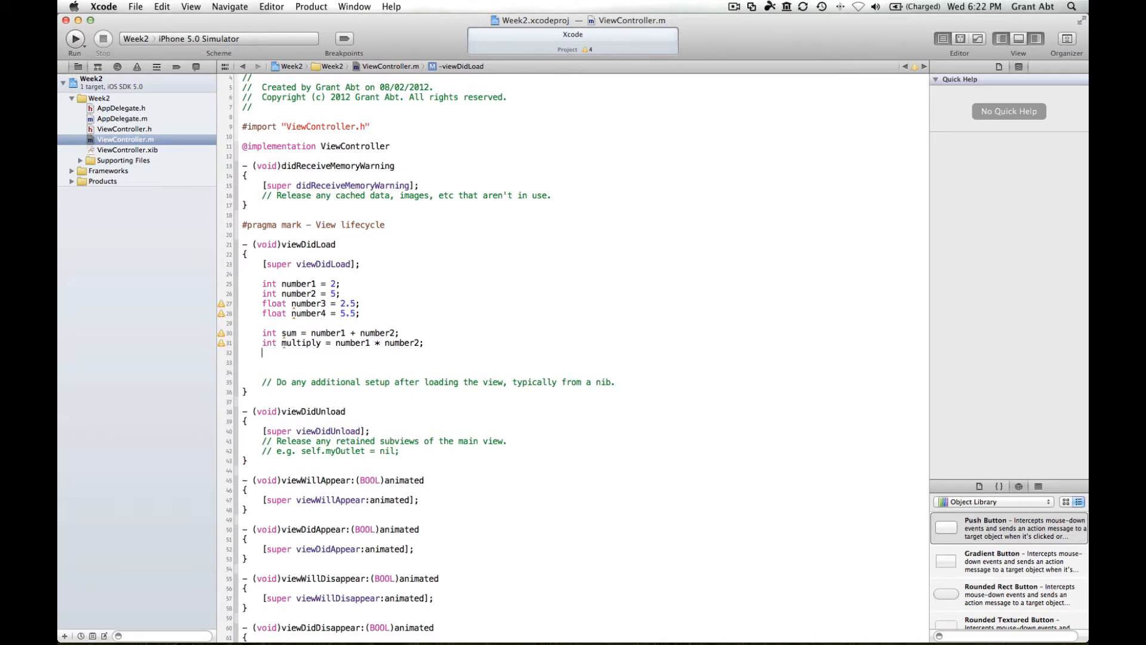
{"action": "type", "text": "int min"}
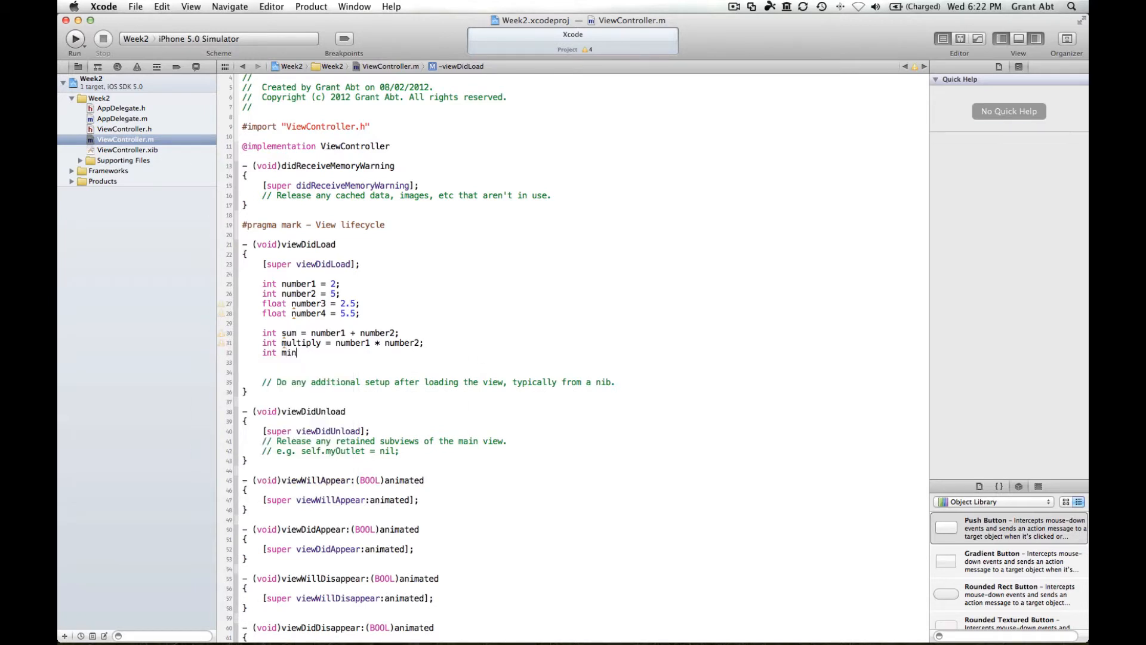
{"action": "type", "text": "us ="}
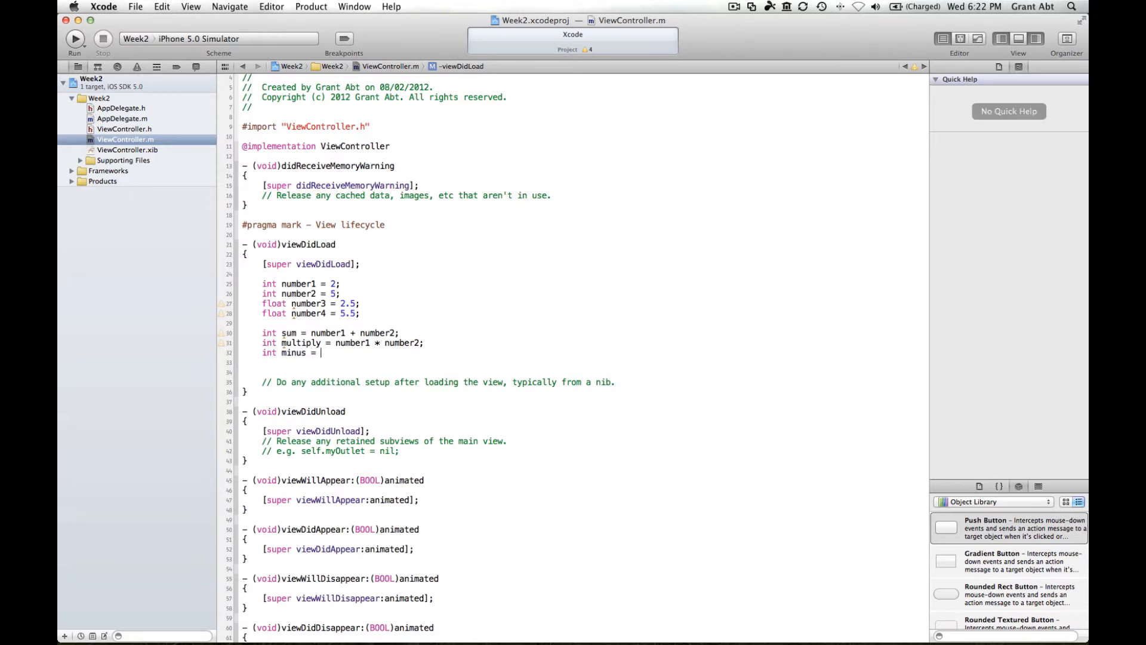
{"action": "type", "text": "number1 - number2;"}
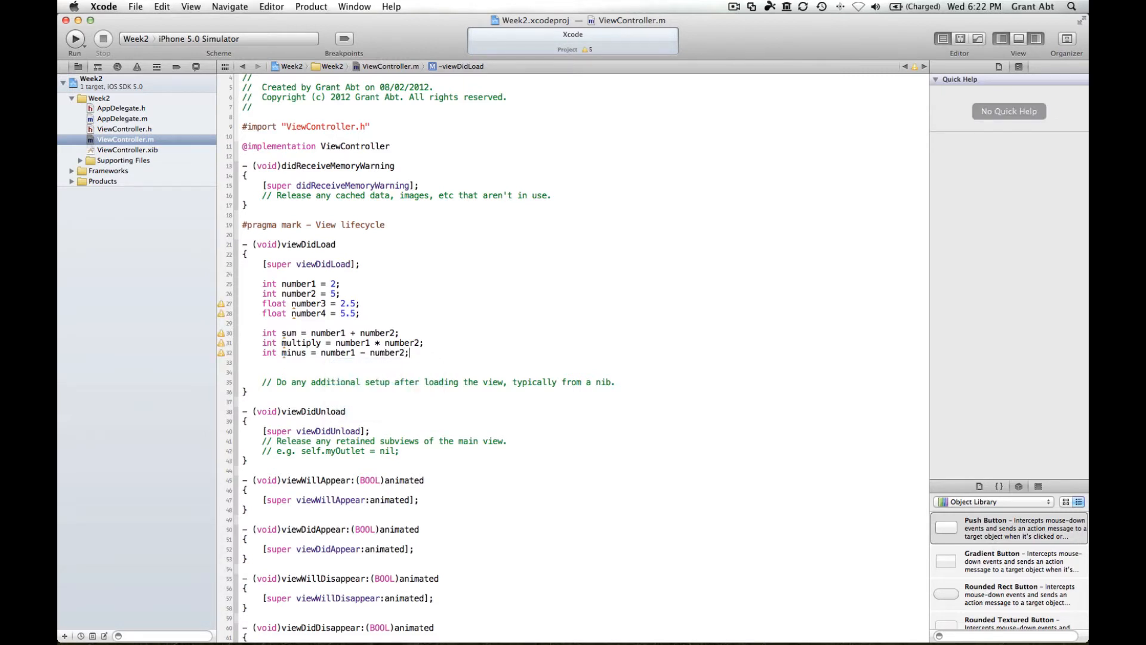
{"action": "key", "text": "Return"}
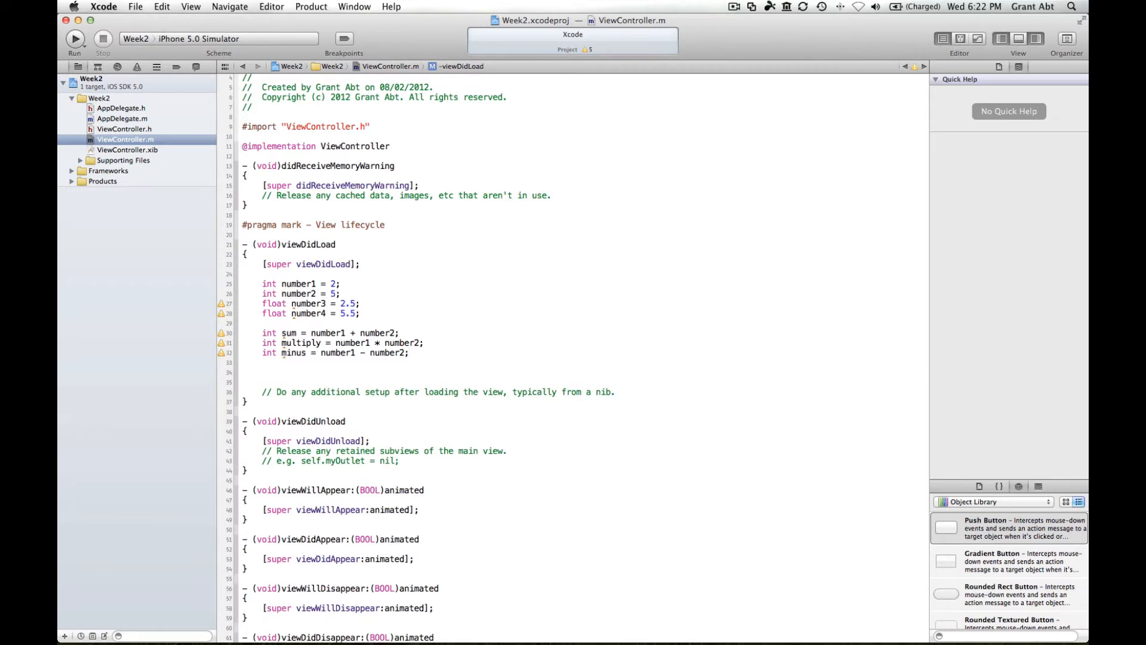
{"action": "left_click", "coordinate": [262, 362]}
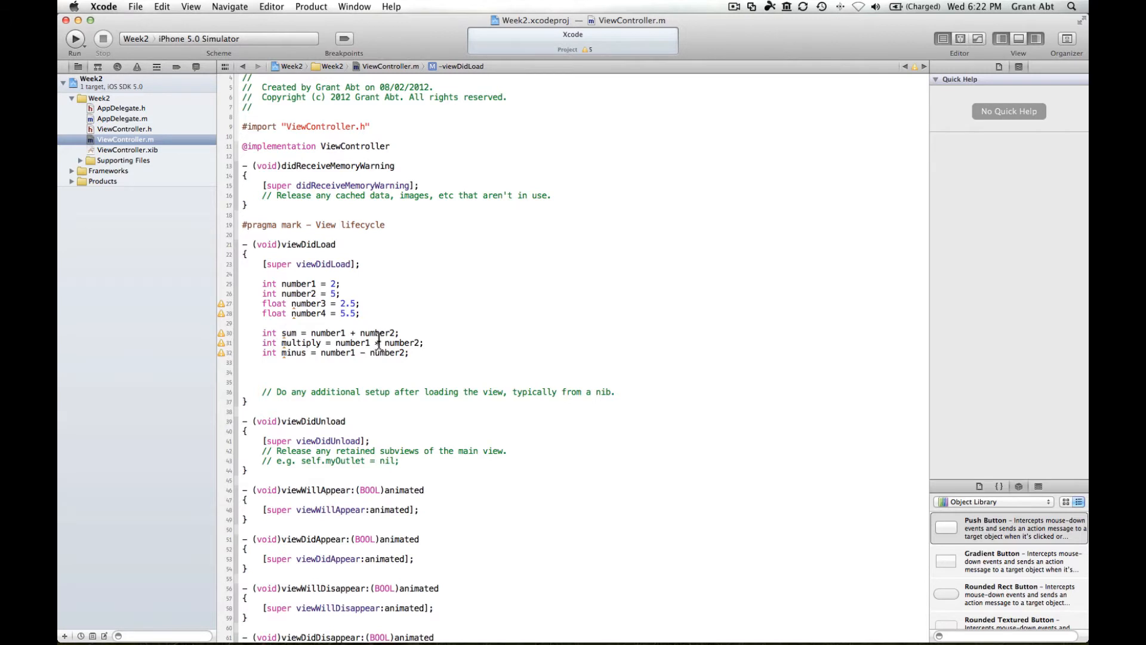
Write an initial int divide = 10 / 2; line below minus
{"action": "type", "text": "int di"}
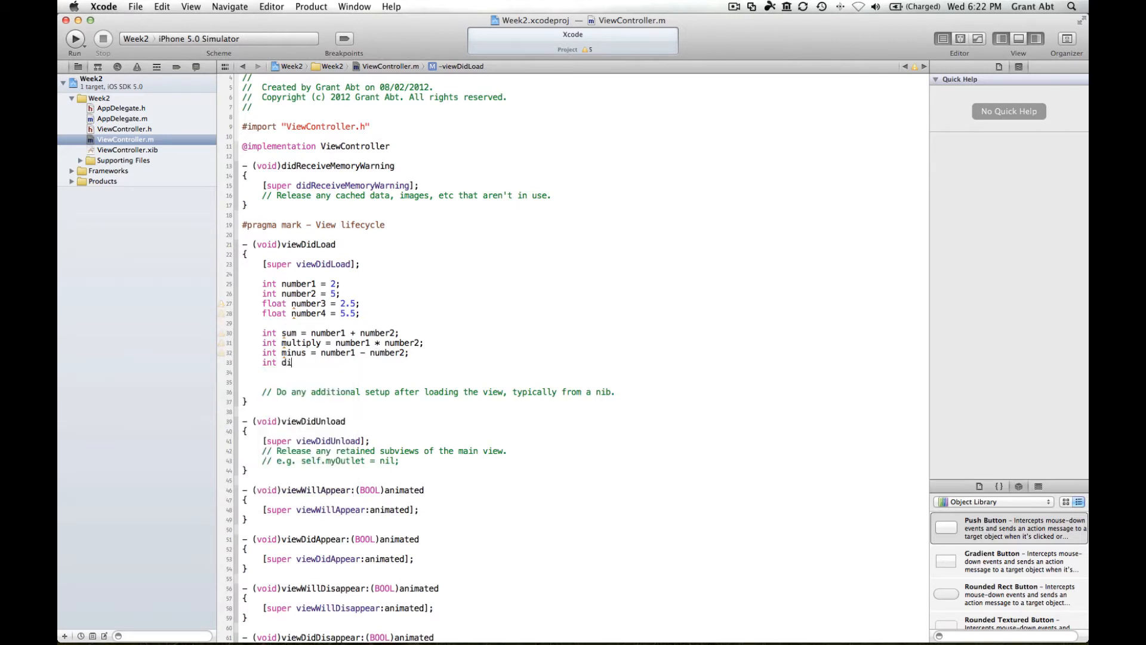
{"action": "type", "text": "vide ="}
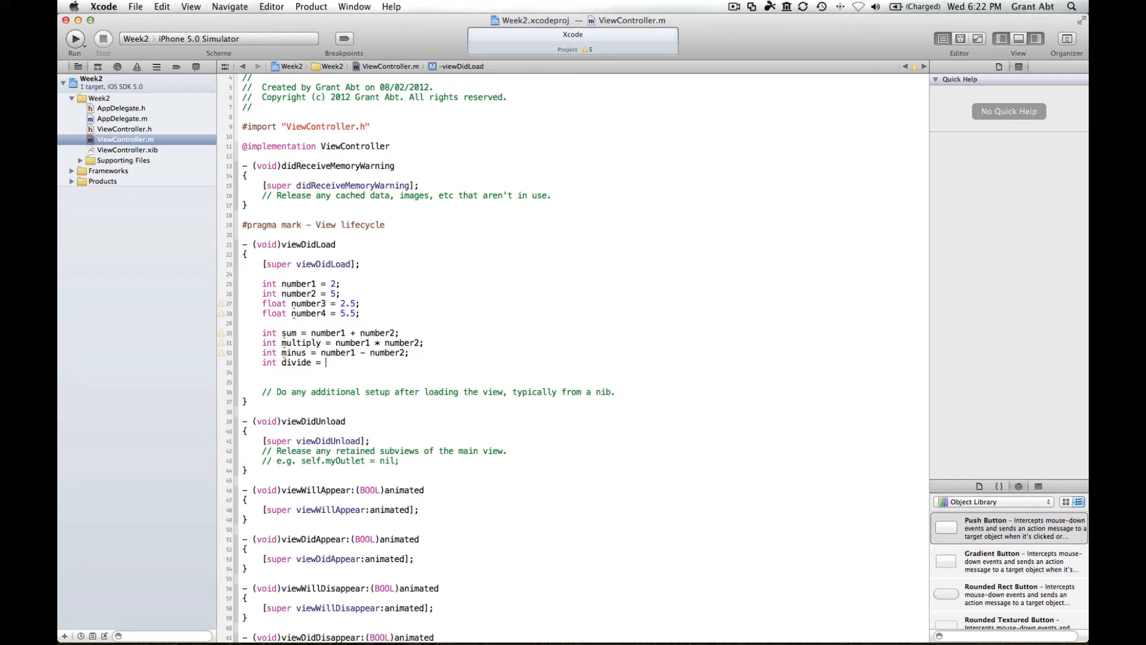
{"action": "type", "text": "10"}
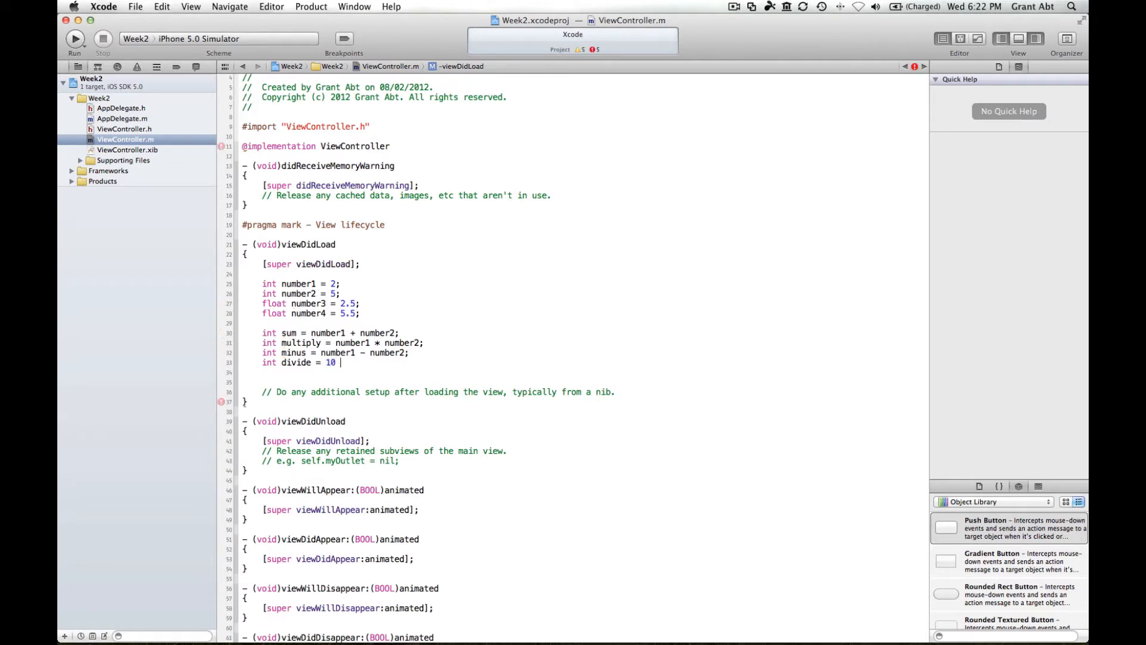
{"action": "type", "text": "/ 2;"}
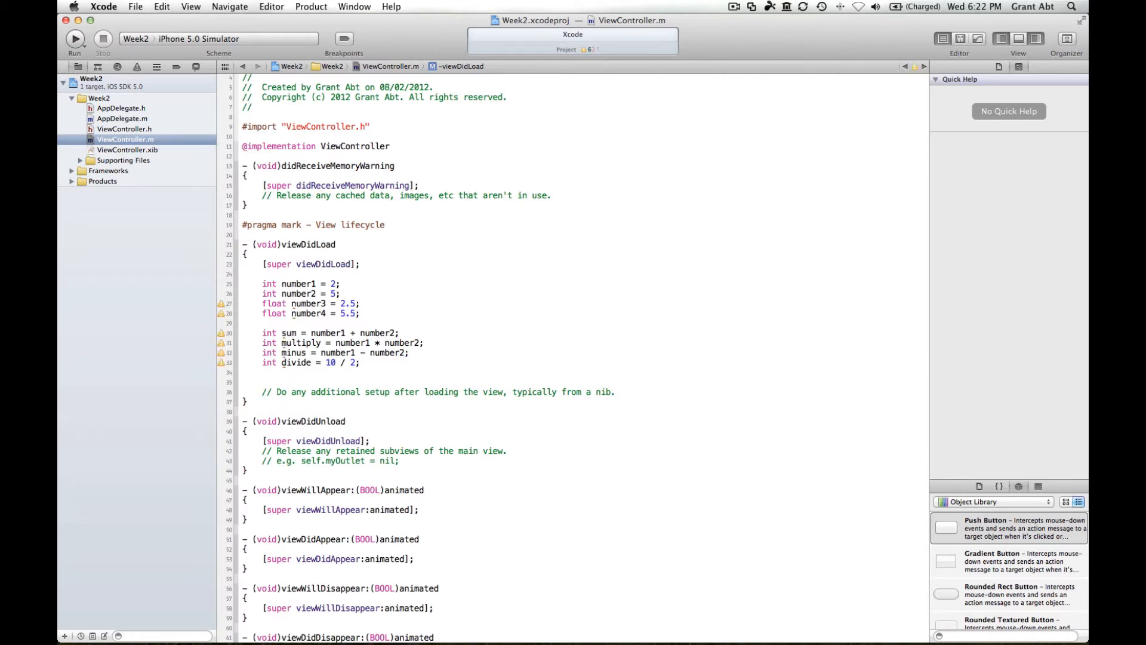
{"action": "type", "text": "3"}
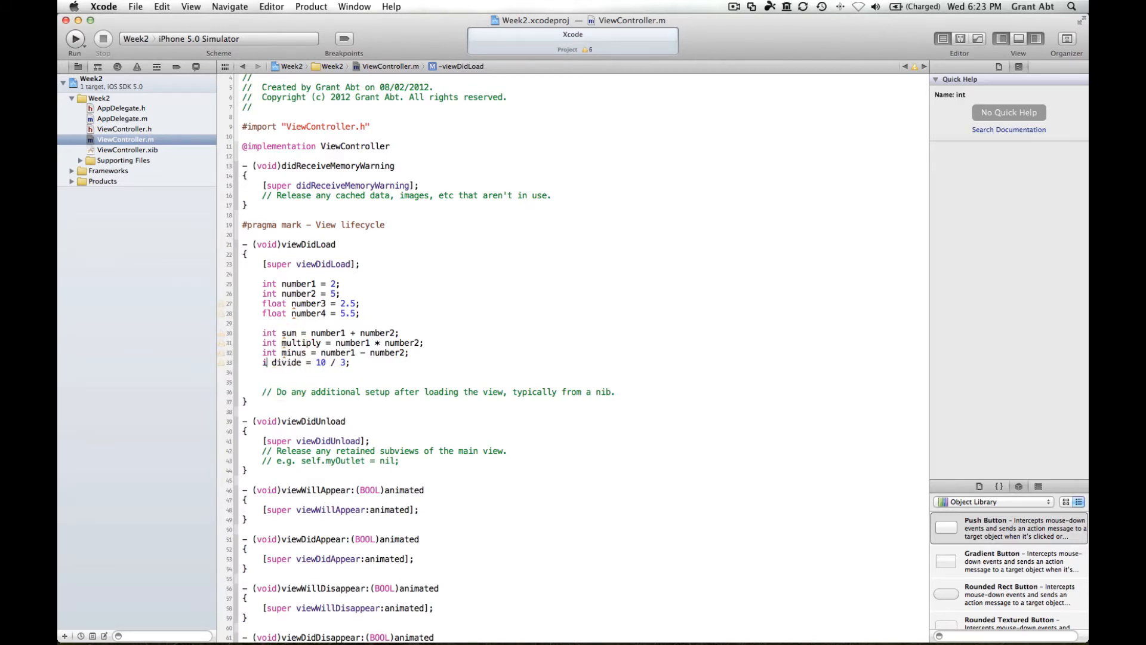
Change it to float divide = number3 / number4;
{"action": "type", "text": "float"}
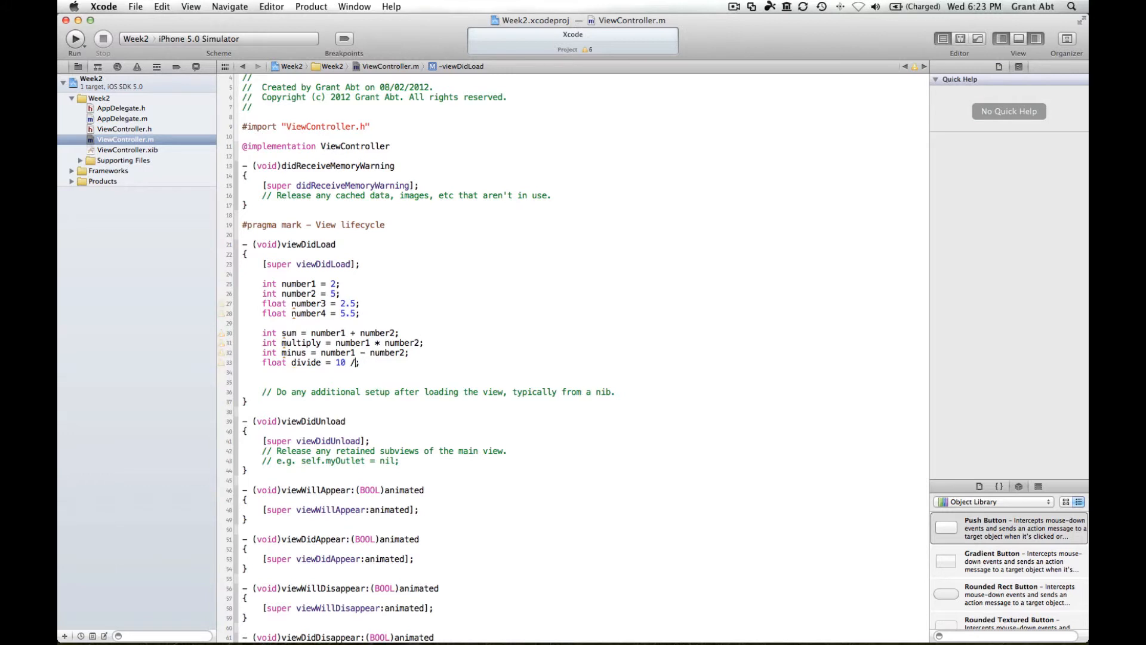
{"action": "type", "text": "number3"}
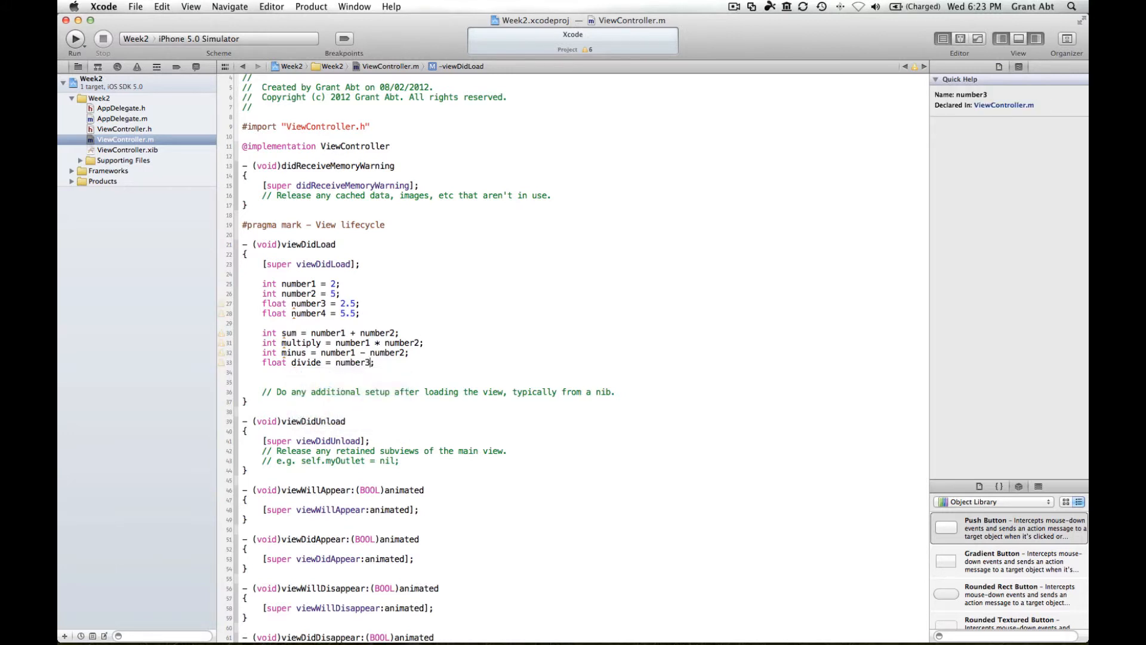
{"action": "type", "text": "/"}
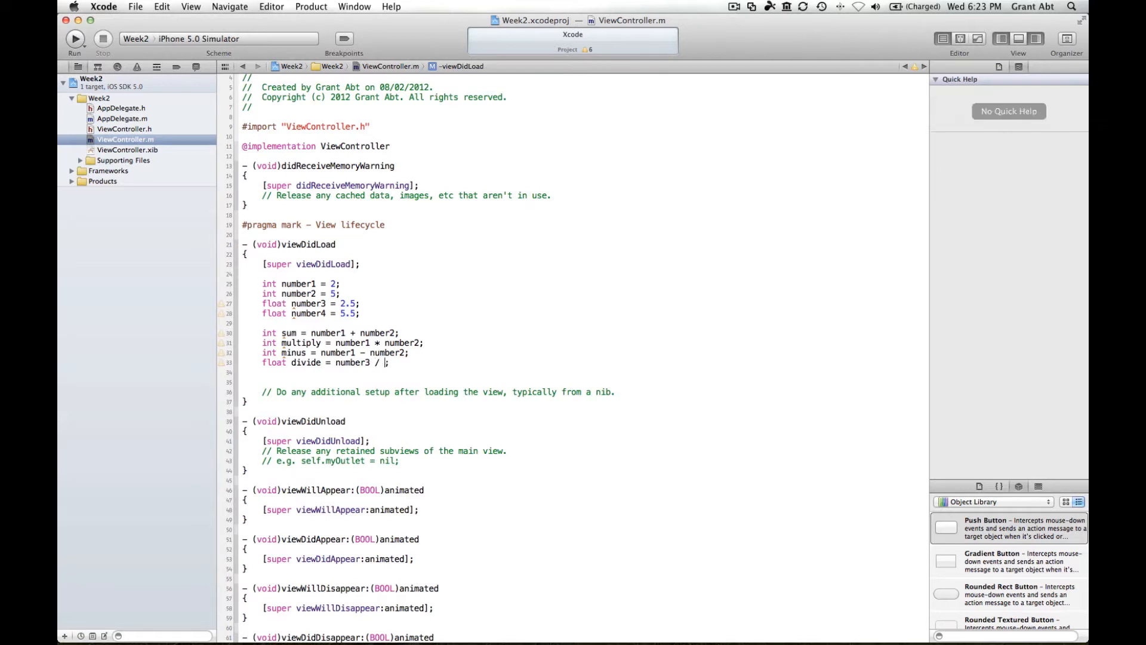
{"action": "type", "text": "number4;"}
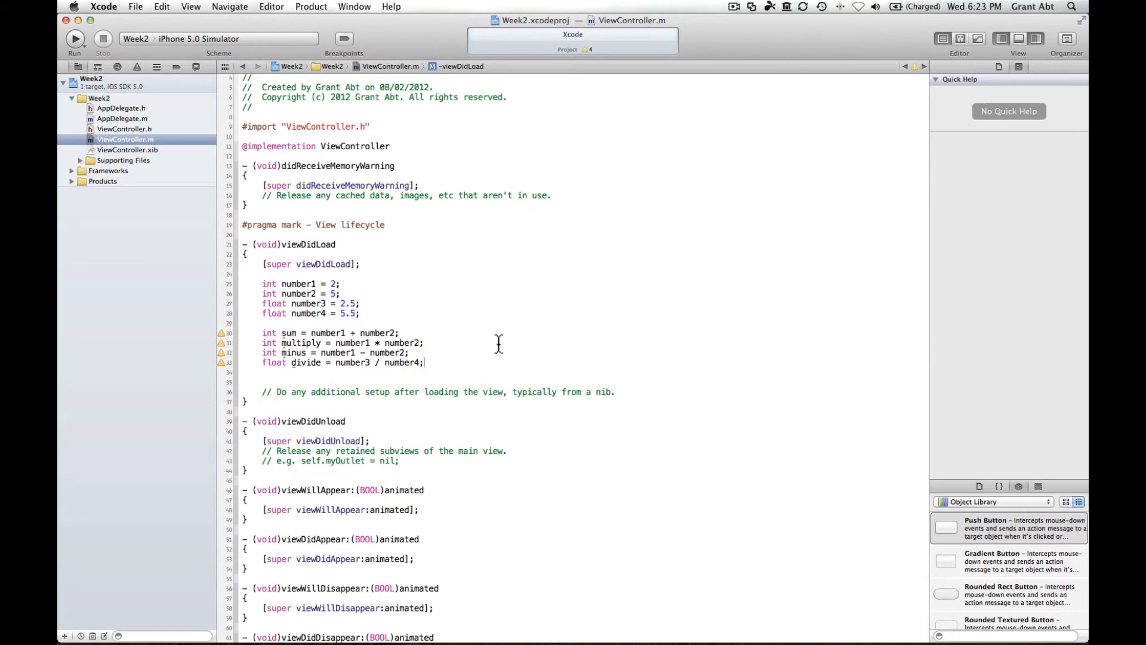
{"action": "mouse_move", "coordinate": [557, 336]}
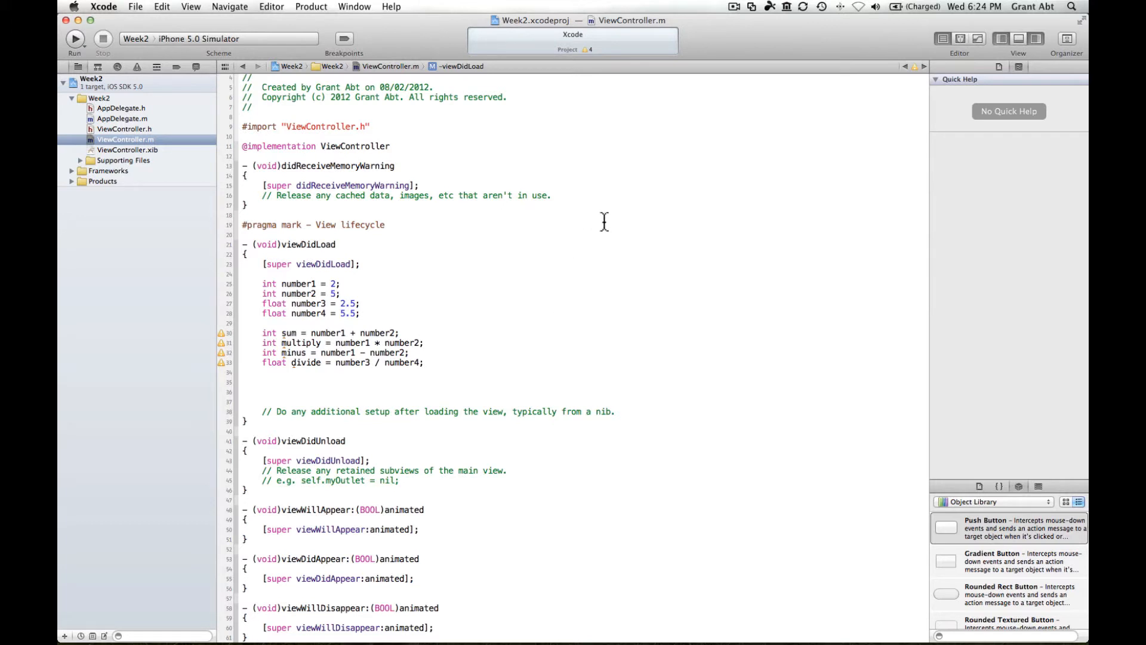
Open the Assistant Editor and ViewController.xib, and place a label near the top of the view
{"action": "left_click", "coordinate": [960, 39]}
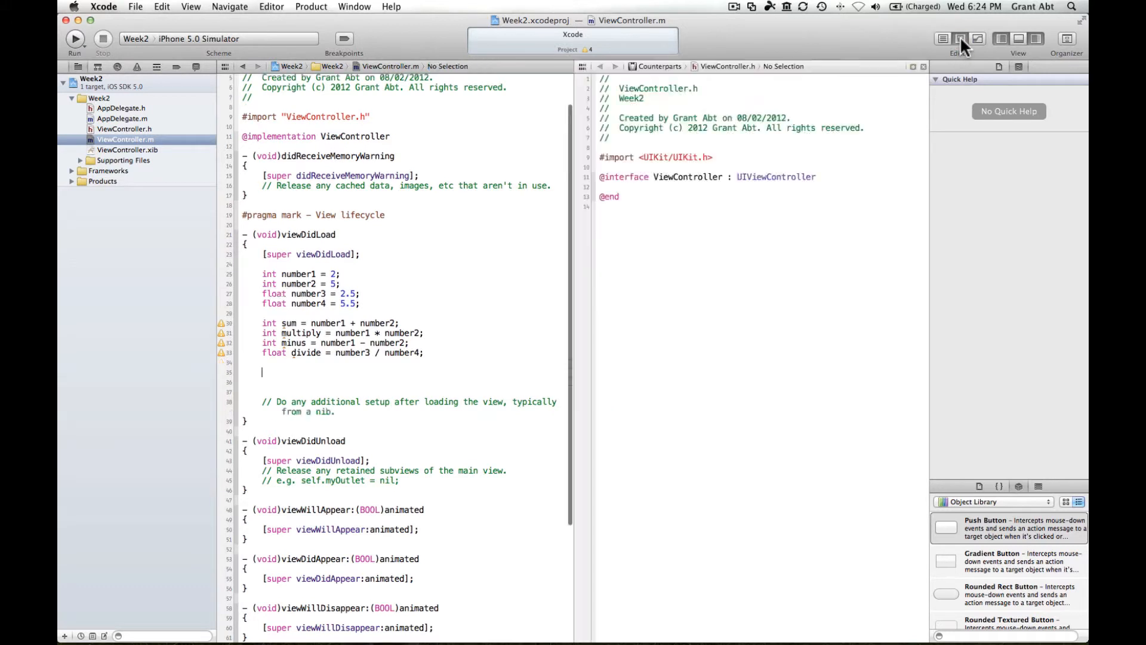
{"action": "left_click", "coordinate": [388, 256]}
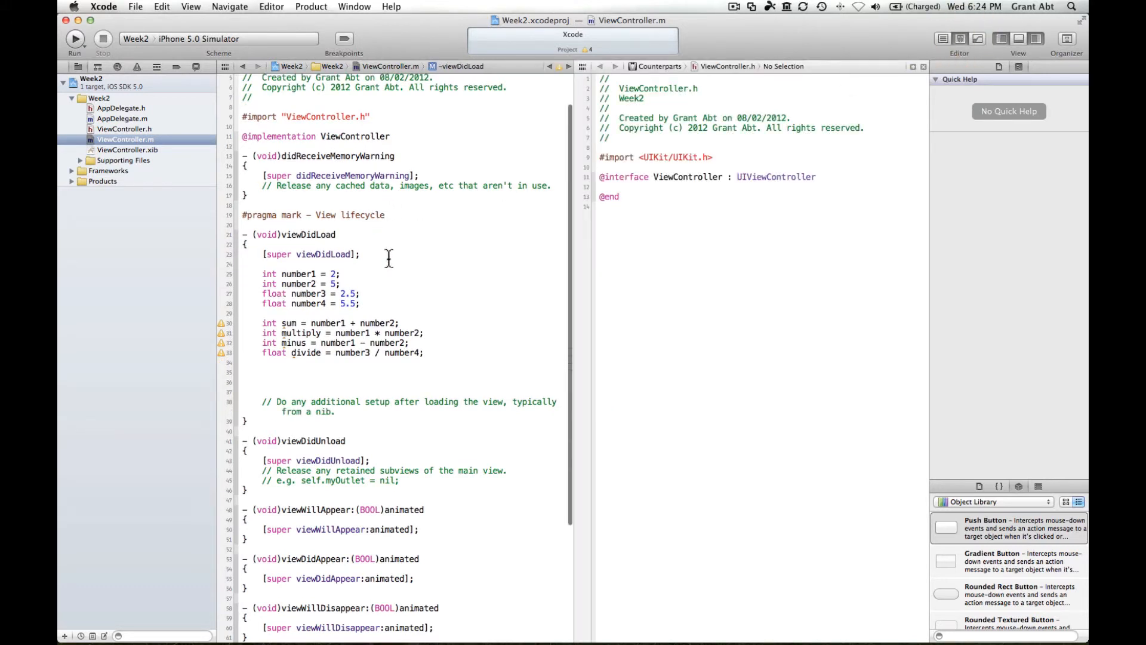
{"action": "left_click", "coordinate": [126, 150]}
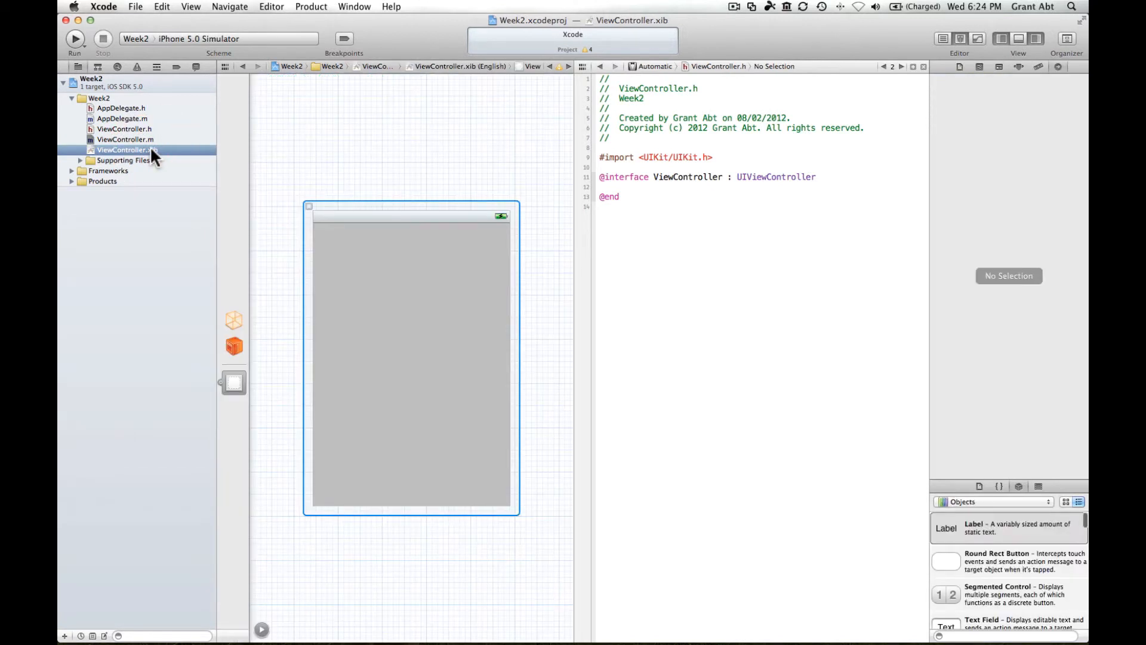
{"action": "left_click", "coordinate": [411, 352]}
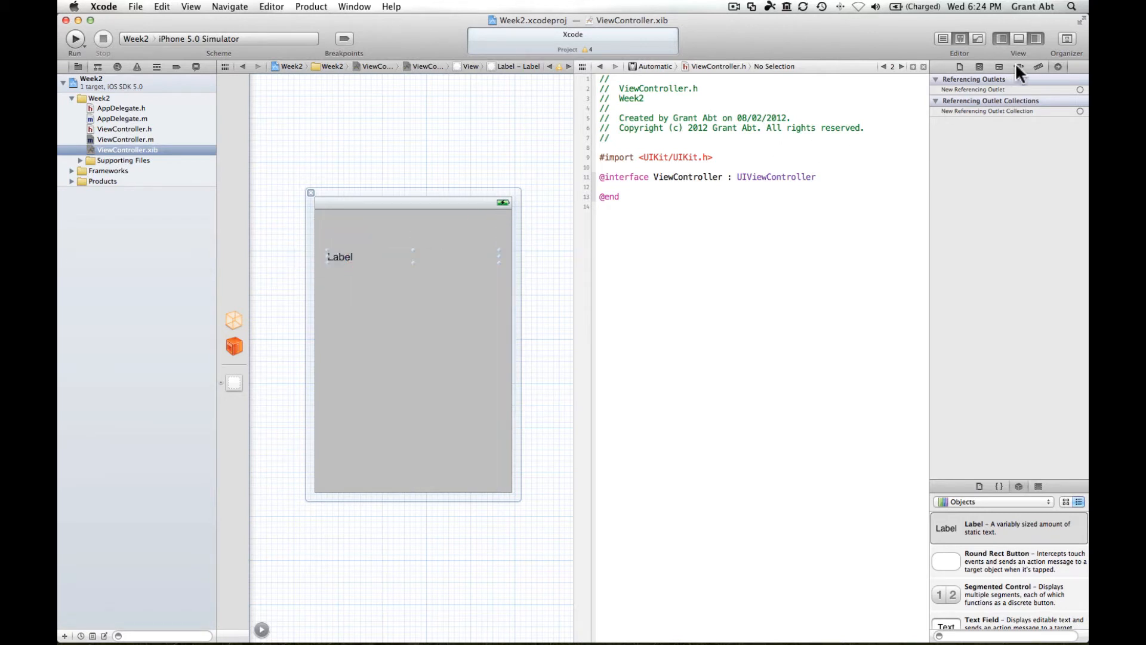
Center the label's text and give it a bold 20-point system font
{"action": "left_click", "coordinate": [1017, 67]}
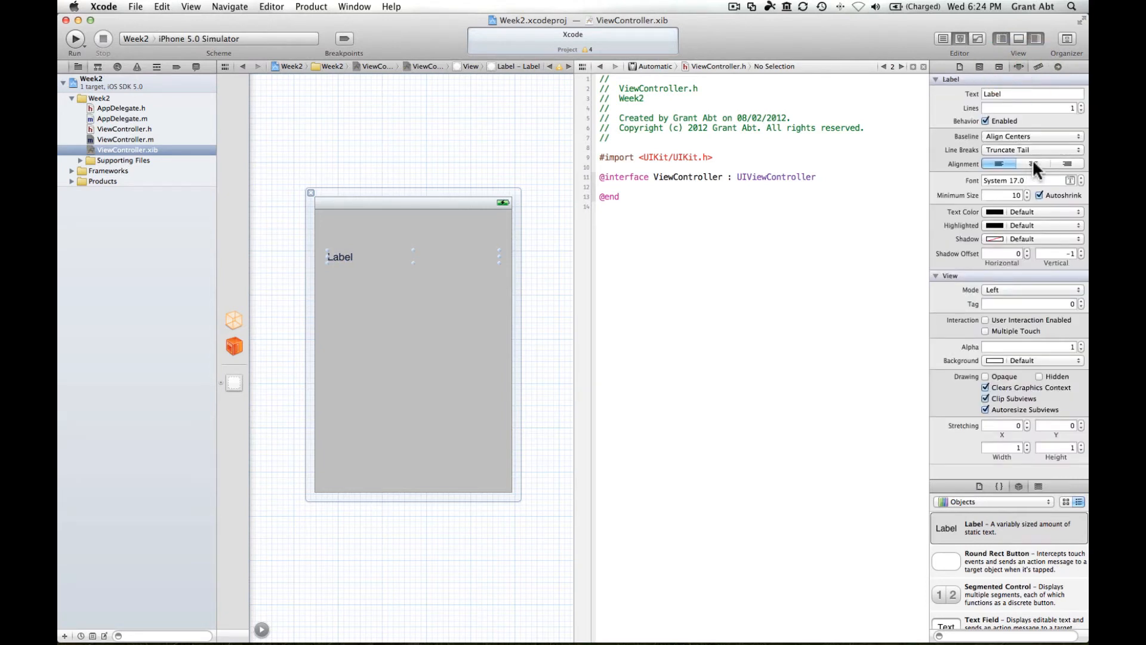
{"action": "left_click", "coordinate": [1033, 163]}
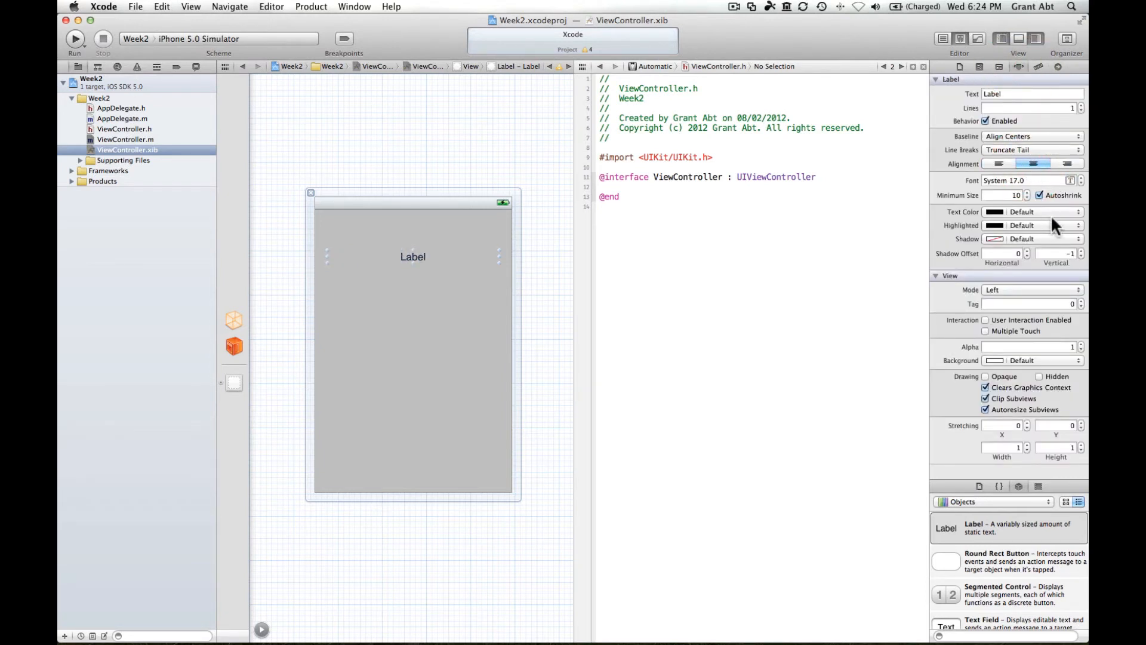
{"action": "mouse_move", "coordinate": [1055, 180]}
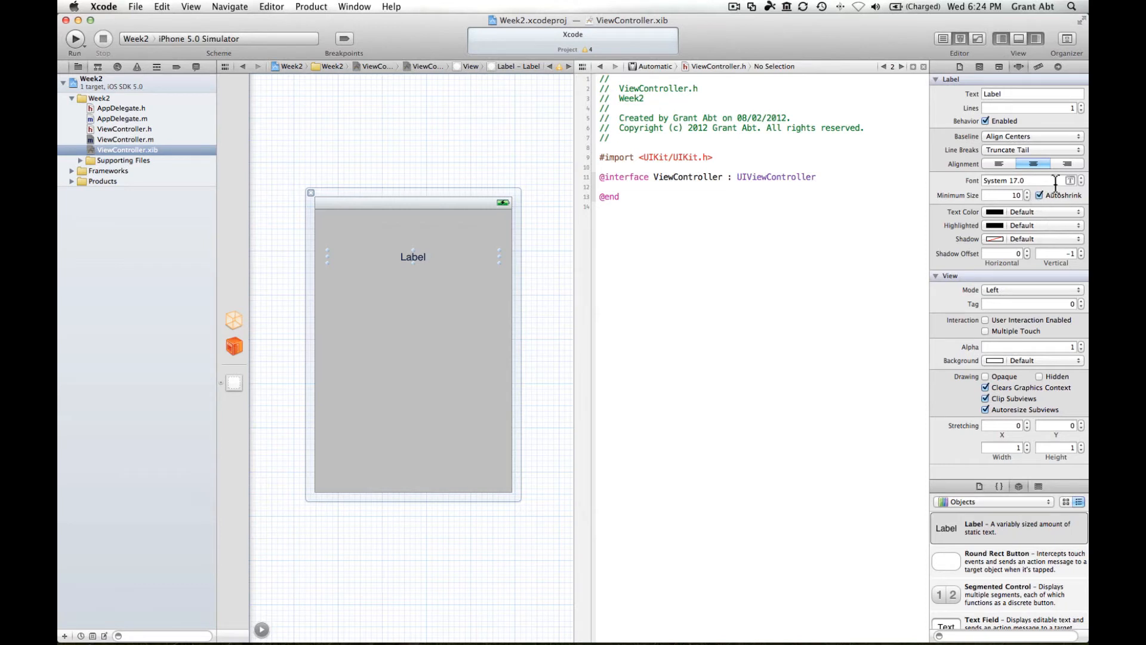
{"action": "left_click", "coordinate": [1081, 177]}
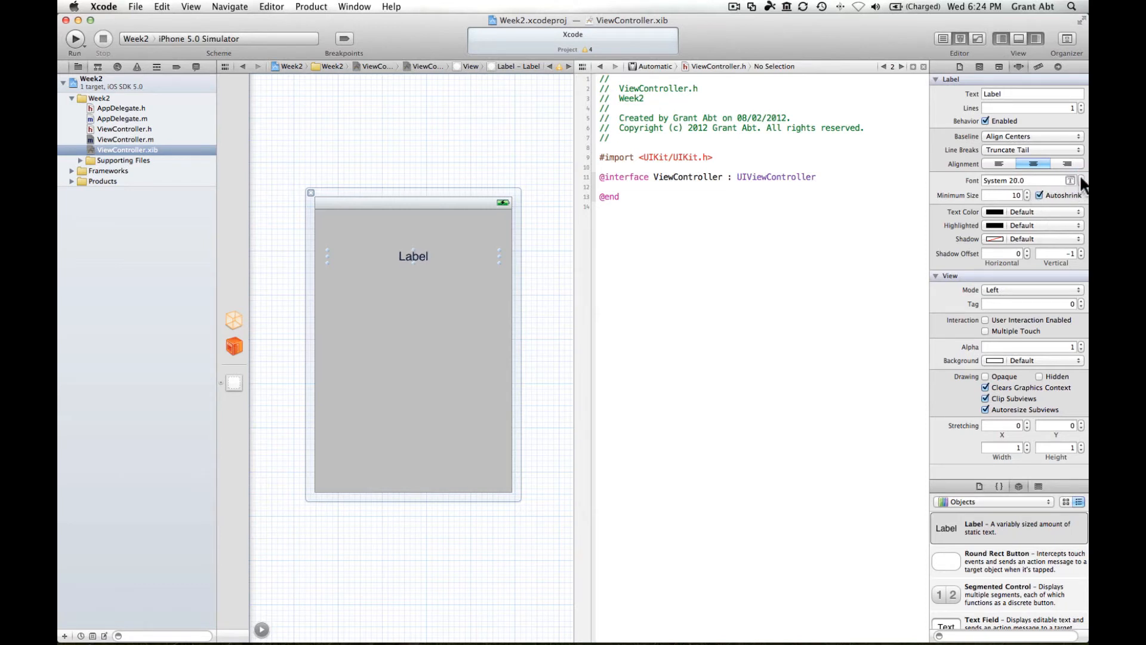
{"action": "left_click", "coordinate": [1071, 180]}
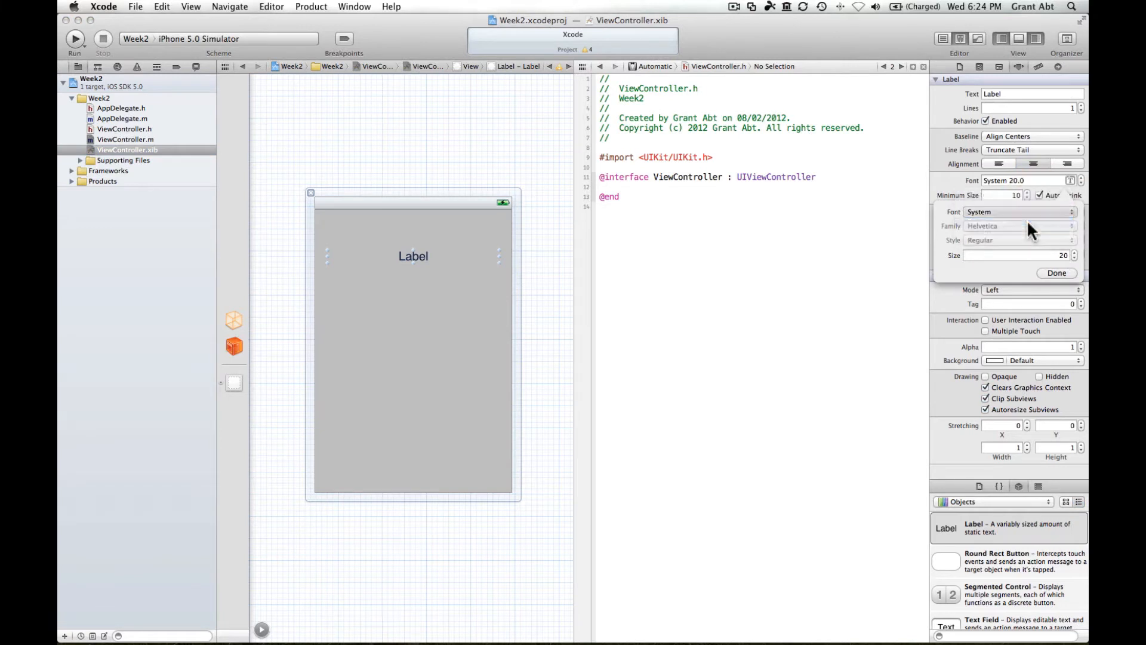
{"action": "left_click", "coordinate": [1057, 273]}
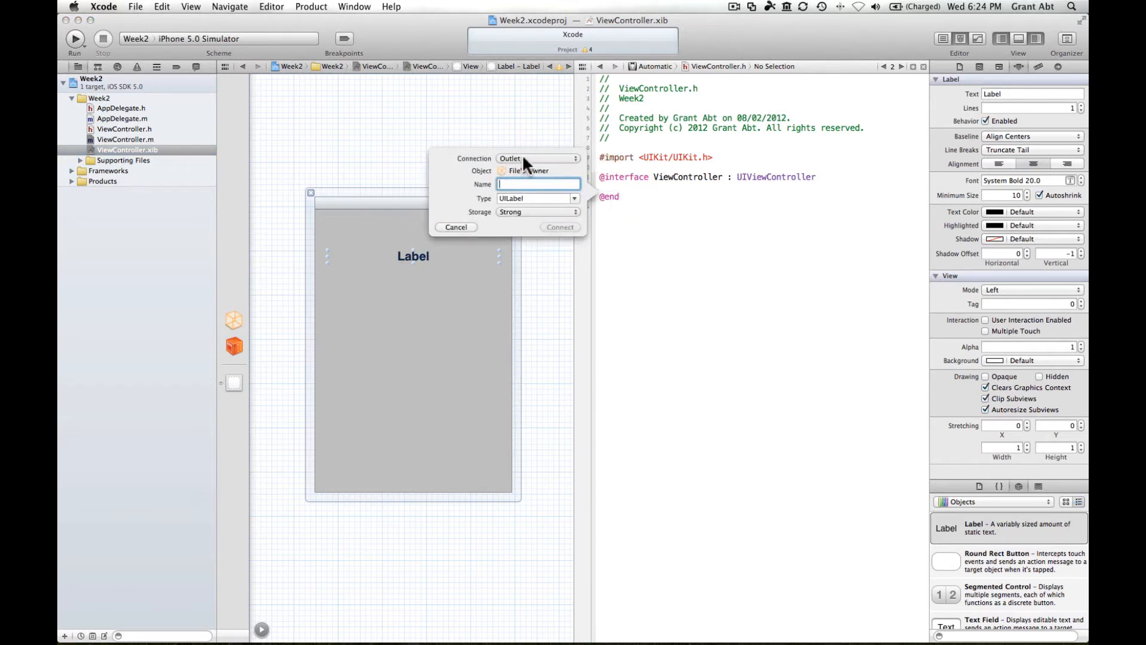
Name the label's outlet 'myLabel' and connect it in ViewController.h
{"action": "type", "text": "my"}
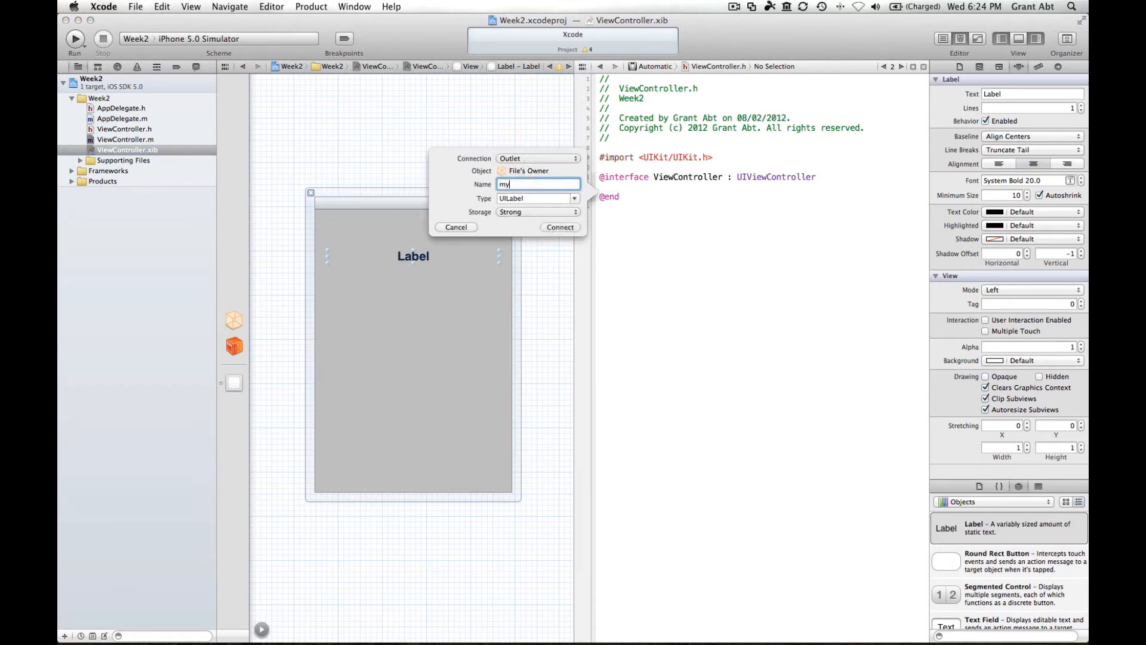
{"action": "type", "text": "Label"}
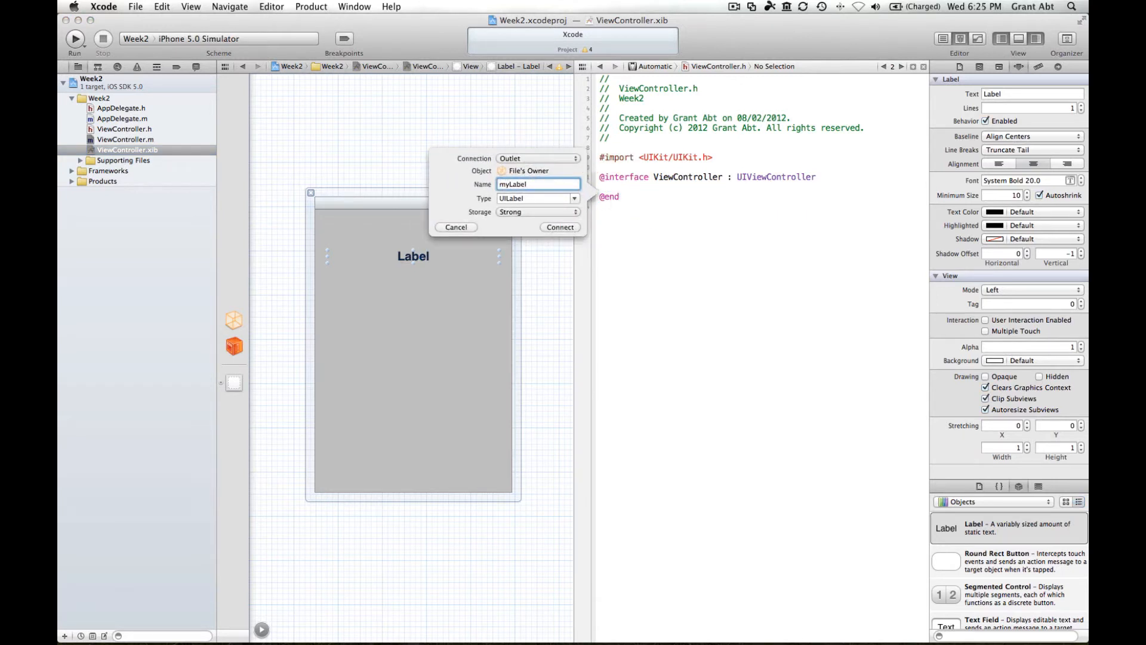
{"action": "left_click", "coordinate": [560, 227]}
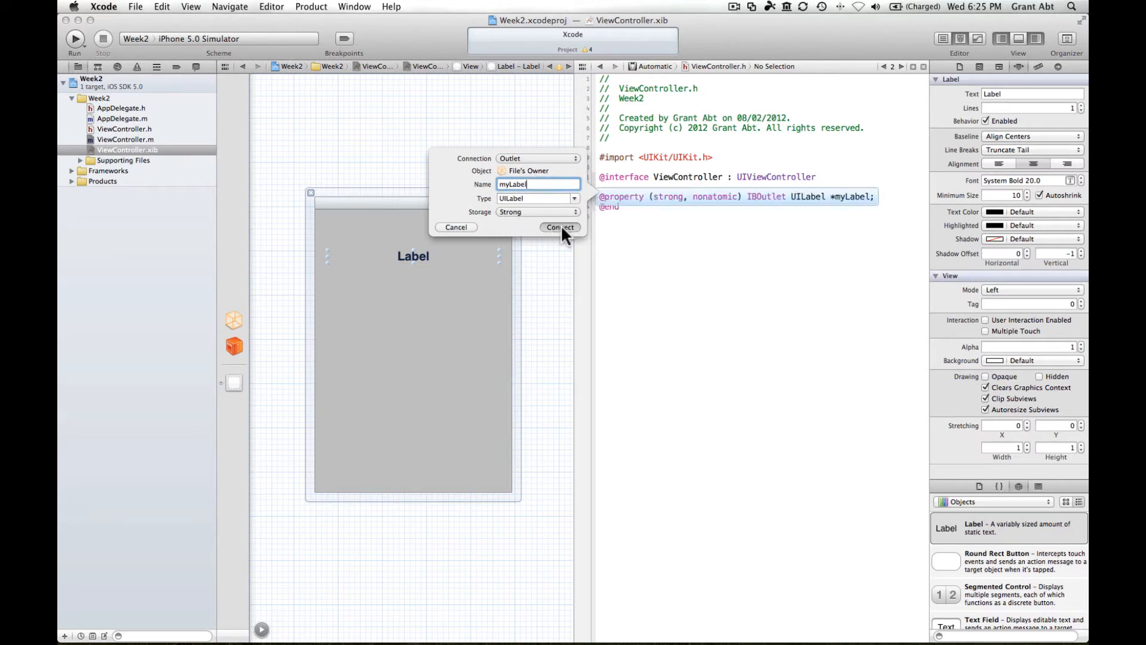
{"action": "left_click", "coordinate": [560, 227]}
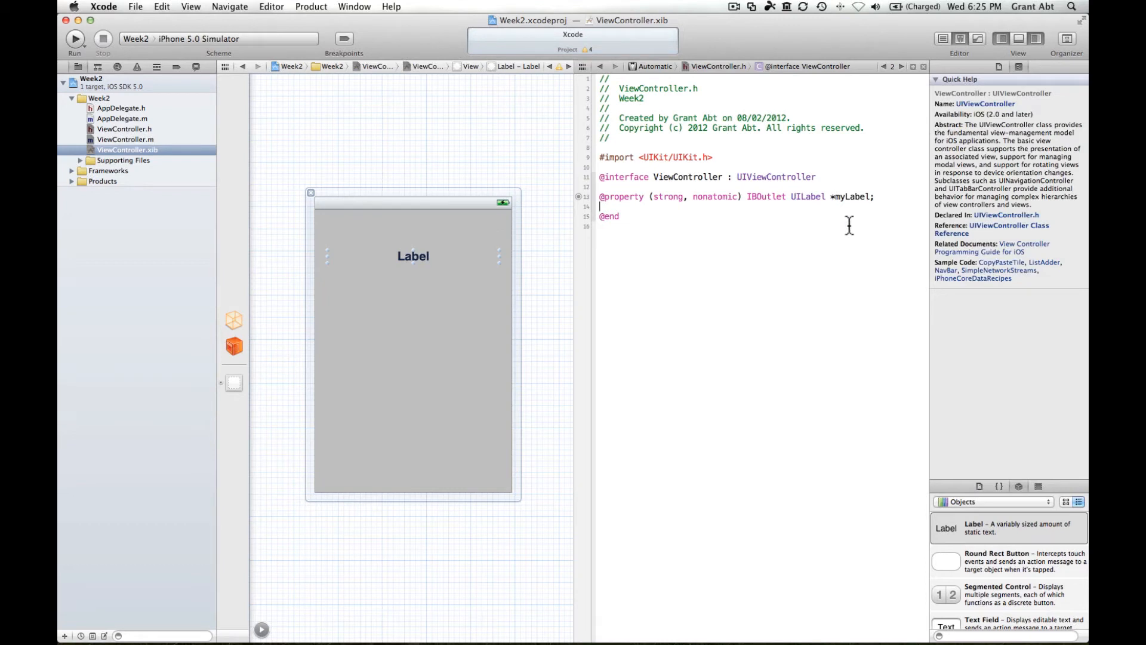
Switch the assistant editor from ViewController.h to ViewController.m
{"action": "left_click", "coordinate": [449, 307]}
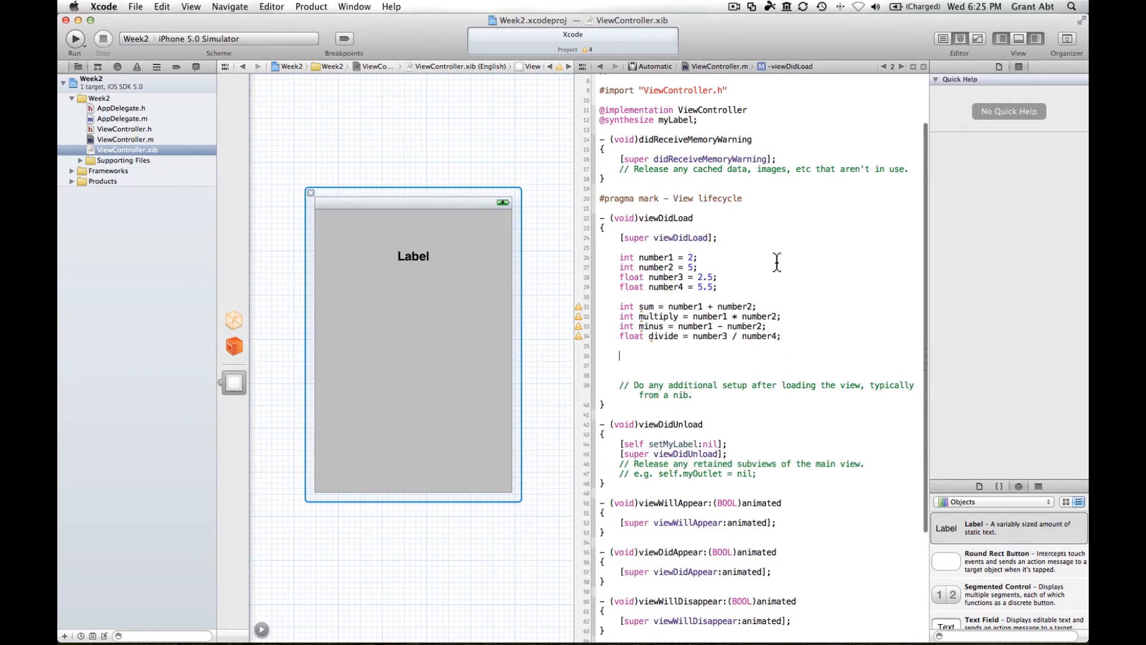
Begin the viewDidLoad statement self.myLabel.text = [NSString stringWithFormat:
{"action": "type", "text": "self."}
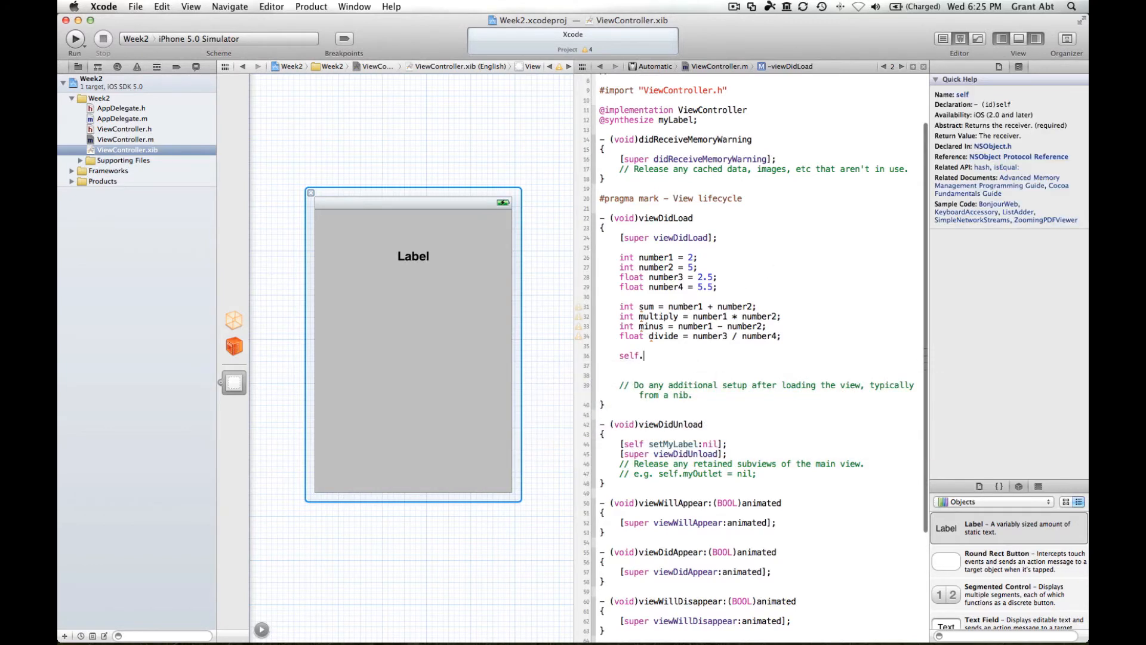
{"action": "type", "text": "myLabel."}
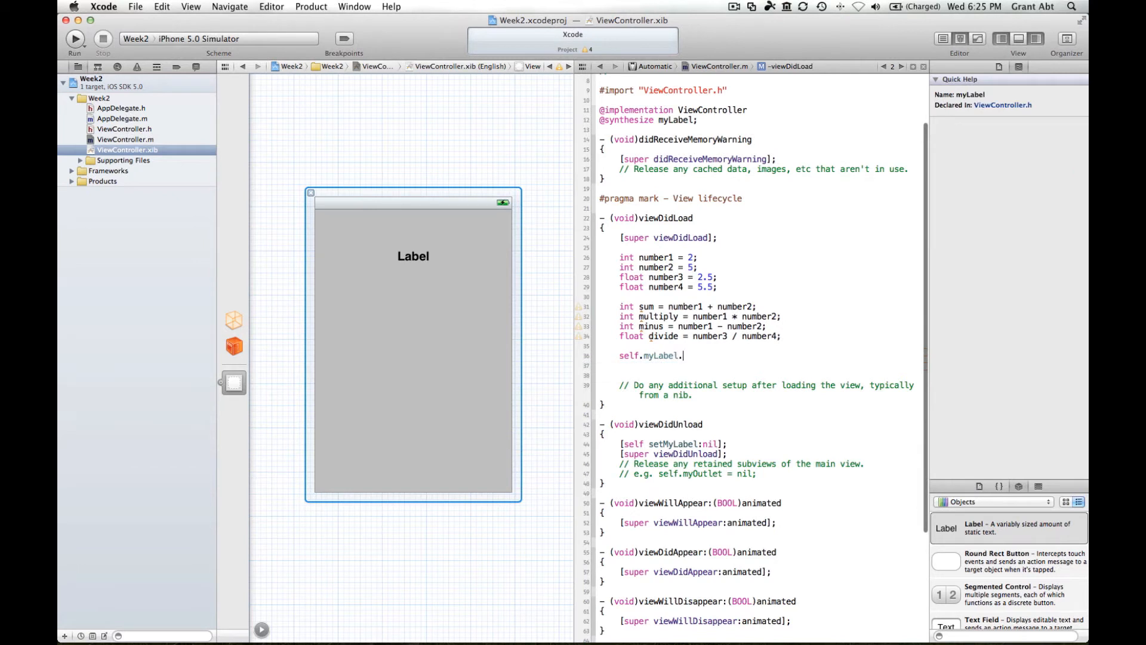
{"action": "type", "text": "text"}
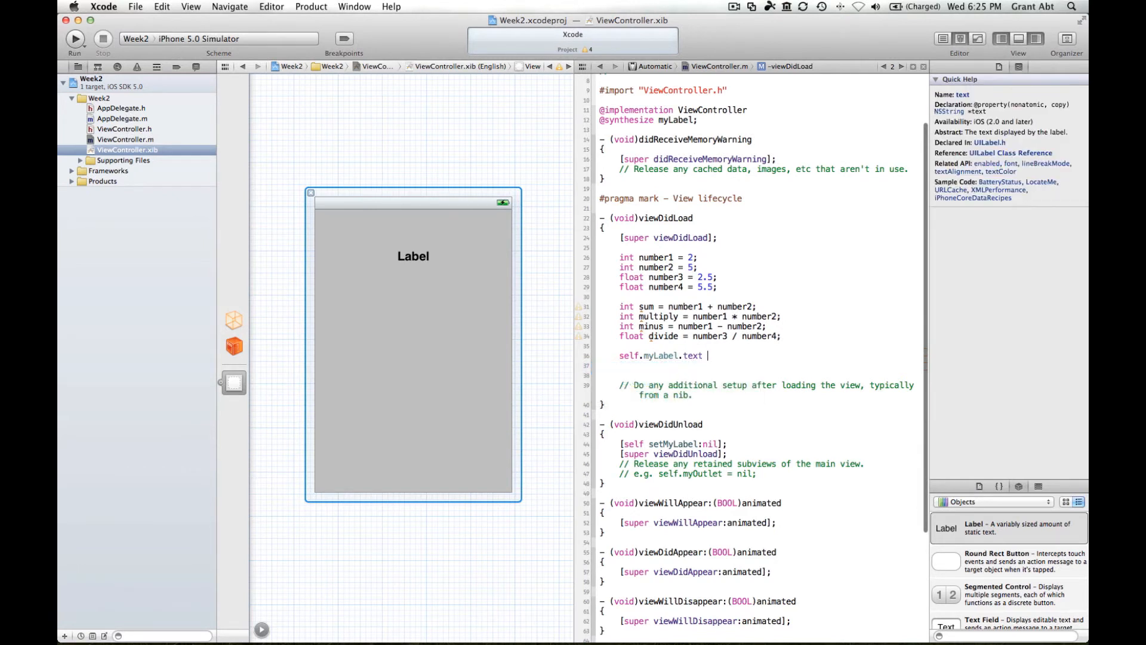
{"action": "type", "text": "="}
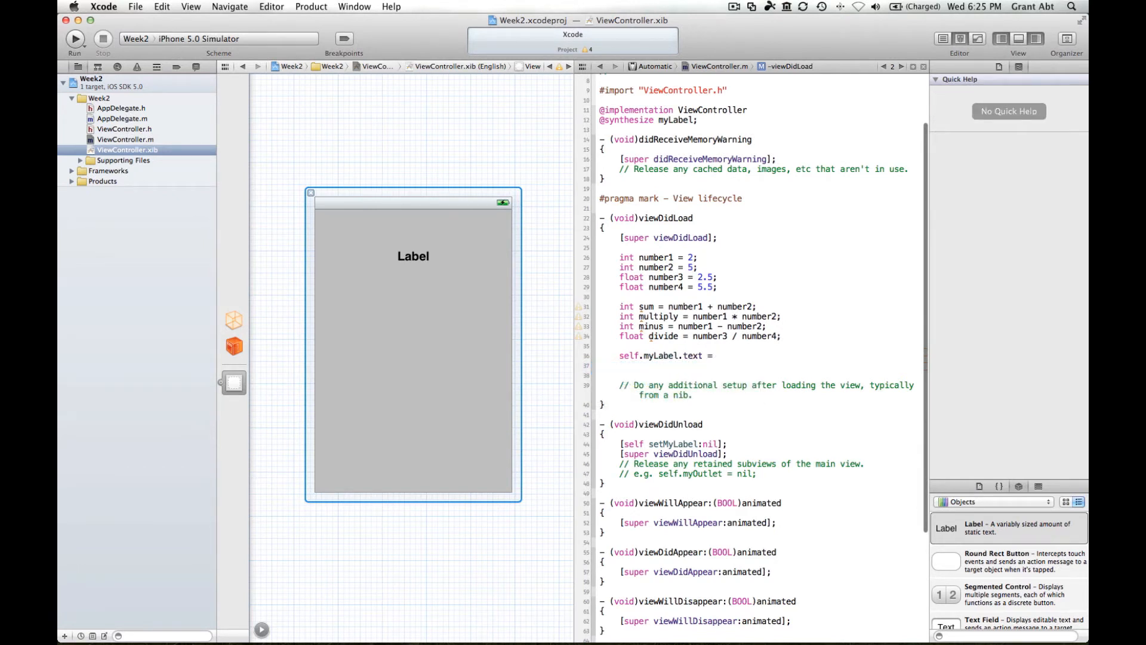
{"action": "left_click", "coordinate": [717, 355]}
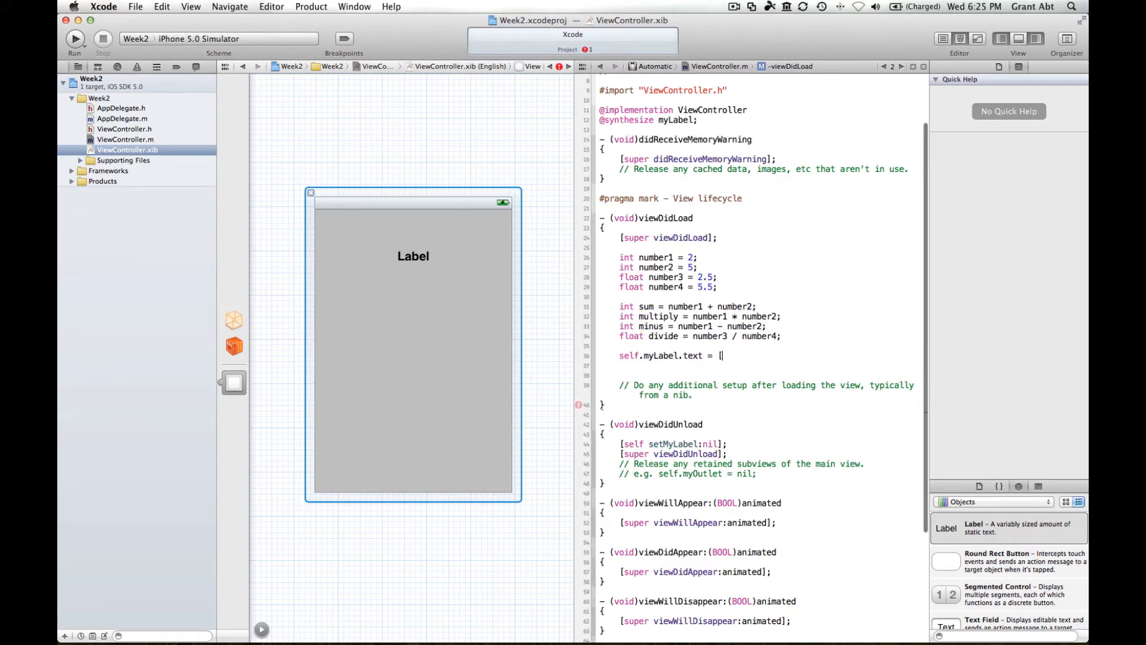
{"action": "type", "text": "NSString"}
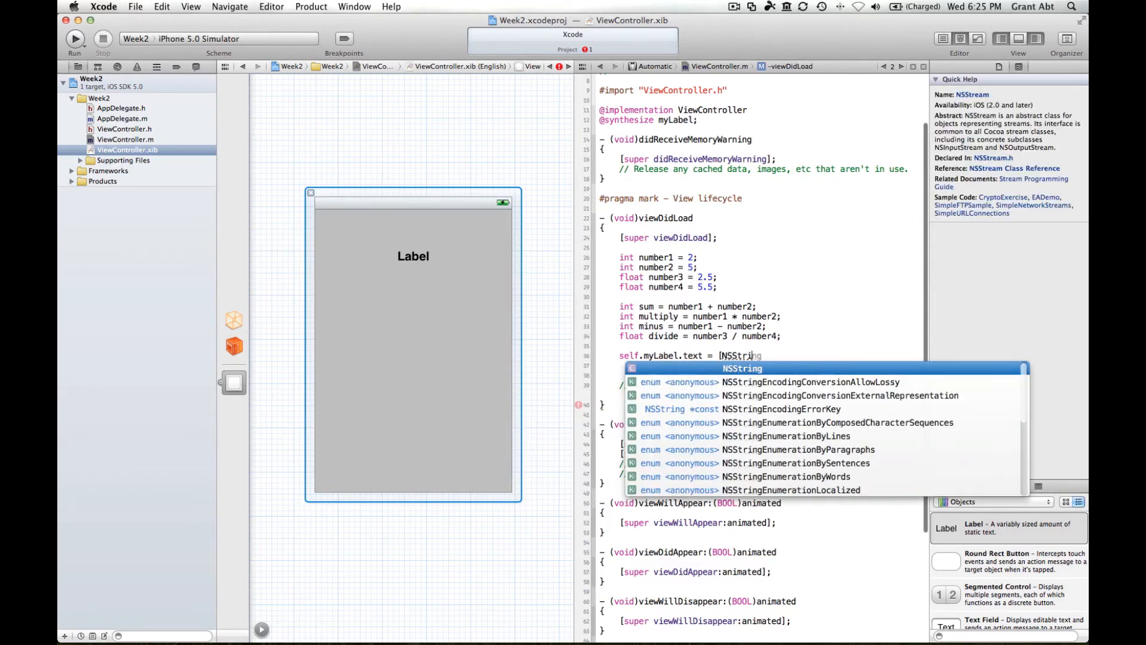
{"action": "type", "text": "stringWithFormat:"}
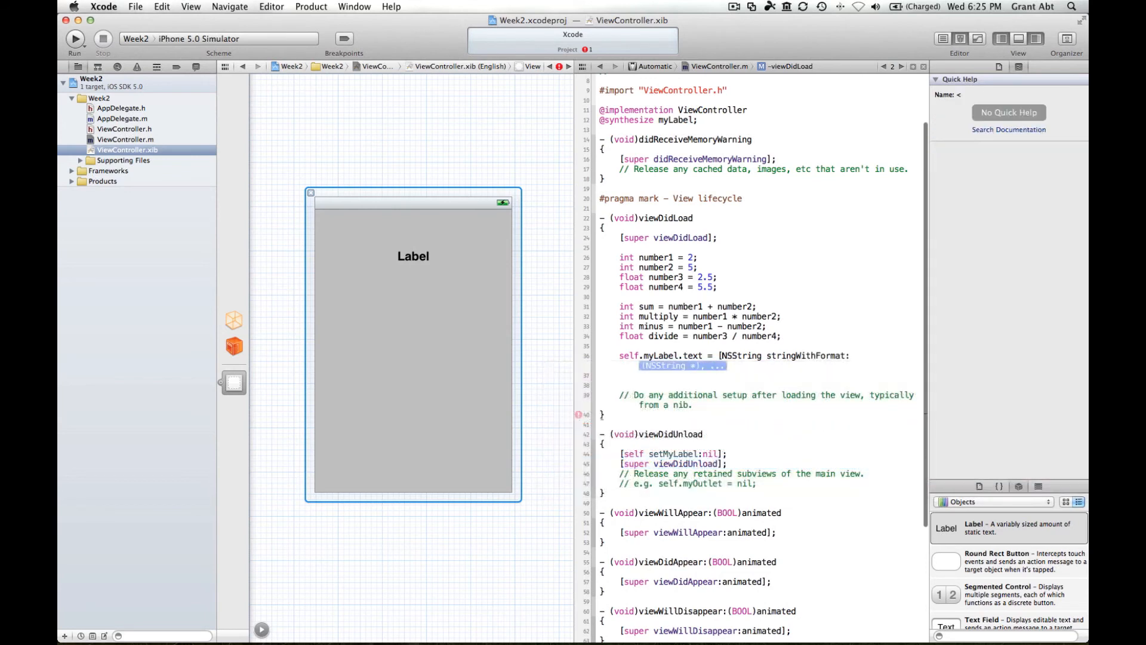
Hide the Utilities pane and enter format 'The sum of number1 and number2 = %i' with sum
{"action": "left_click", "coordinate": [1036, 38]}
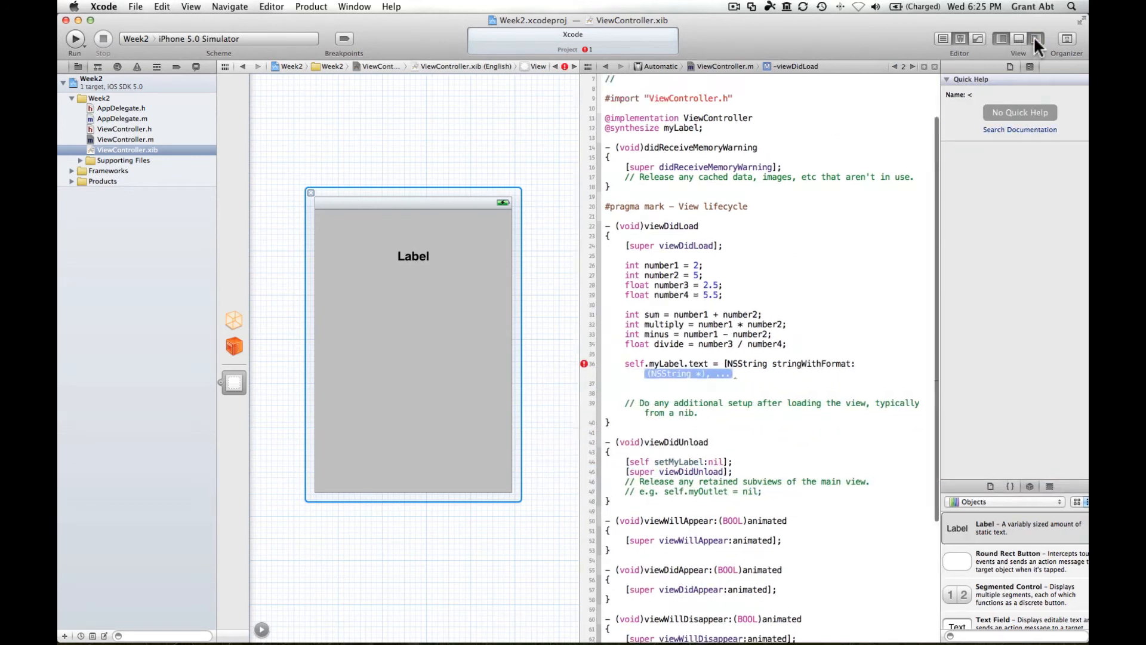
{"action": "left_click", "coordinate": [1036, 39]}
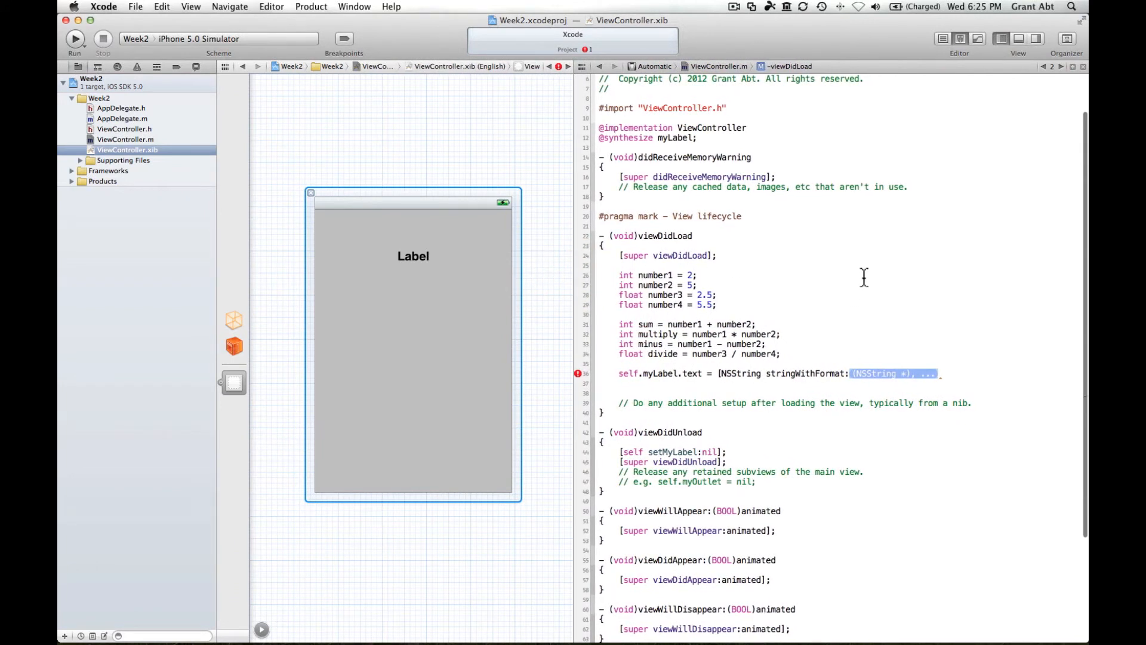
{"action": "type", "text": "@\""}
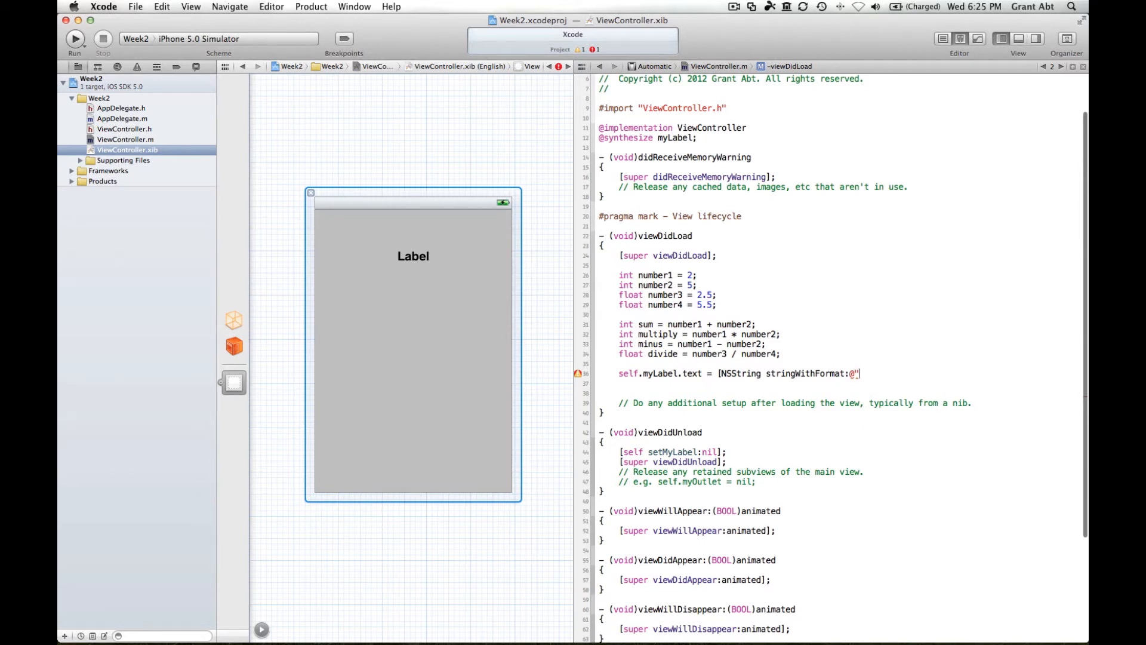
{"action": "type", "text": "The sum of number1 and"}
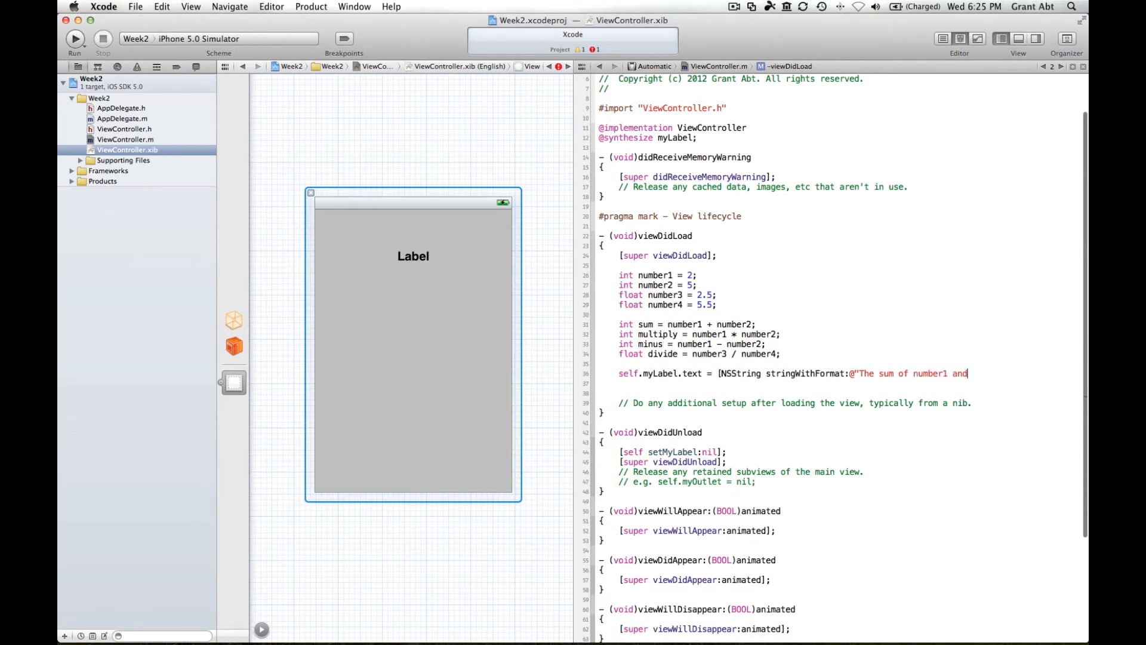
{"action": "type", "text": "number2"}
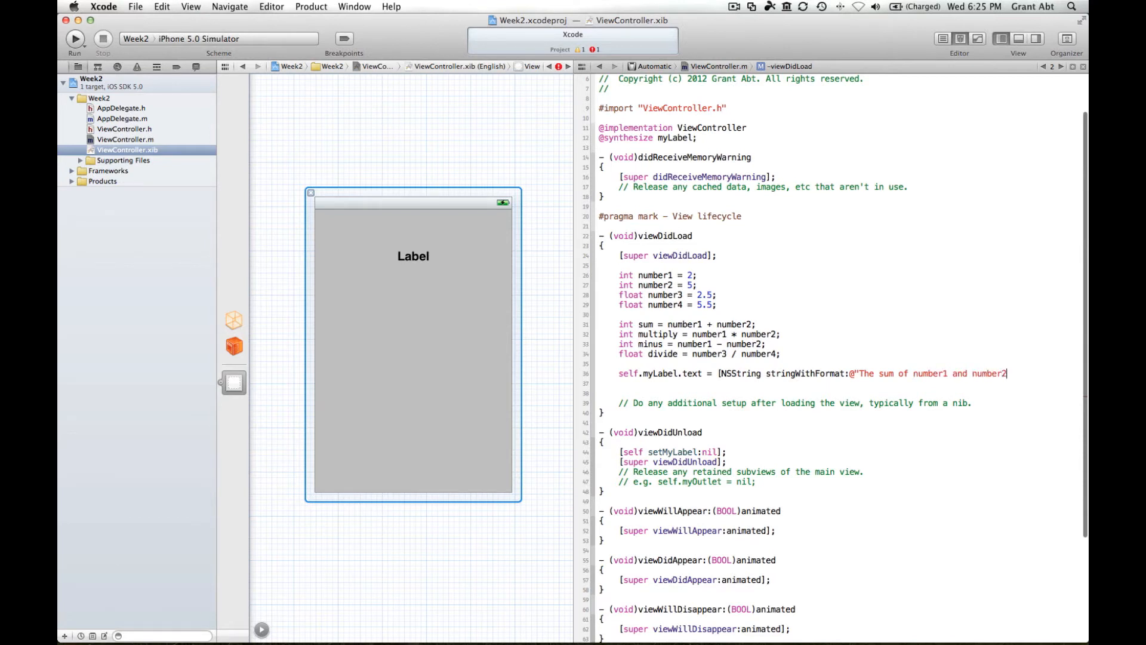
{"action": "type", "text": "="}
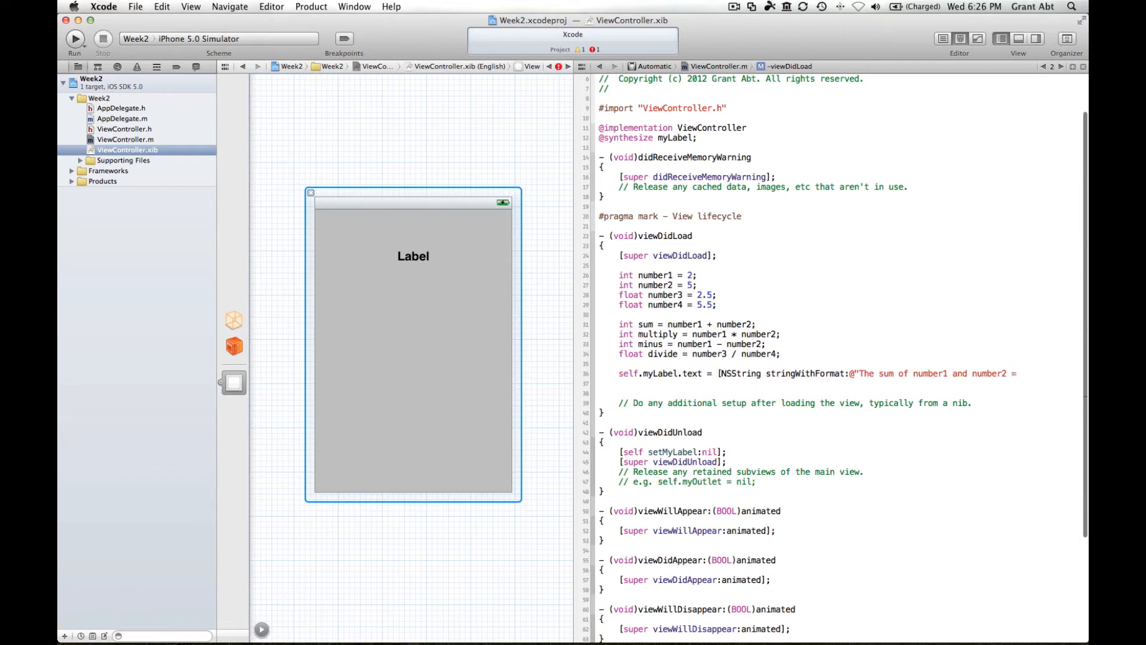
{"action": "type", "text": "%i"}
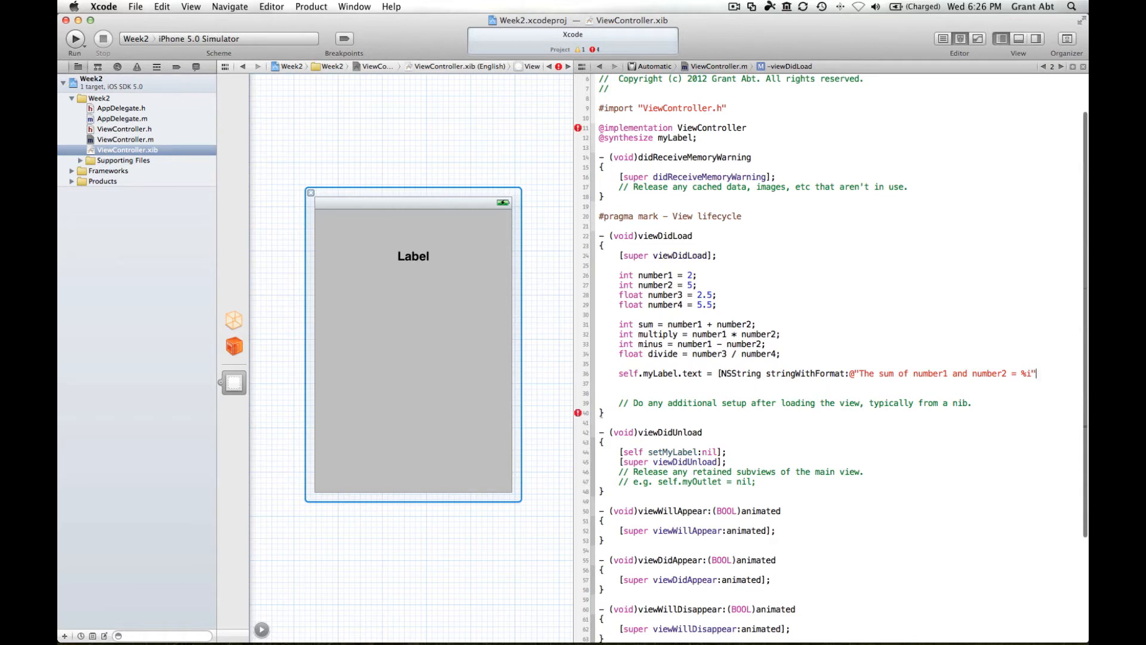
{"action": "type", "text": ", sum];"}
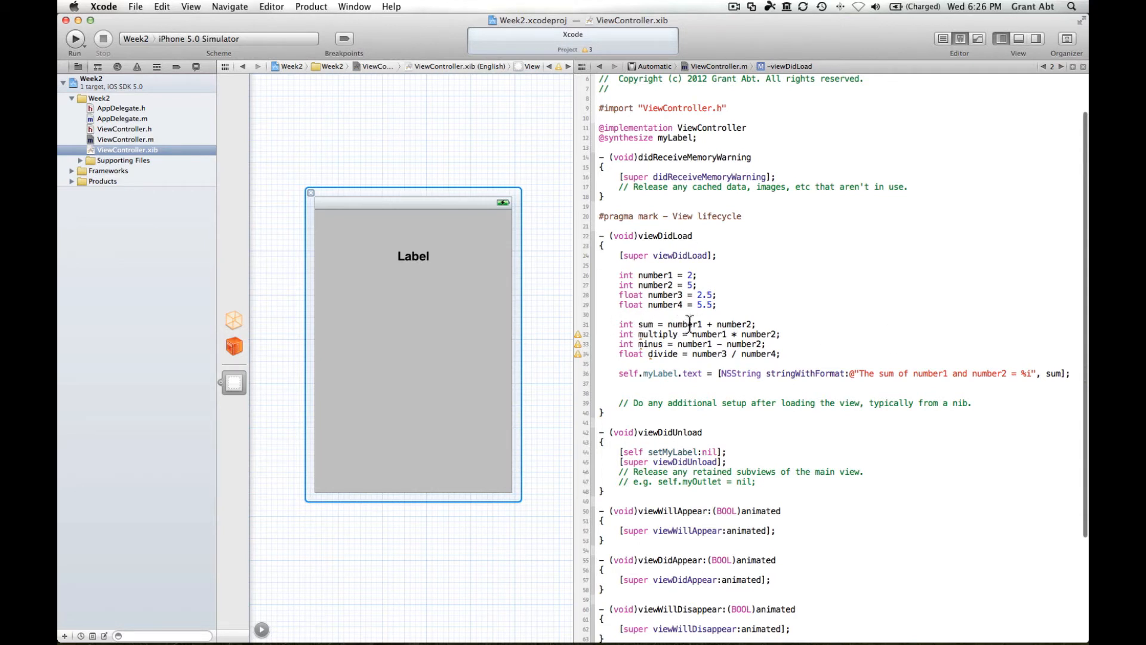
{"action": "mouse_move", "coordinate": [1047, 374]}
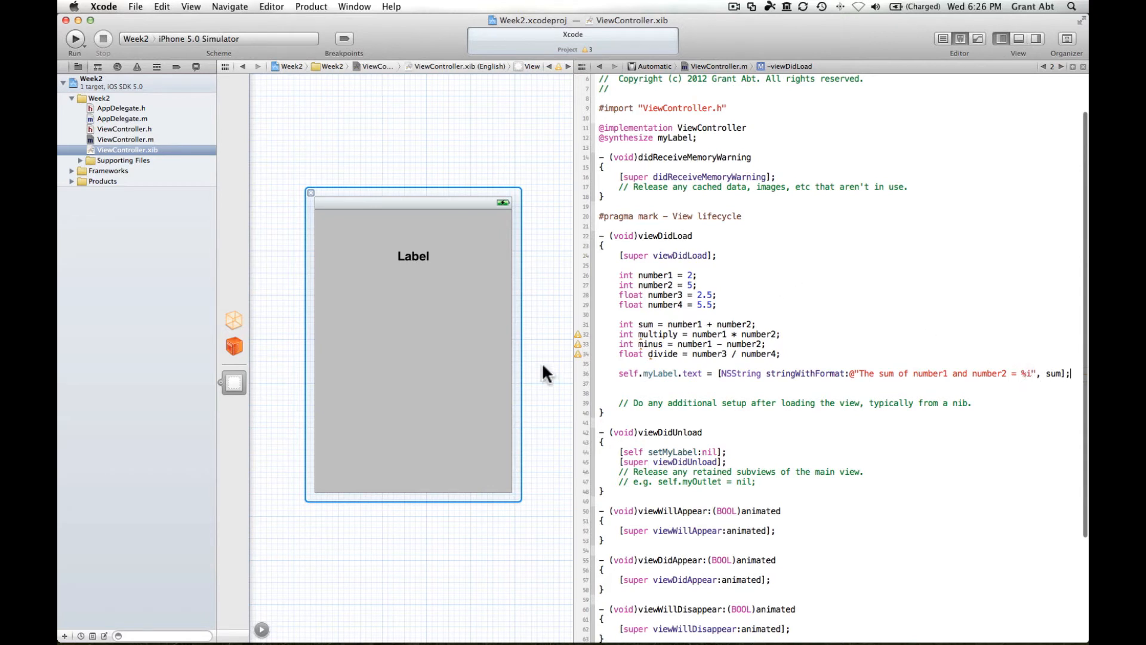
{"action": "mouse_move", "coordinate": [591, 342]}
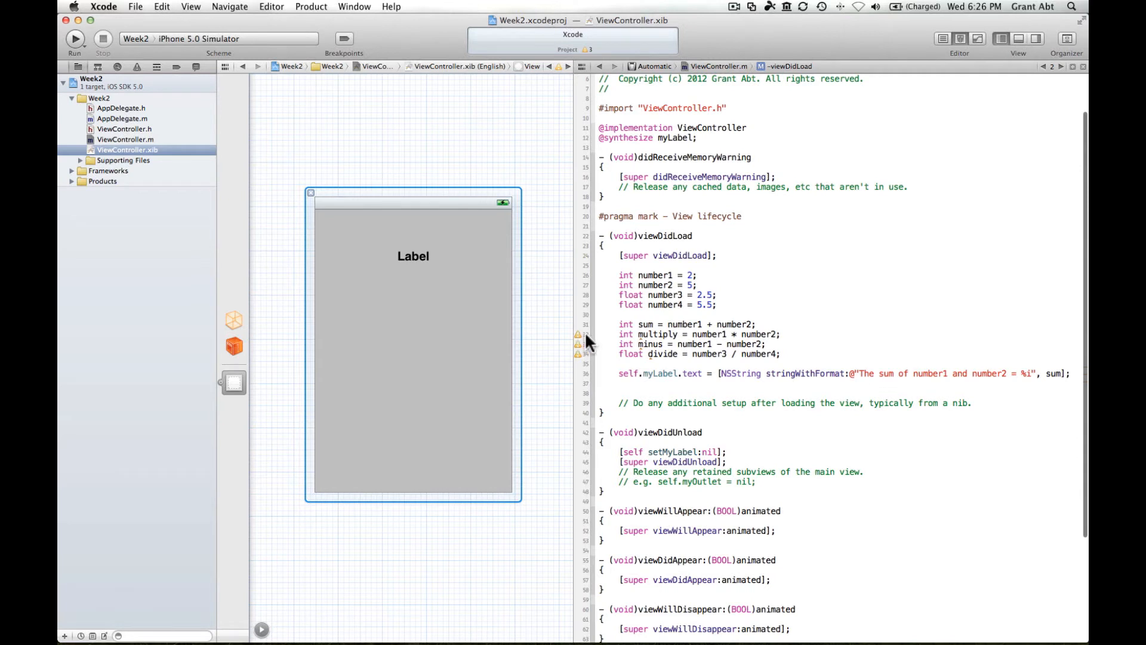
{"action": "mouse_move", "coordinate": [663, 334]}
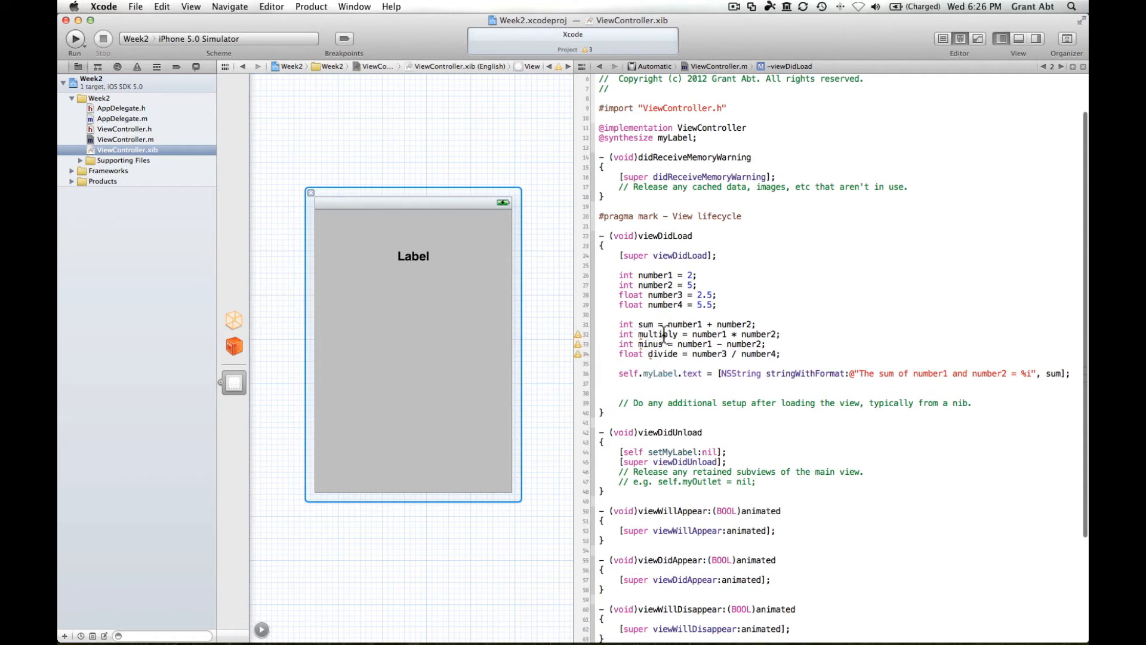
{"action": "mouse_move", "coordinate": [866, 342]}
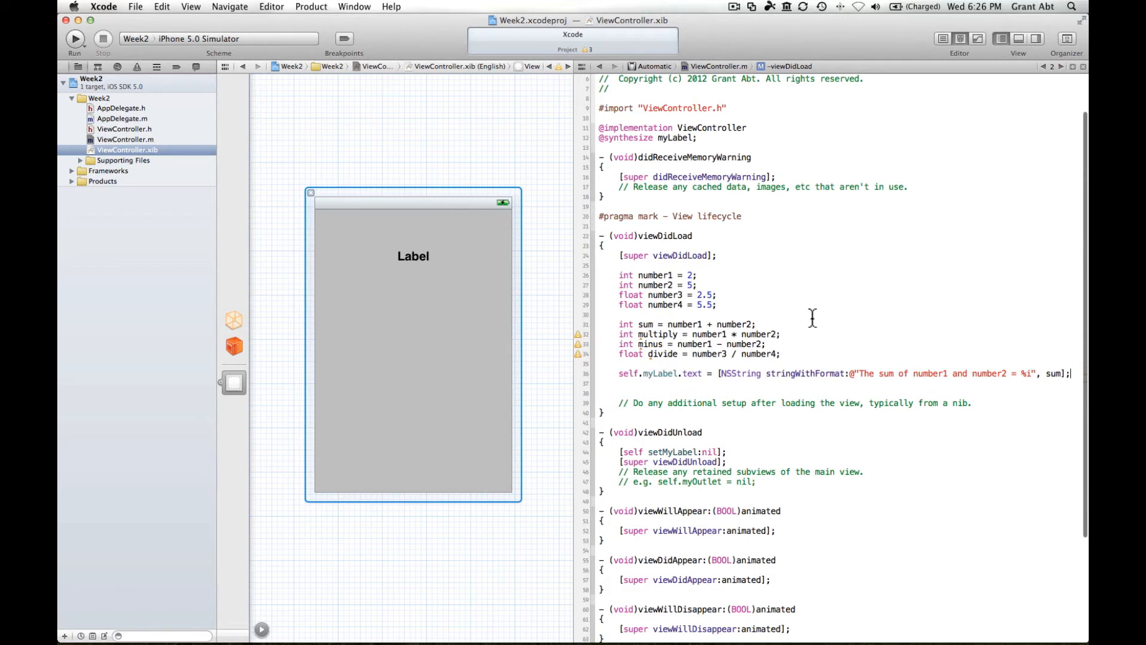
Run Week2 in the iPhone simulator, entering the password to authorise debugging
{"action": "left_click", "coordinate": [74, 38]}
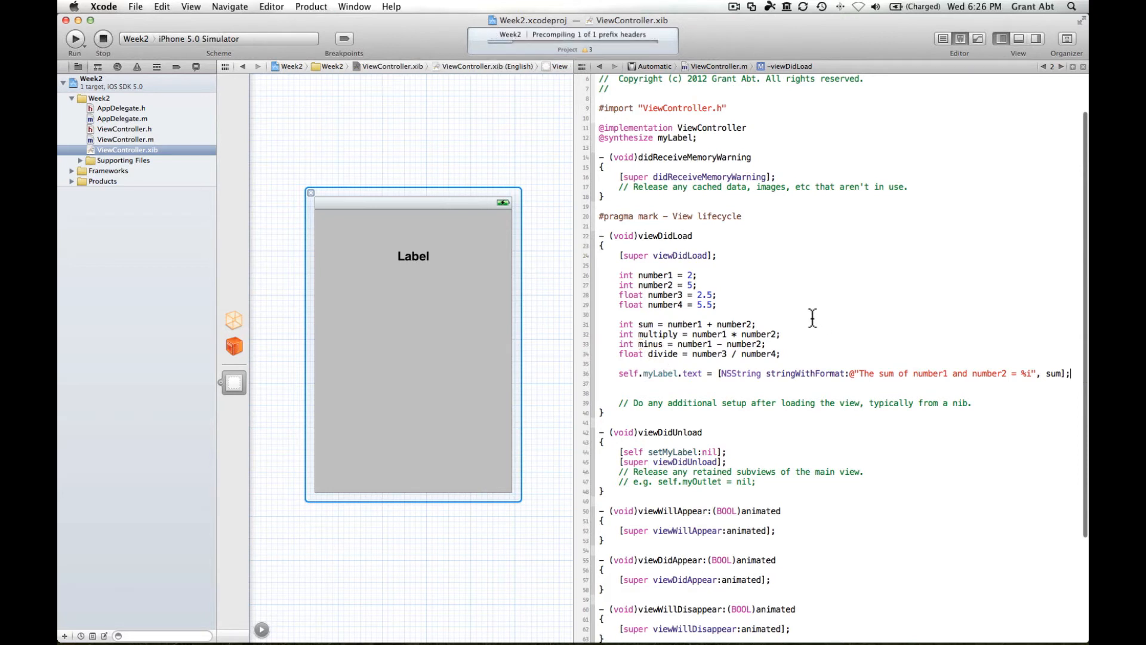
{"action": "left_click", "coordinate": [73, 39]}
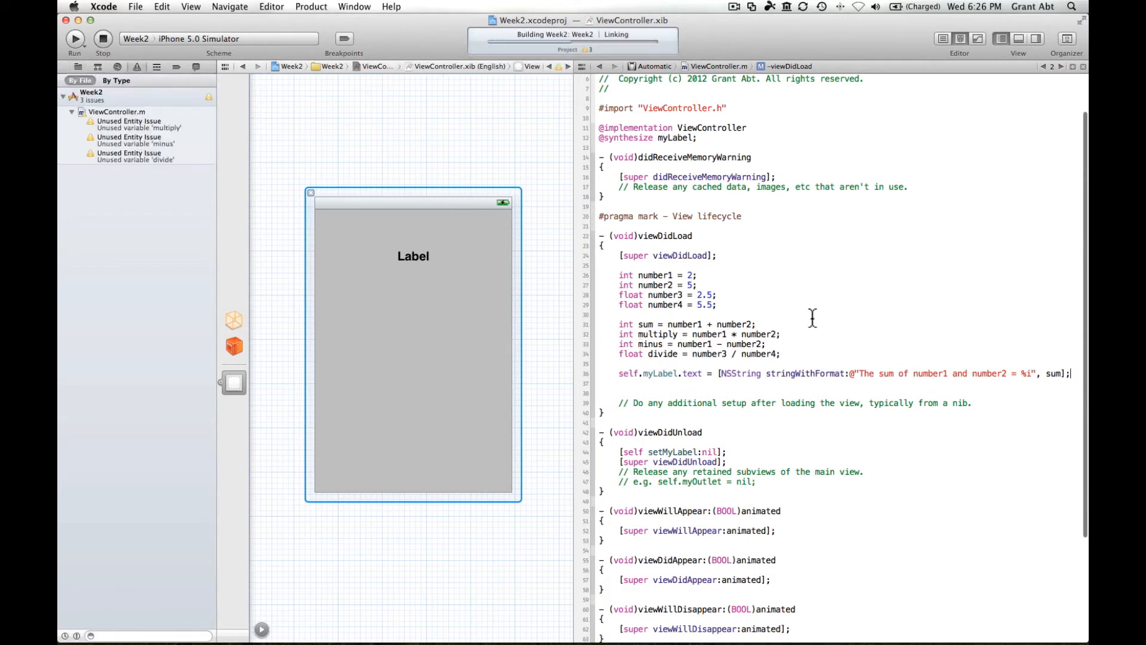
{"action": "left_click", "coordinate": [75, 38]}
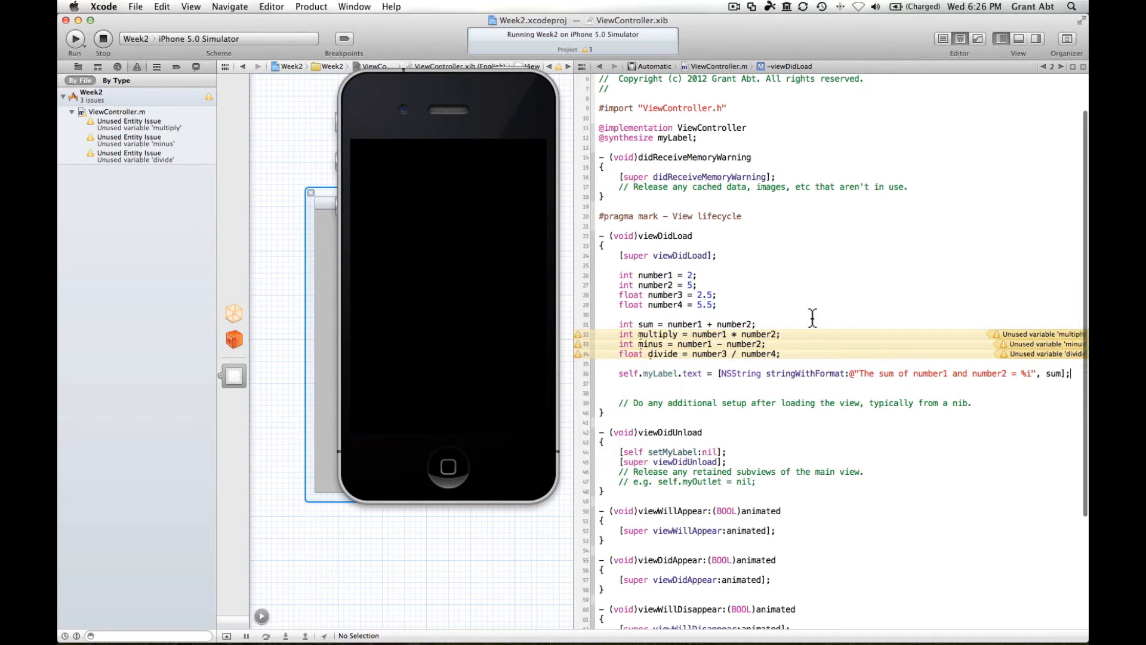
{"action": "left_click", "coordinate": [74, 38]}
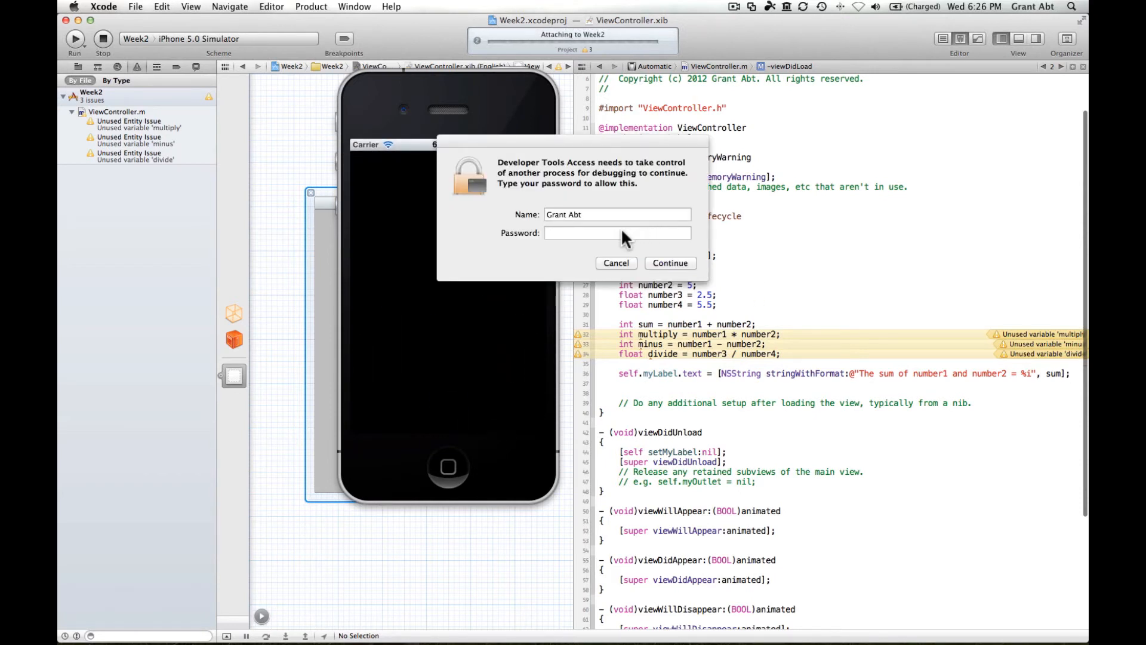
{"action": "type", "text": "••••"}
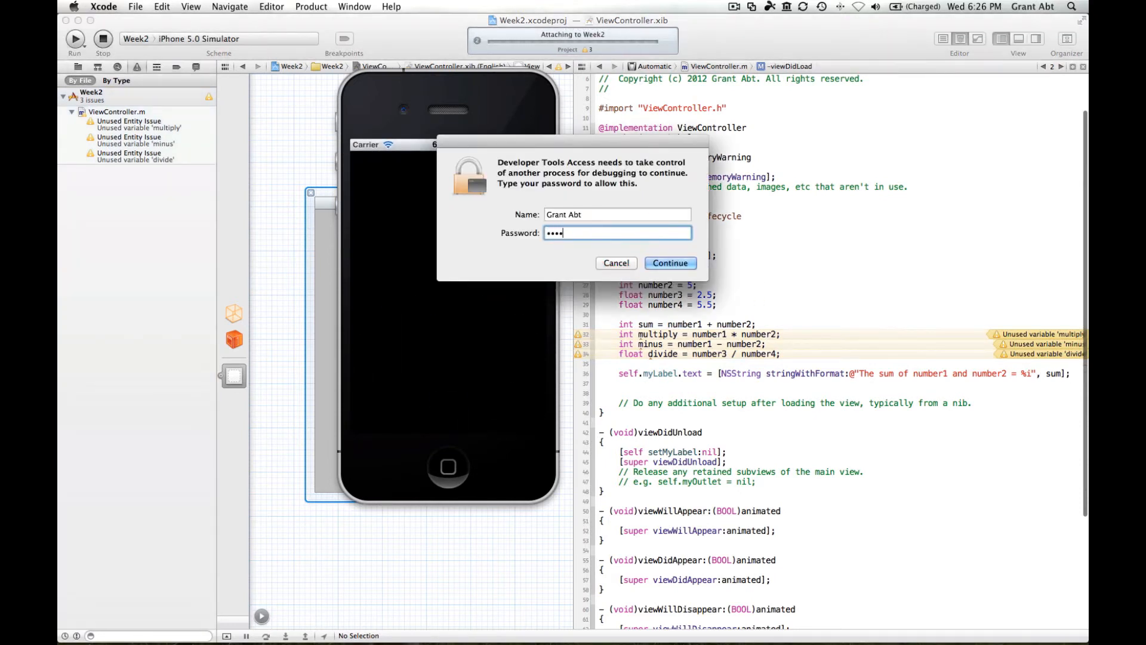
{"action": "left_click", "coordinate": [671, 263]}
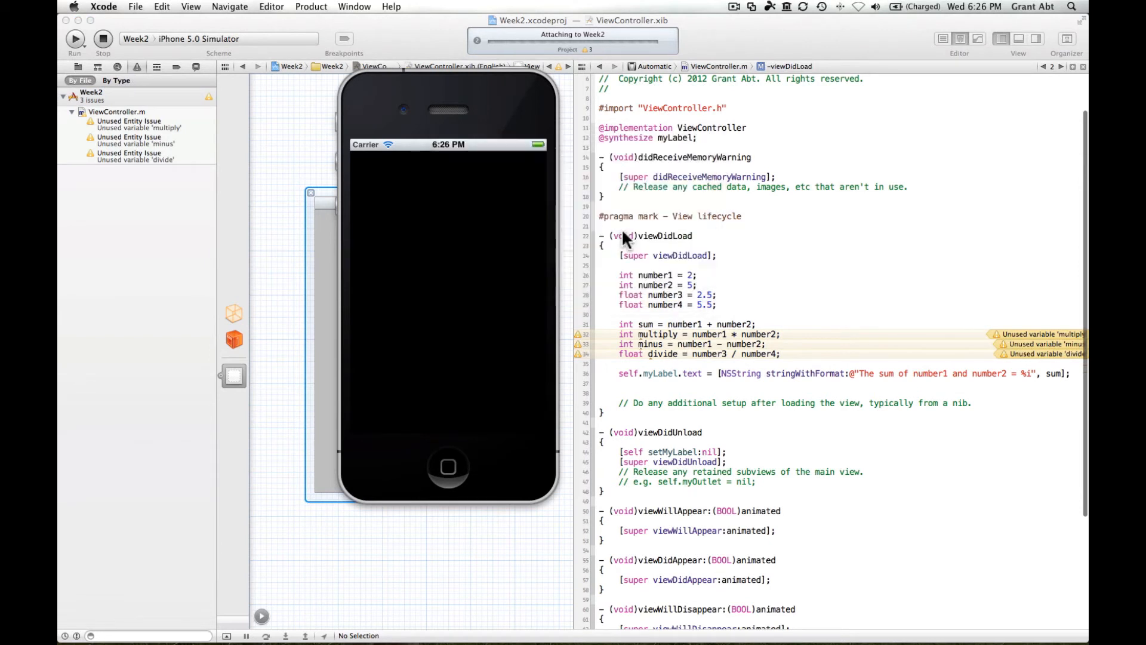
{"action": "left_click", "coordinate": [74, 38]}
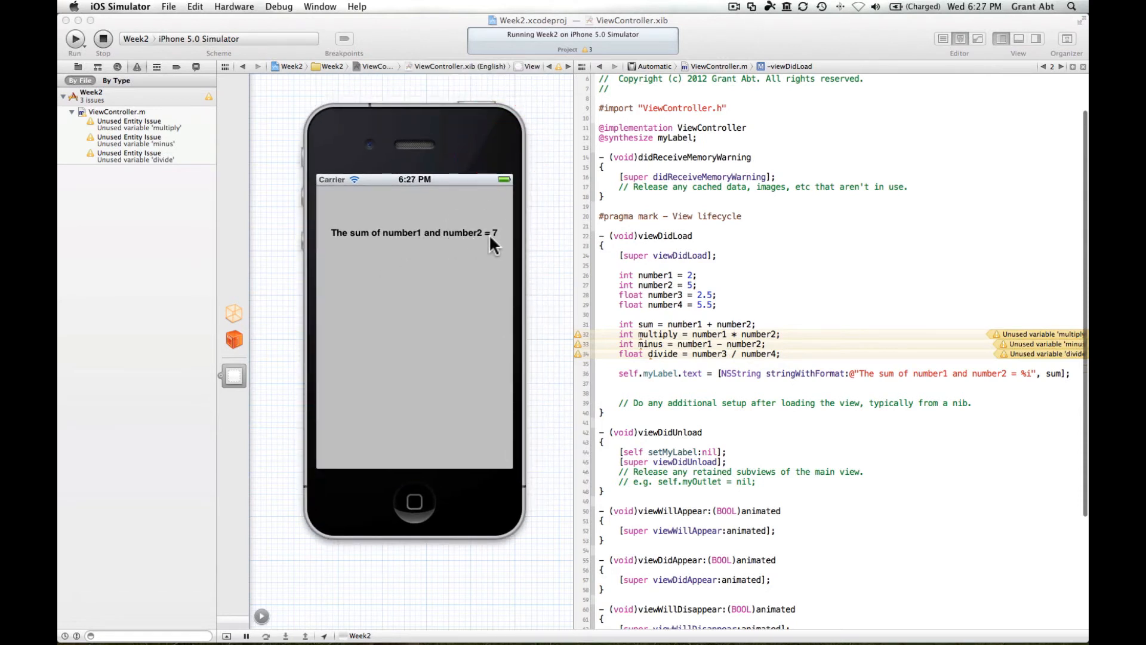
{"action": "mouse_move", "coordinate": [704, 303]}
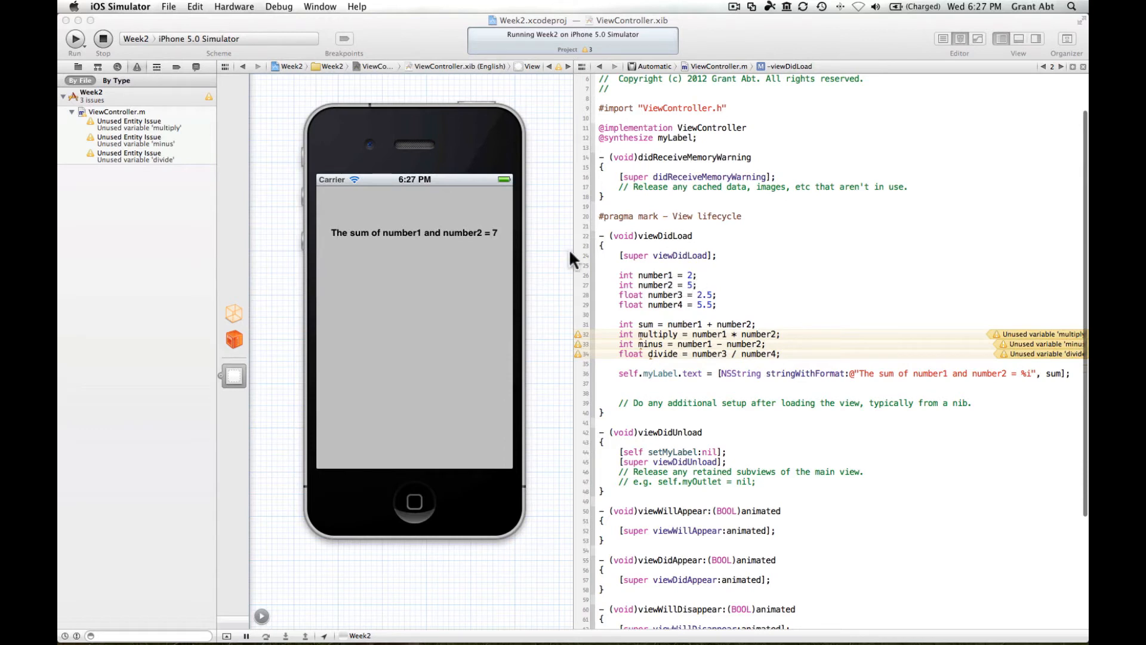
{"action": "mouse_move", "coordinate": [455, 256]}
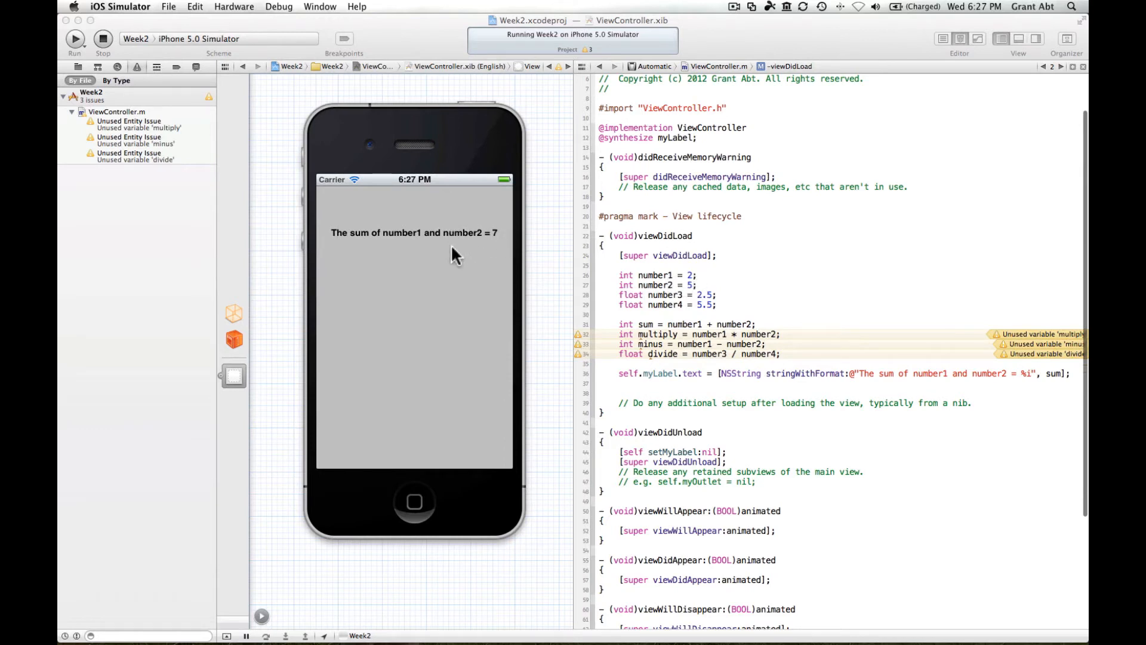
Check the label reads 'The sum of number1 and number2 = 7', then stop the run
{"action": "left_click", "coordinate": [102, 38]}
{"action": "type", "text": "multipli"}
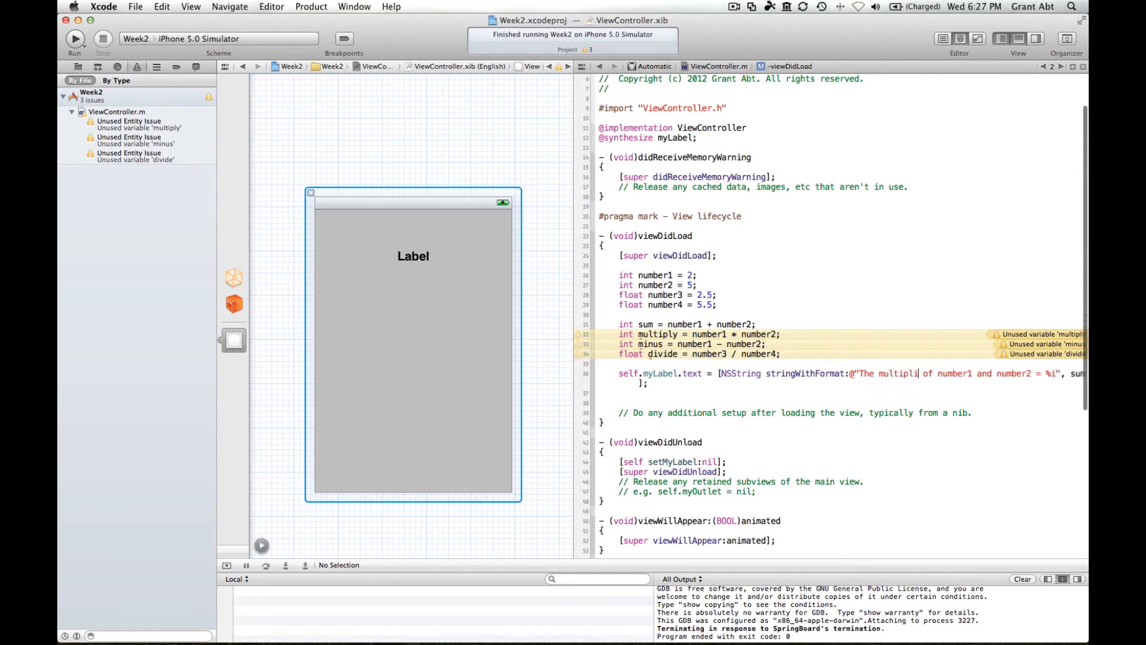
Reword the message to 'The multiplication of number1 and number2 = %i', filled with multiply
{"action": "type", "text": "cation"}
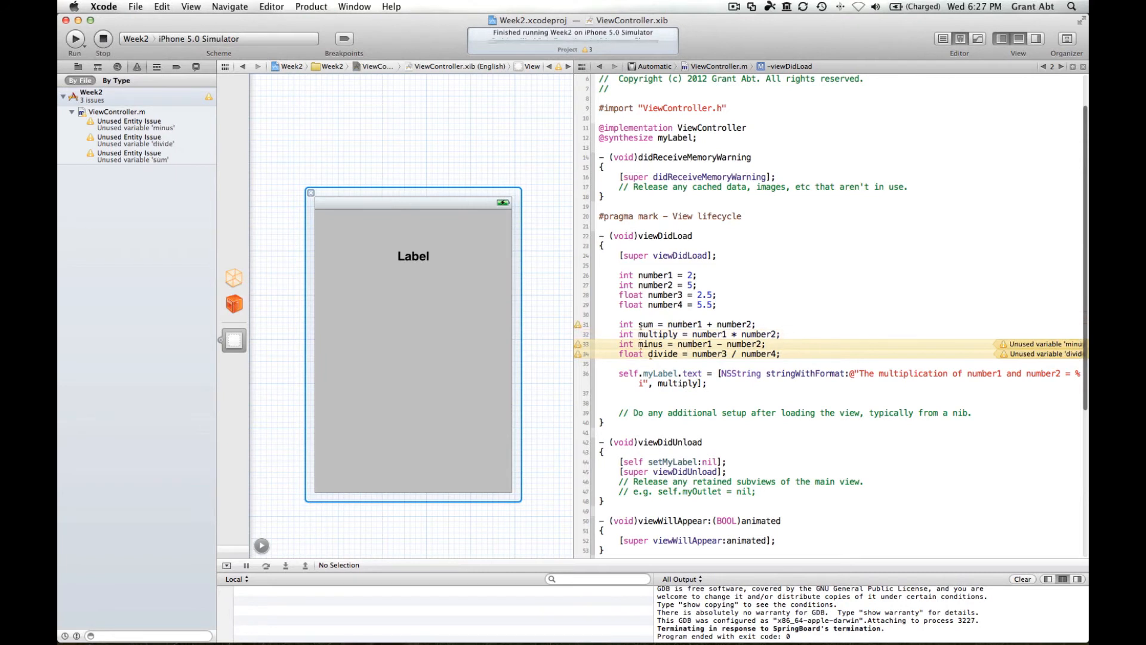
Rerun the app so the label shows 'The multiplication of number1 and number2 = 10'
{"action": "left_click", "coordinate": [74, 39]}
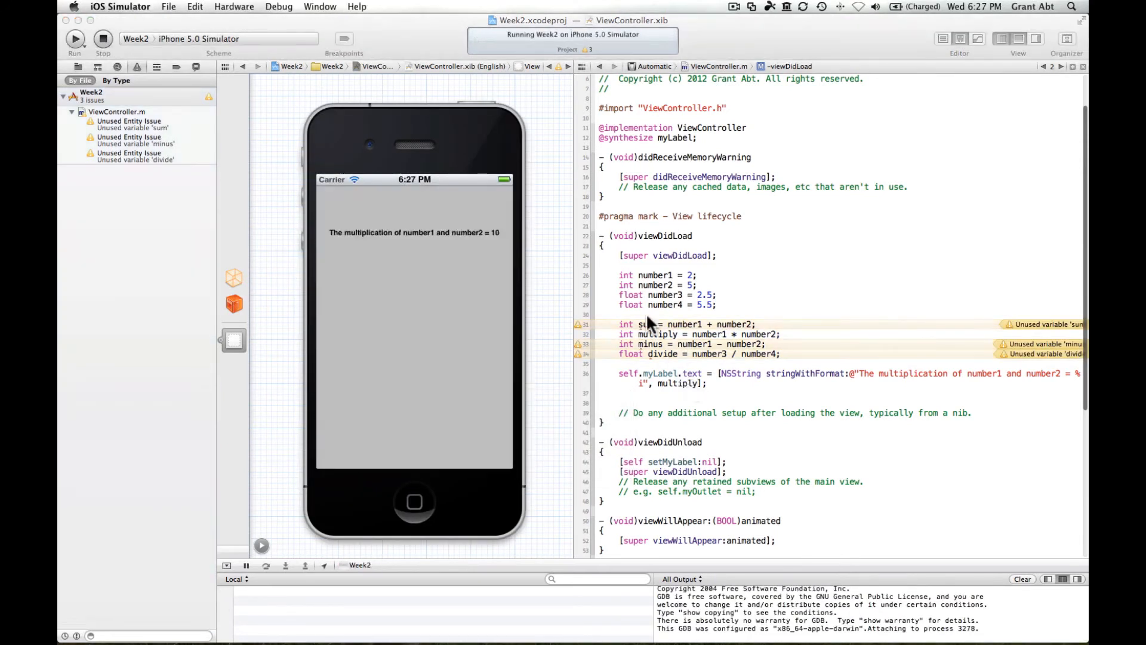
{"action": "mouse_move", "coordinate": [669, 344]}
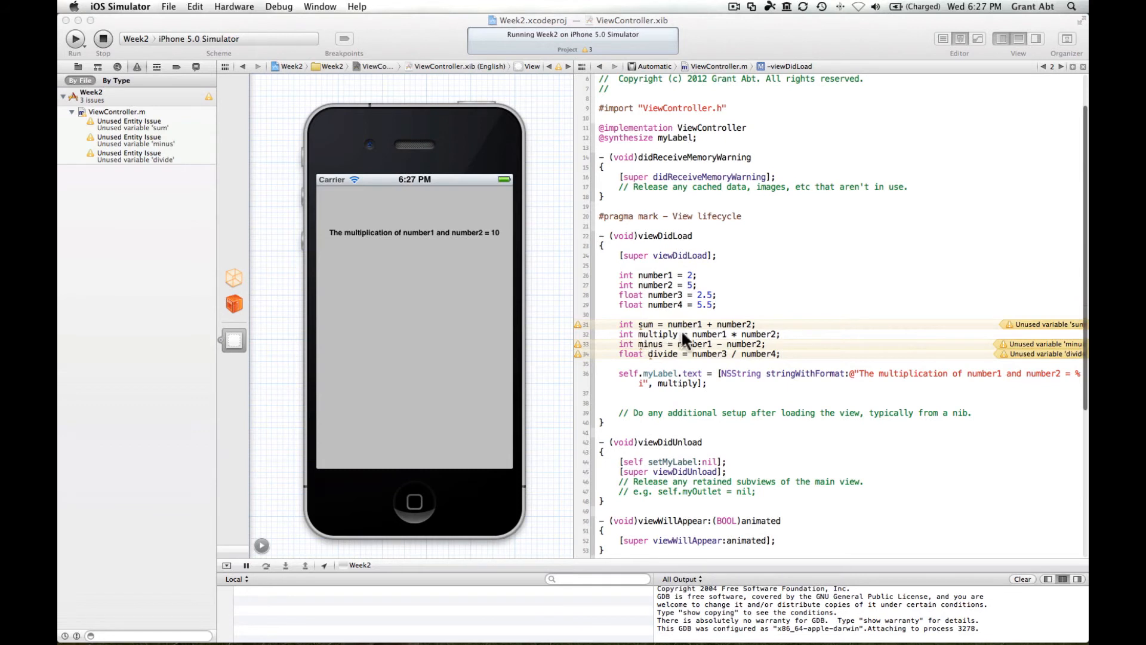
{"action": "mouse_move", "coordinate": [459, 278]}
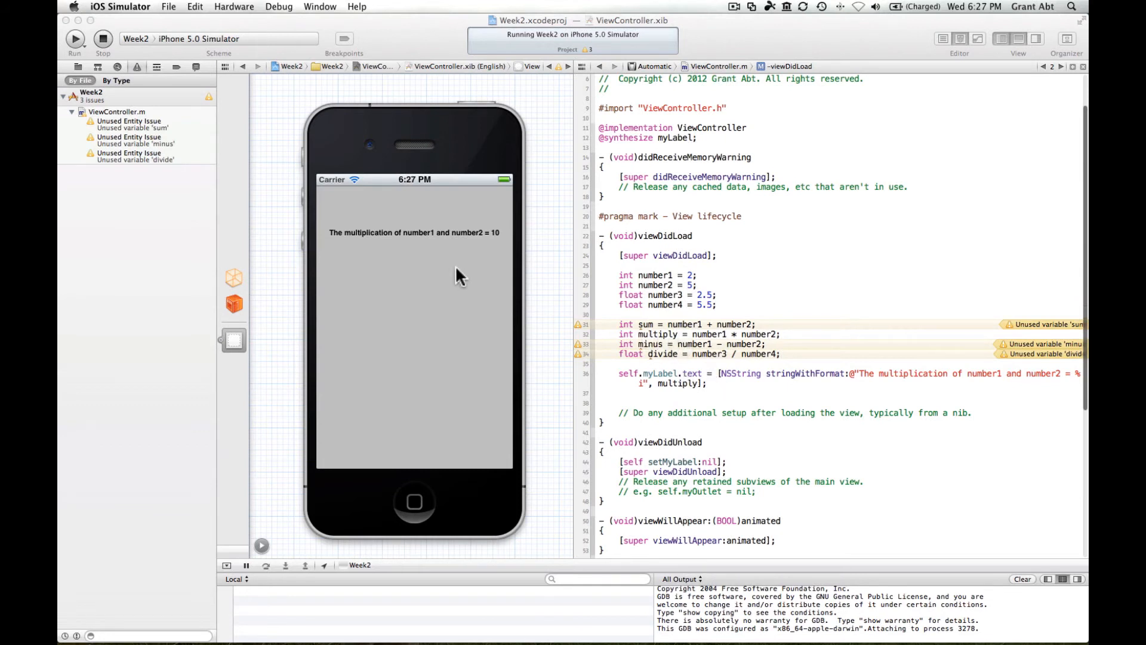
{"action": "mouse_move", "coordinate": [470, 244]}
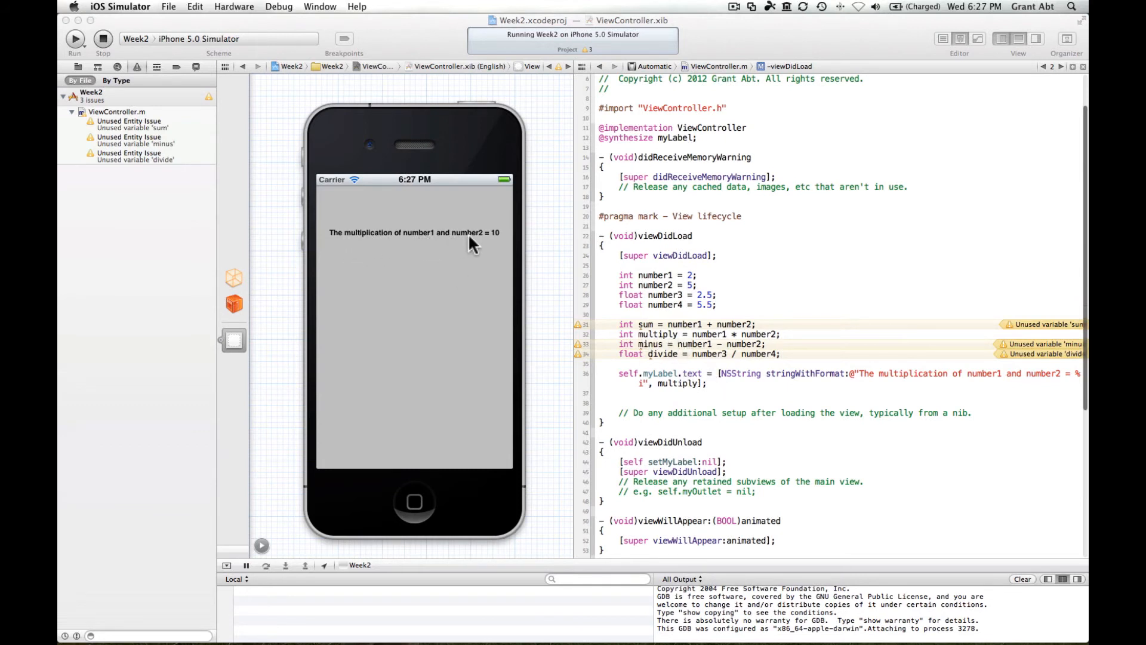
{"action": "mouse_move", "coordinate": [502, 243]}
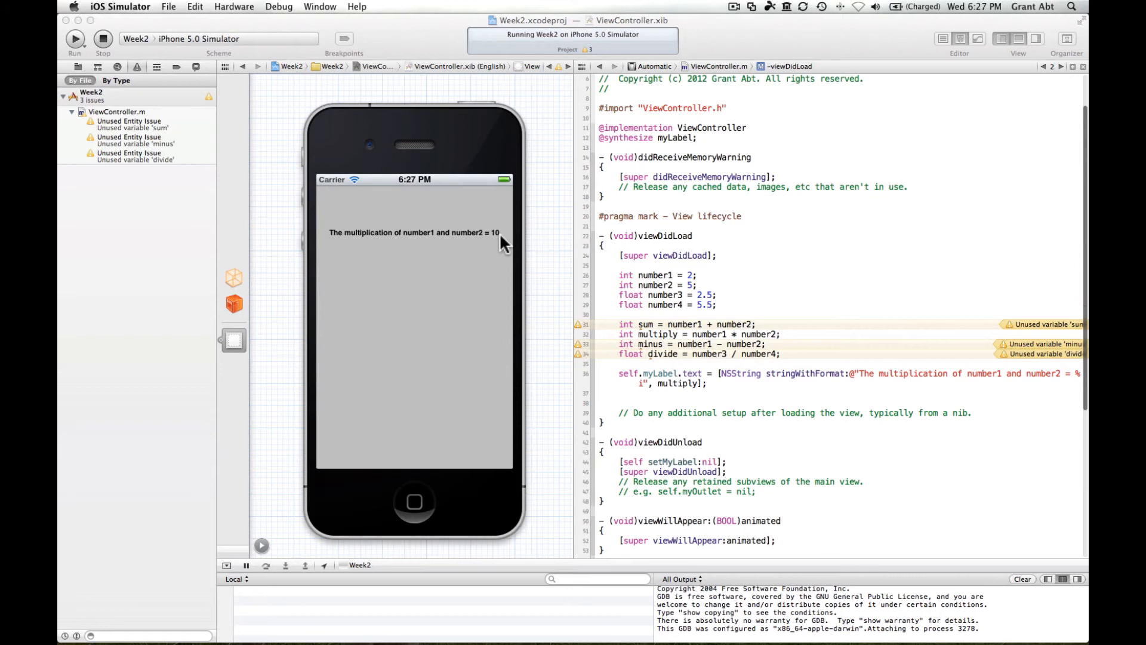
Quit the simulator run and return to the code
{"action": "left_click", "coordinate": [101, 38]}
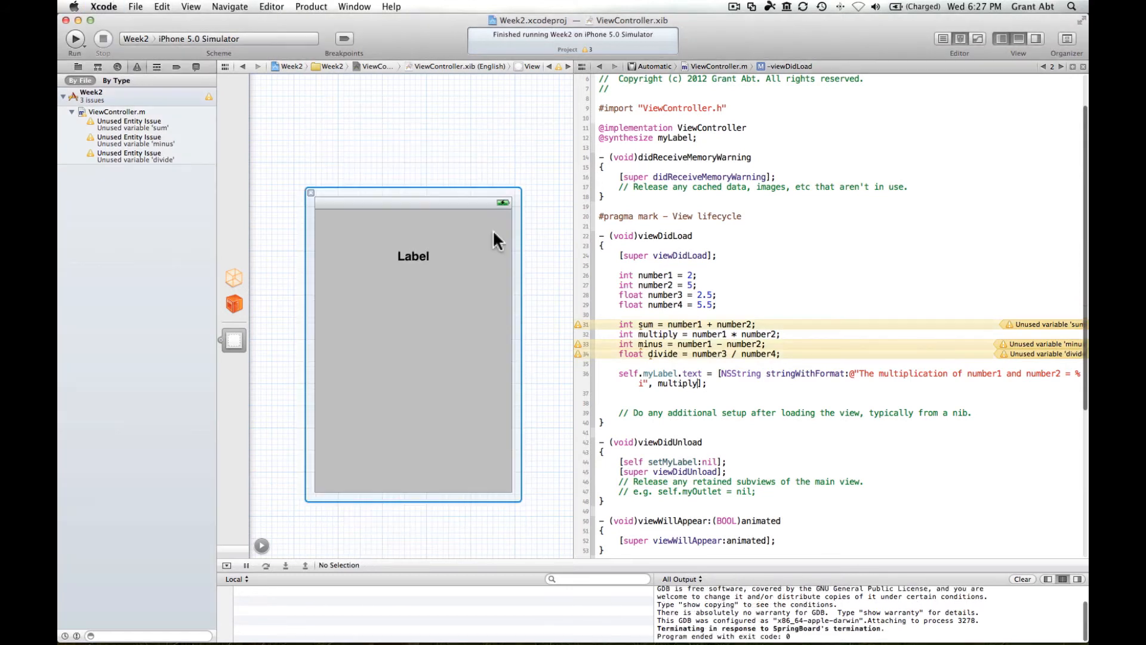
{"action": "mouse_move", "coordinate": [853, 273]}
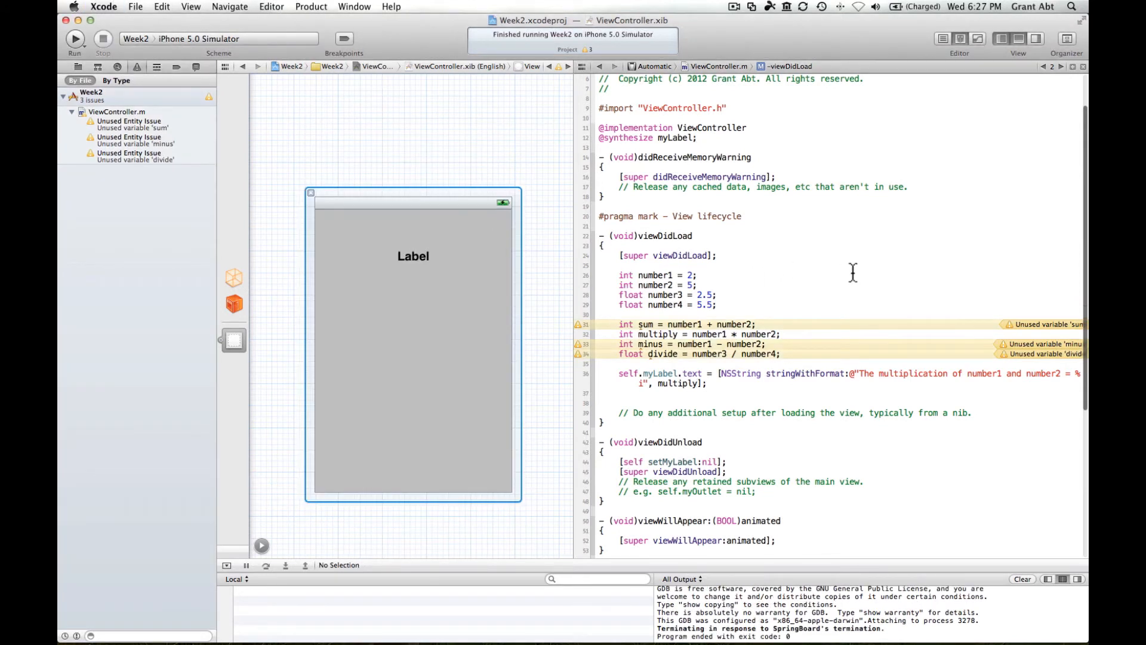
{"action": "mouse_move", "coordinate": [886, 285]}
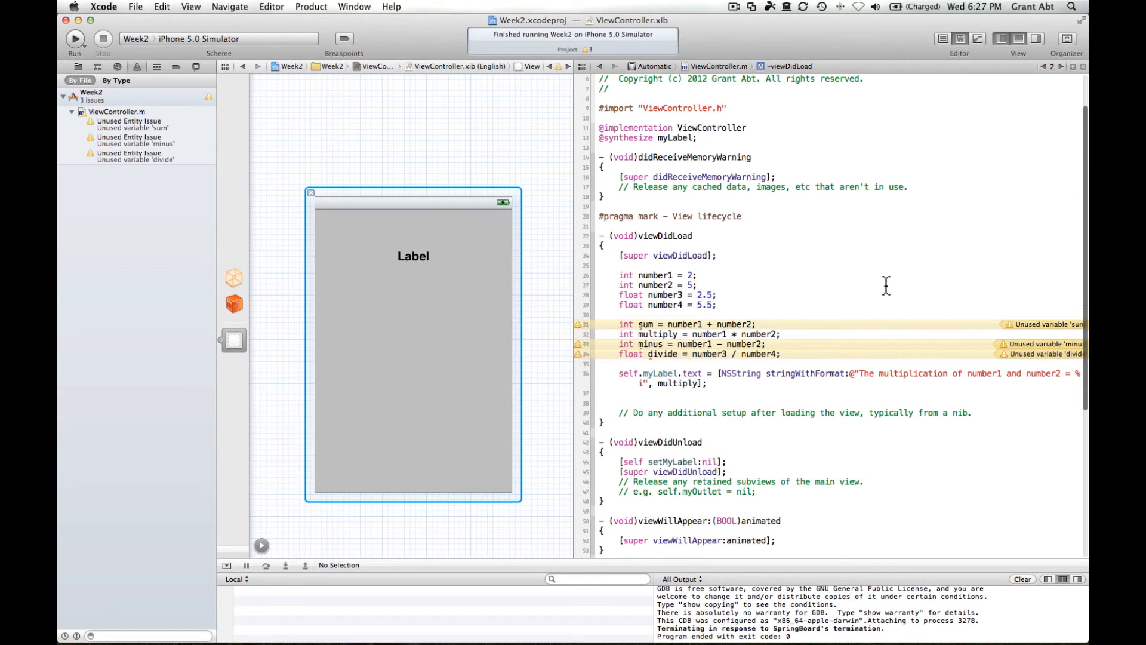
{"action": "mouse_move", "coordinate": [551, 219]}
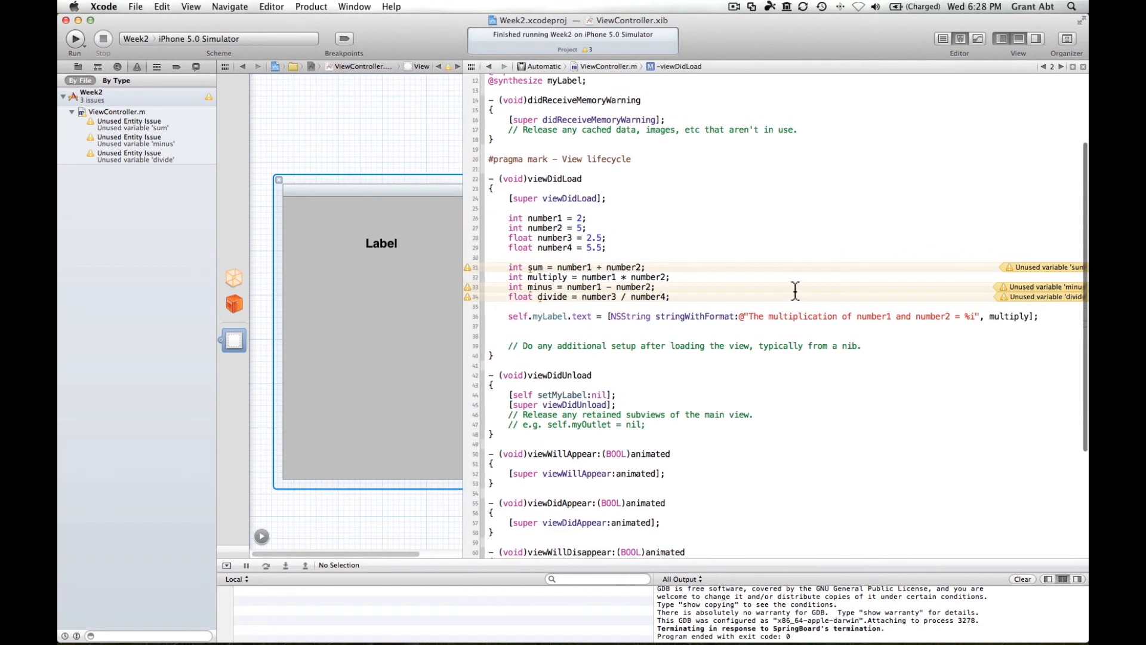
{"action": "mouse_move", "coordinate": [856, 300]}
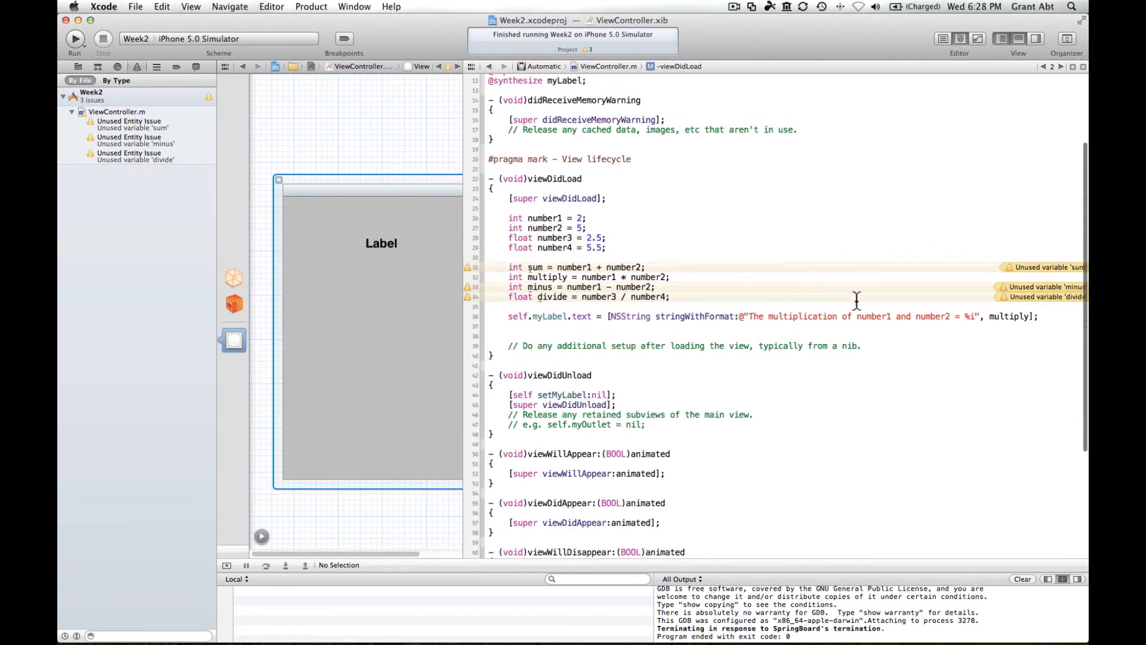
{"action": "mouse_move", "coordinate": [872, 315]}
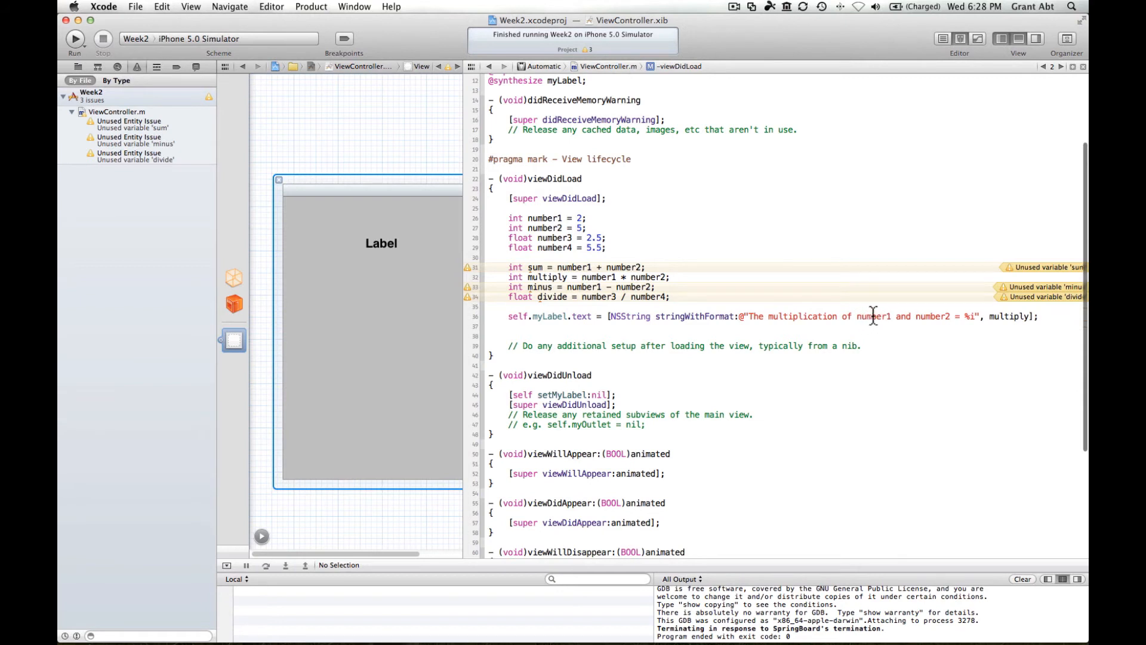
{"action": "mouse_move", "coordinate": [669, 286]}
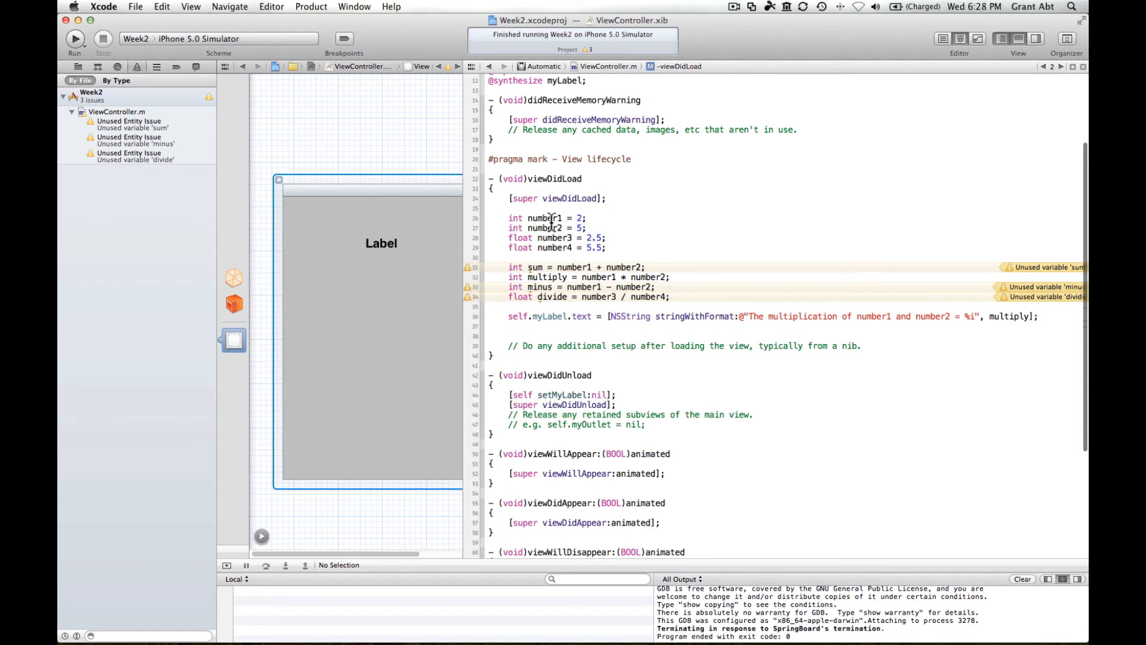
{"action": "mouse_move", "coordinate": [881, 316]}
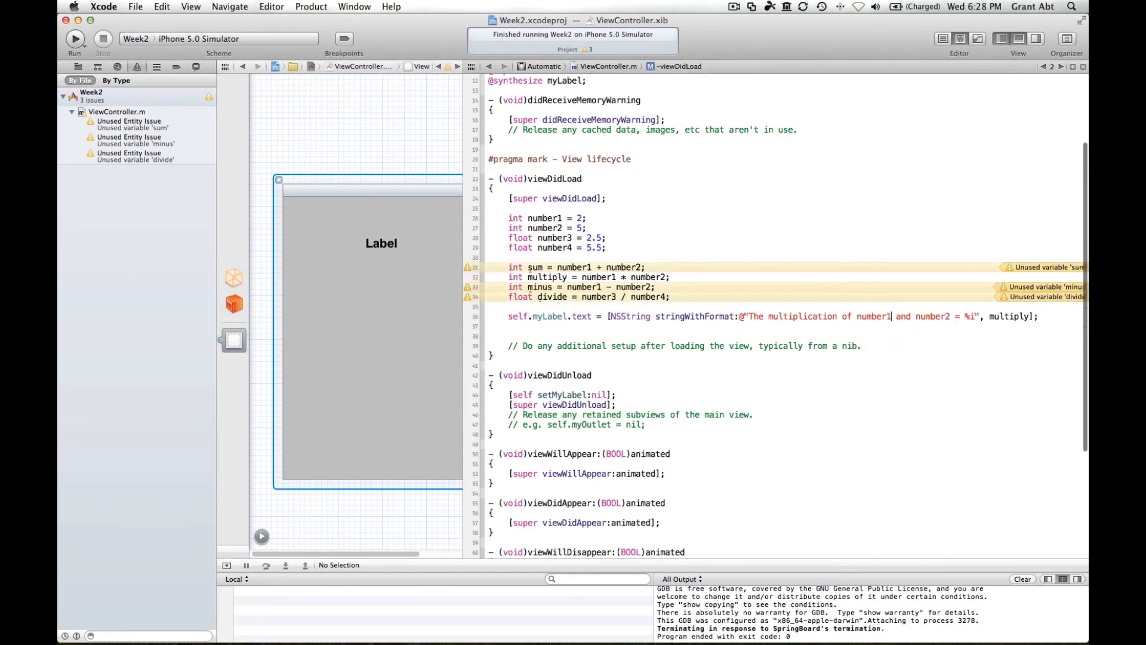
Use format 'The multiplication of %i and %i = %i' with number1, number2, multiply, and run
{"action": "key", "text": "backspace"}
{"action": "type", "text": "%i"}
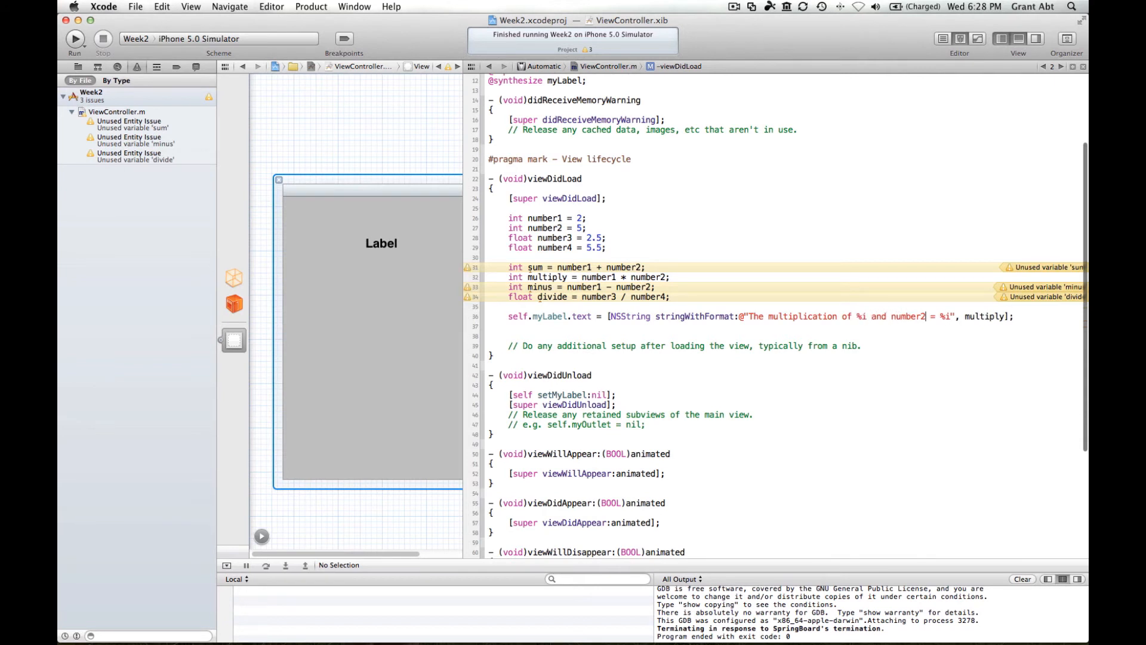
{"action": "key", "text": "Backspace"}
{"action": "type", "text": "%i"}
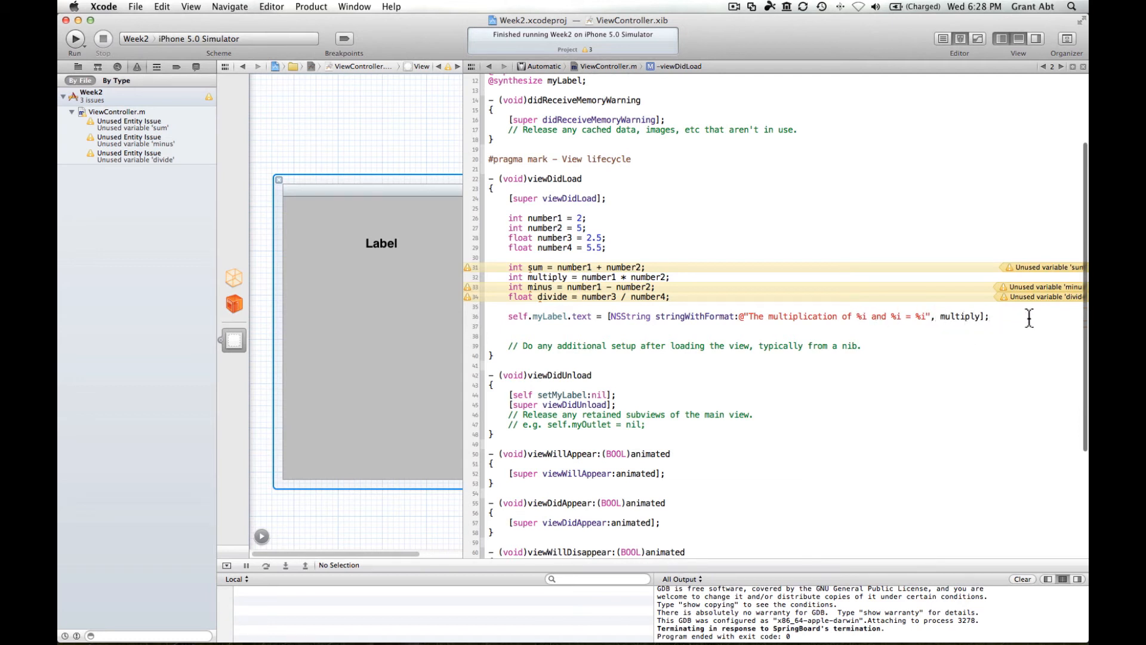
{"action": "mouse_move", "coordinate": [865, 316]}
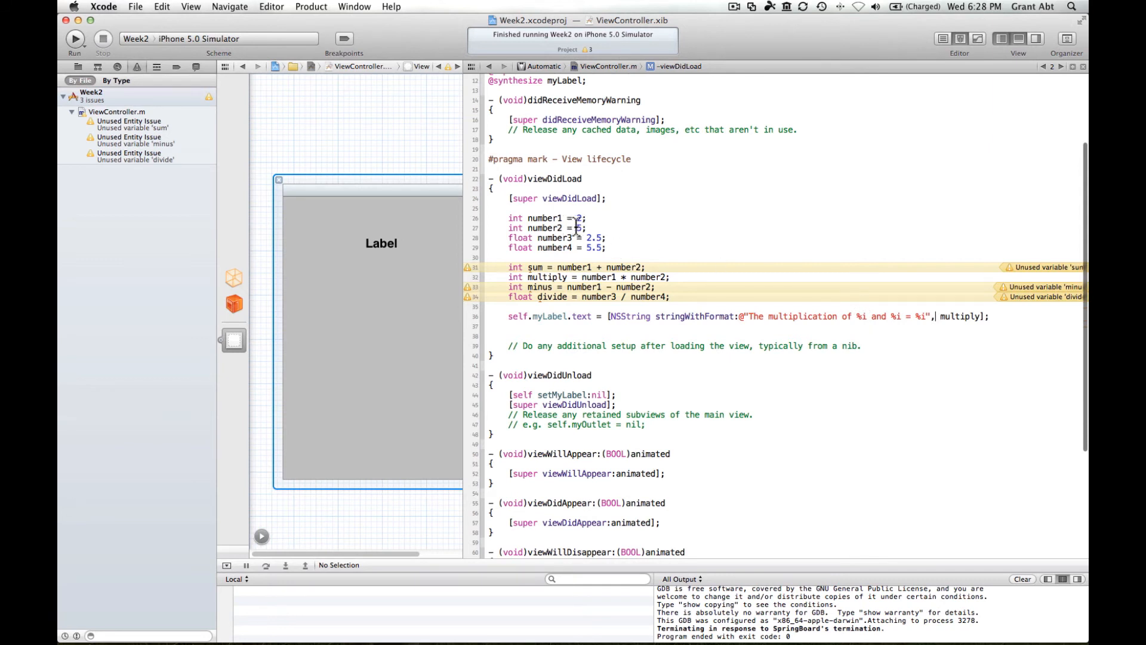
{"action": "mouse_move", "coordinate": [955, 336]}
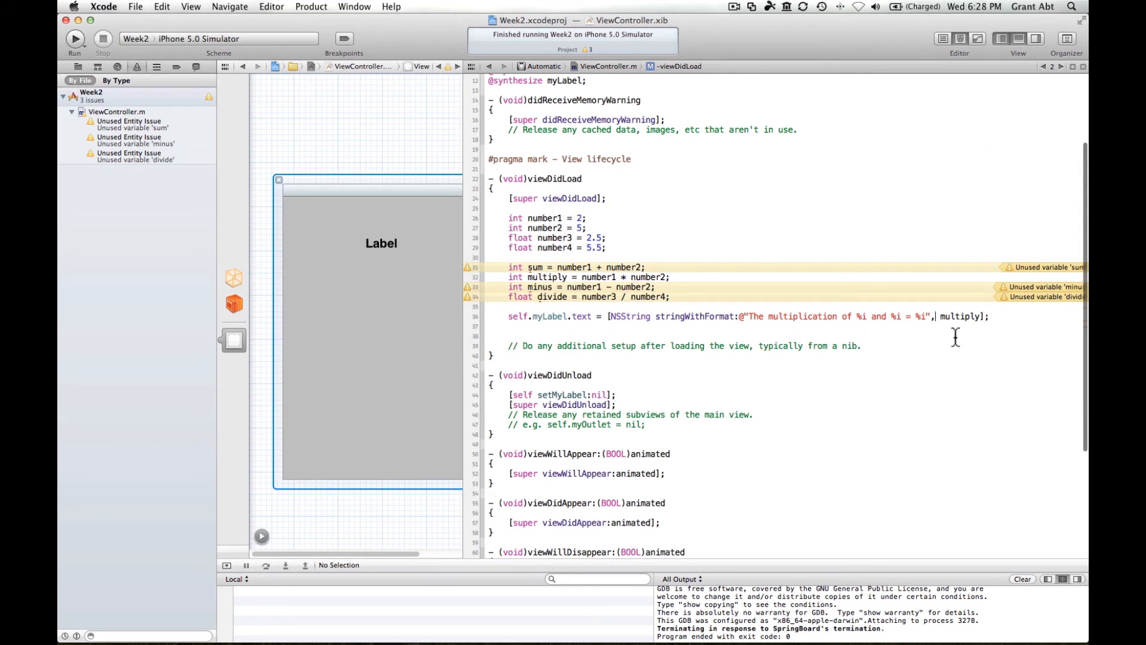
{"action": "type", "text": "number1,"}
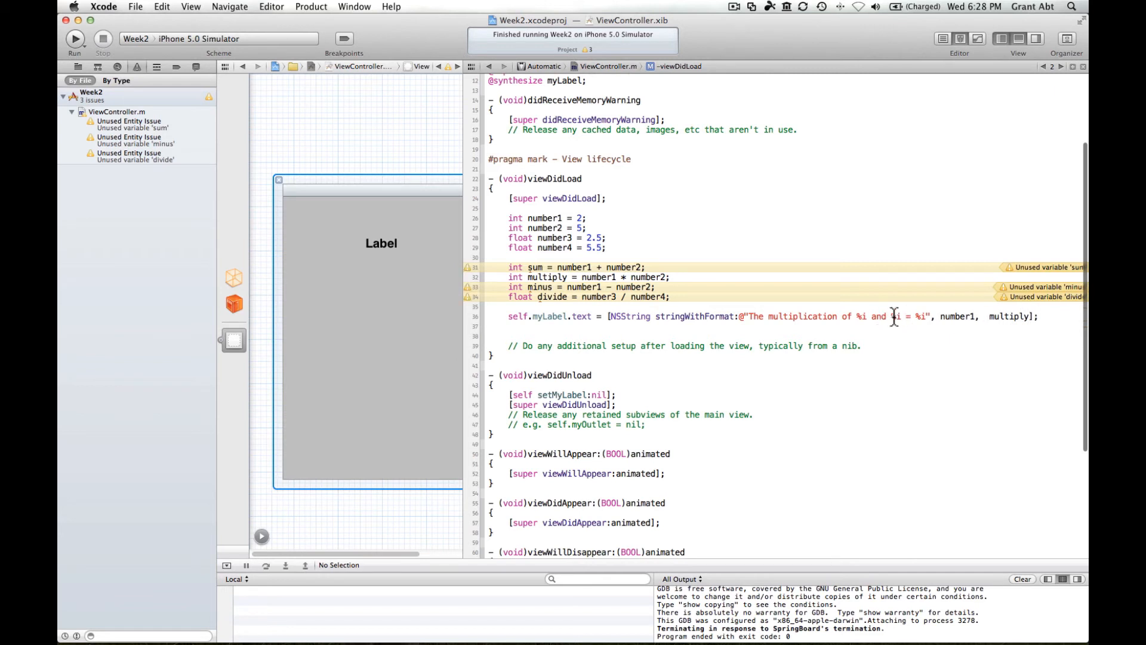
{"action": "mouse_move", "coordinate": [786, 250]}
{"action": "type", "text": "number2,"}
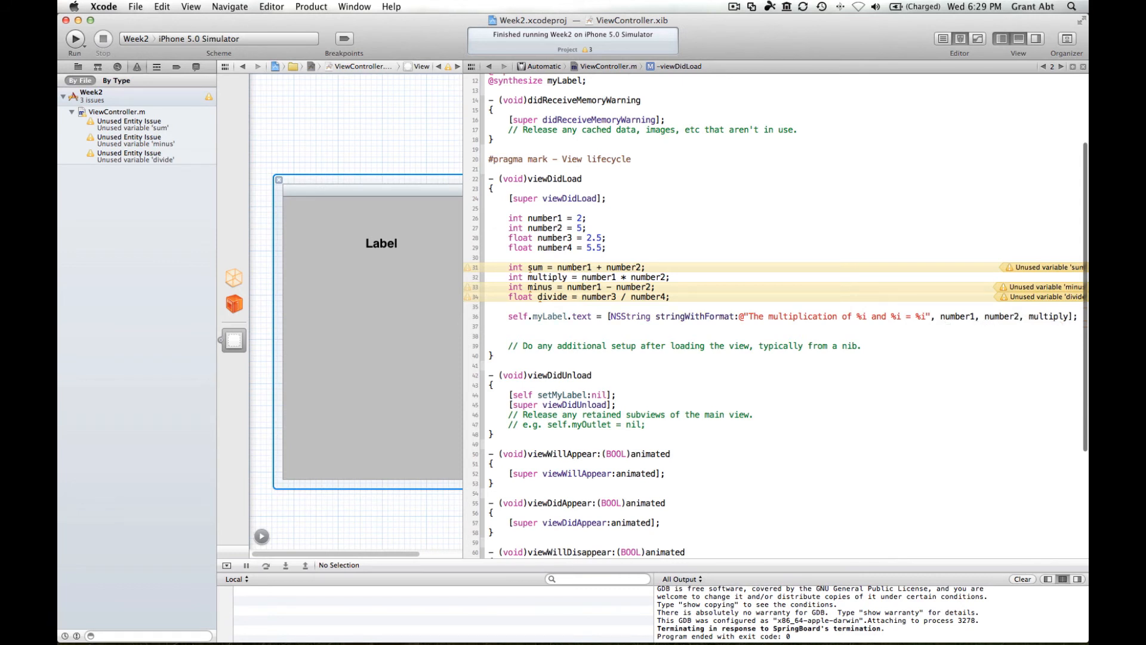
{"action": "left_click", "coordinate": [922, 315]}
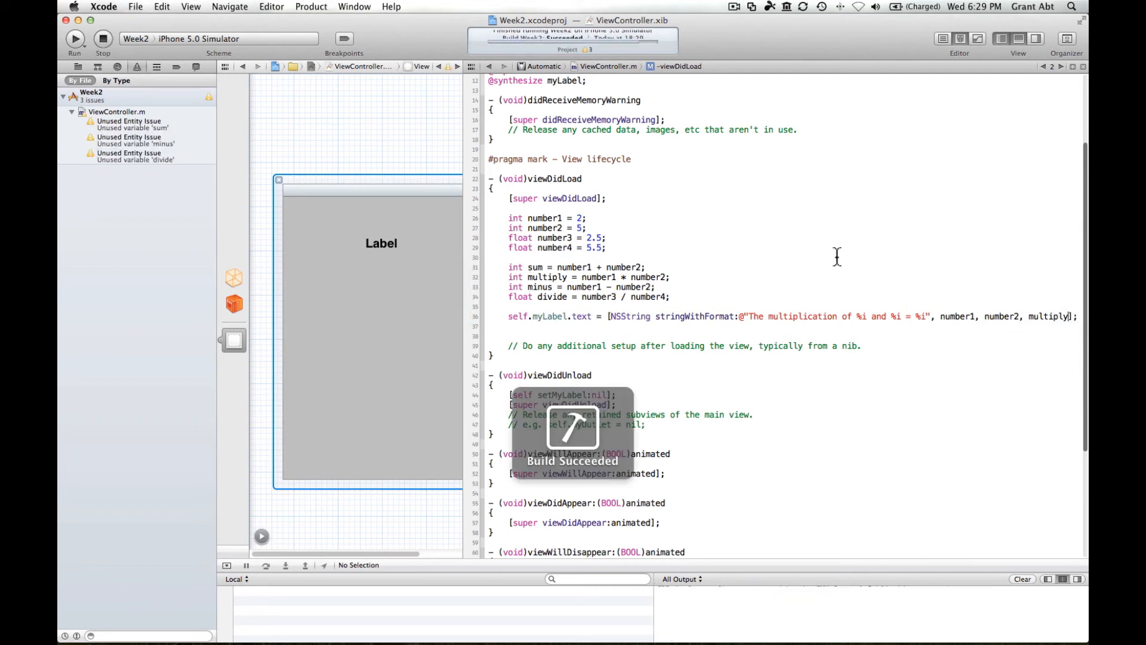
Launch the build and verify the label reads 'The multiplication of 2 and 5 = 10'
{"action": "left_click", "coordinate": [74, 38]}
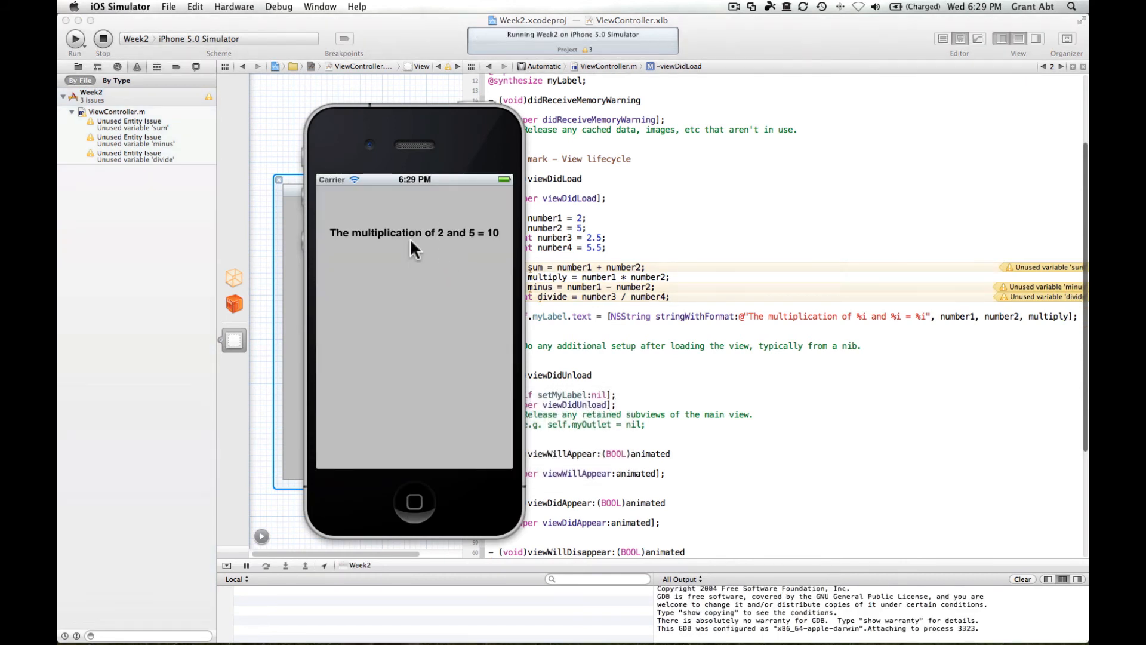
{"action": "mouse_move", "coordinate": [491, 154]}
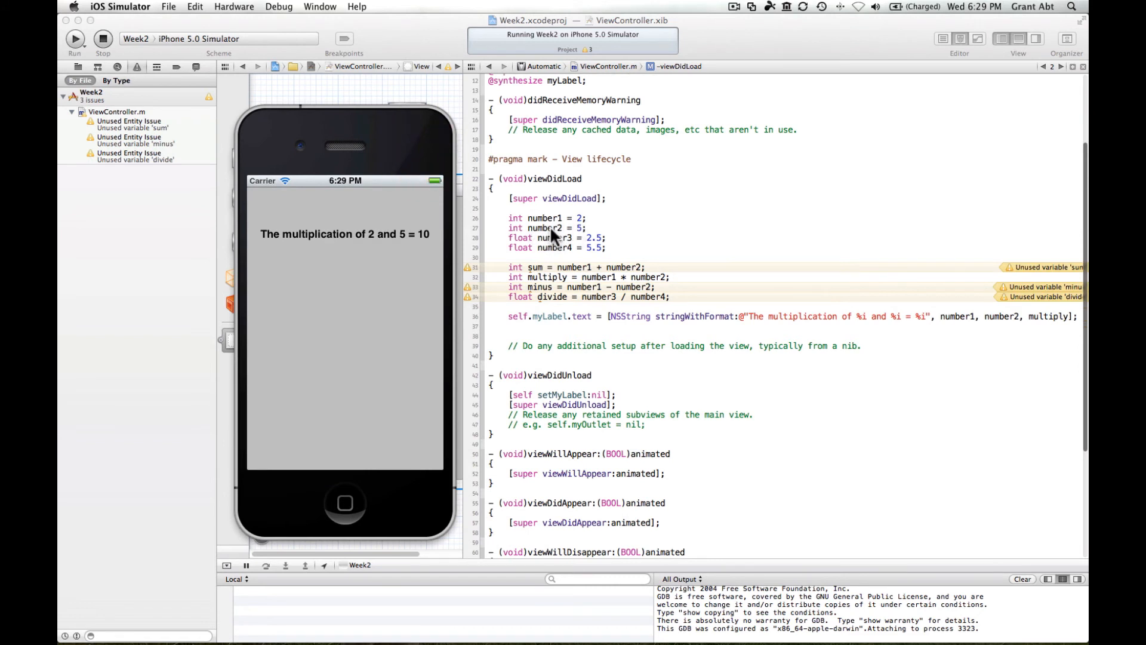
{"action": "mouse_move", "coordinate": [969, 323]}
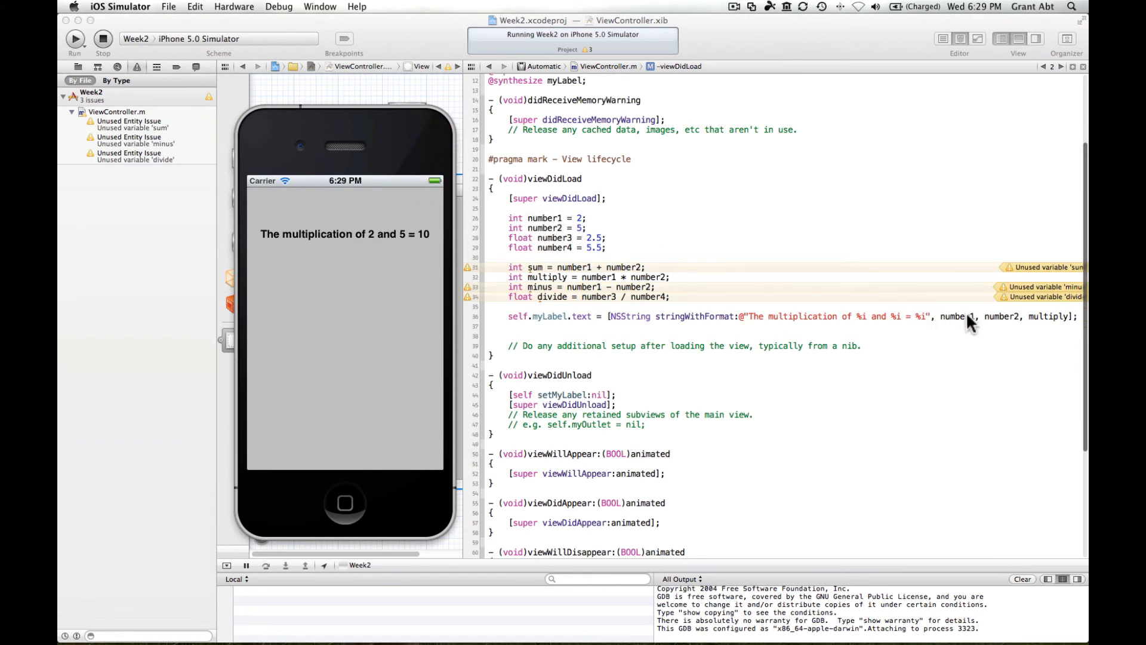
{"action": "mouse_move", "coordinate": [585, 231]}
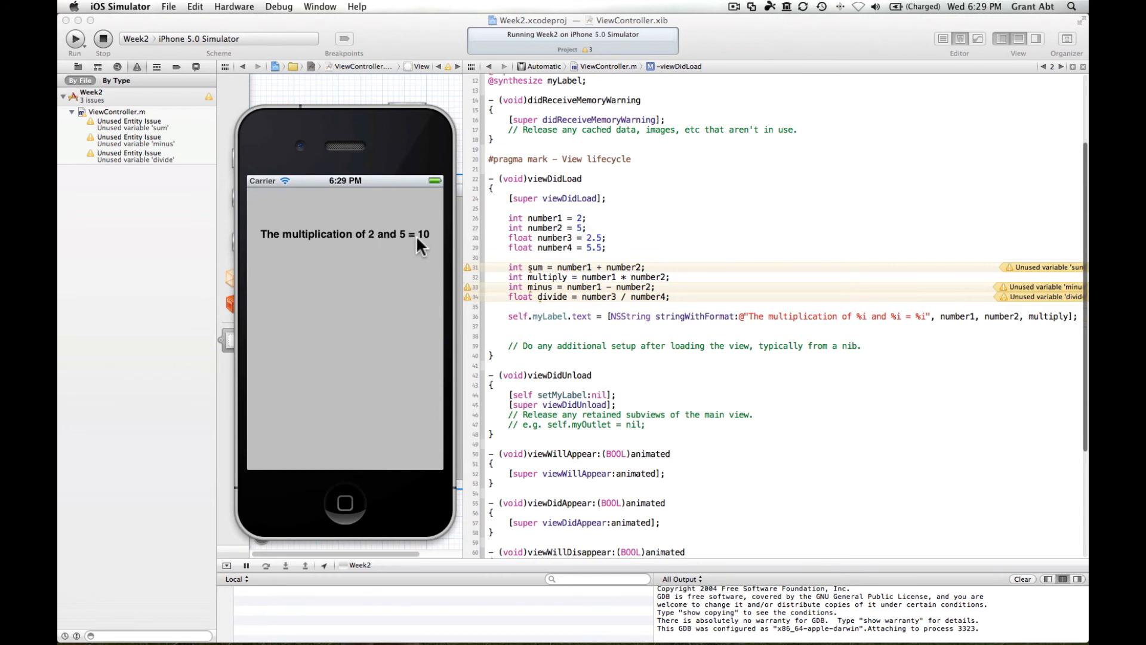
{"action": "mouse_move", "coordinate": [857, 322]}
{"action": "type", "text": "s"}
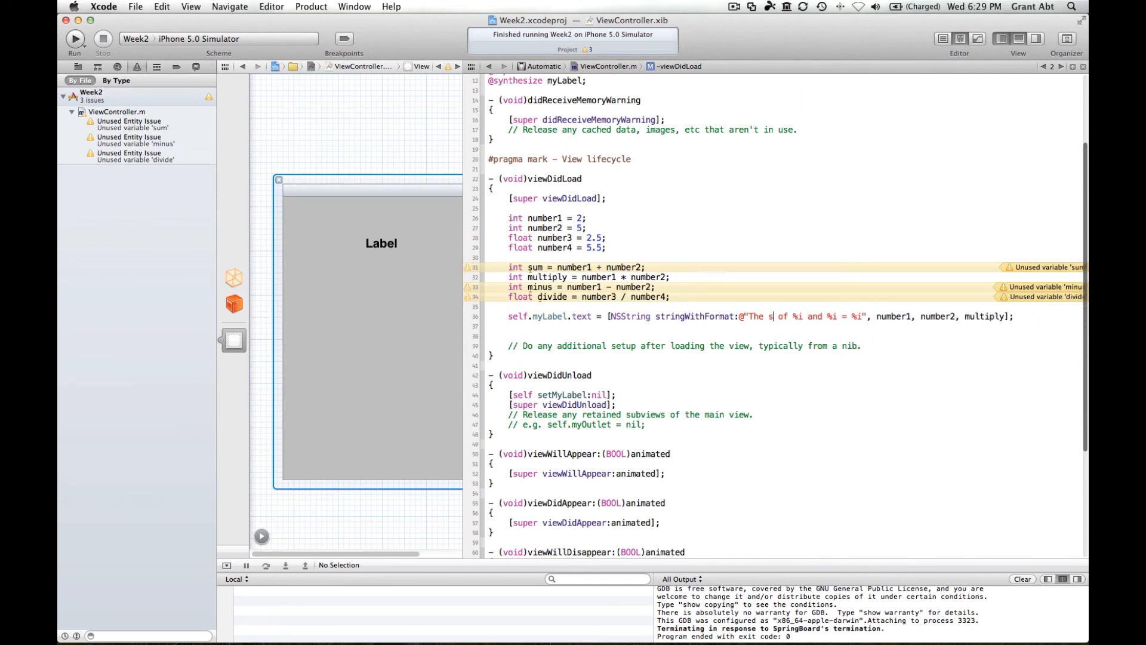
Change the format string to "The subtraction of %i and %i = %i" fed by number2, number1, minus
{"action": "type", "text": "ubtraction"}
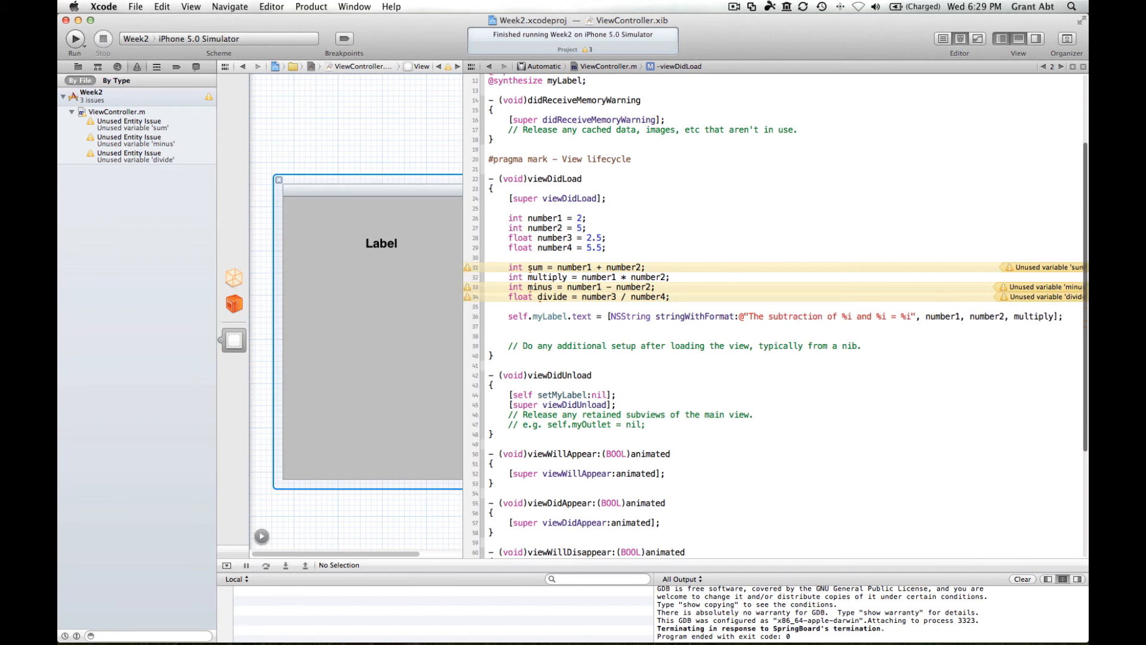
{"action": "left_click", "coordinate": [927, 316]}
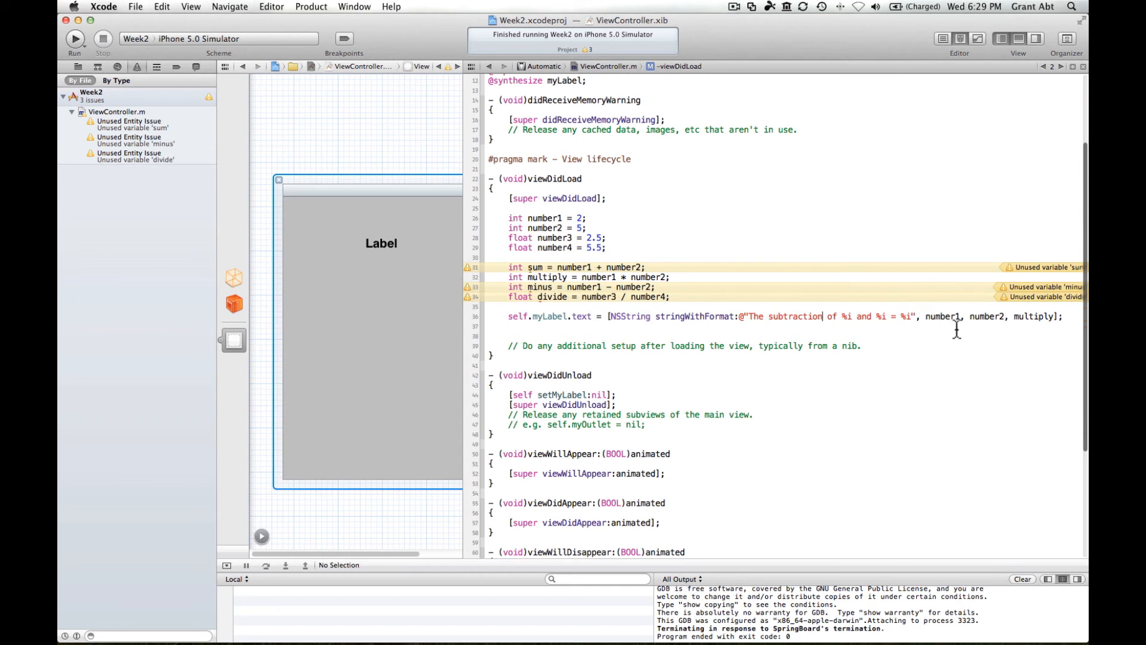
{"action": "mouse_move", "coordinate": [952, 331]}
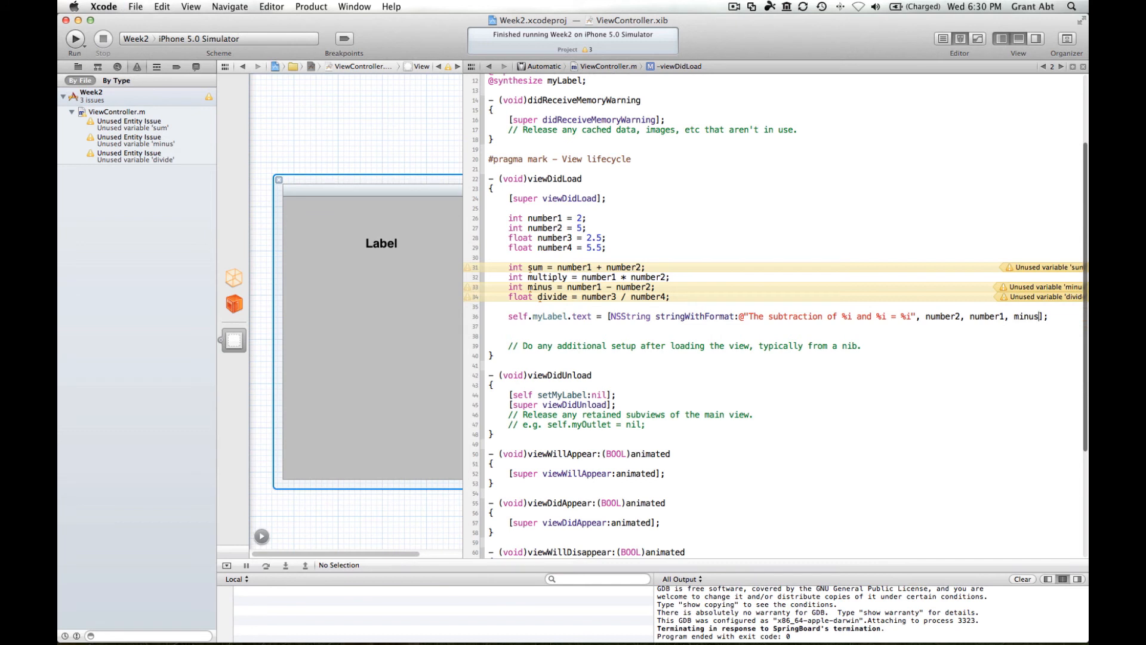
Run the app and confirm the label reads "The subtraction of 5 and 2 = -3"
{"action": "left_click", "coordinate": [74, 38]}
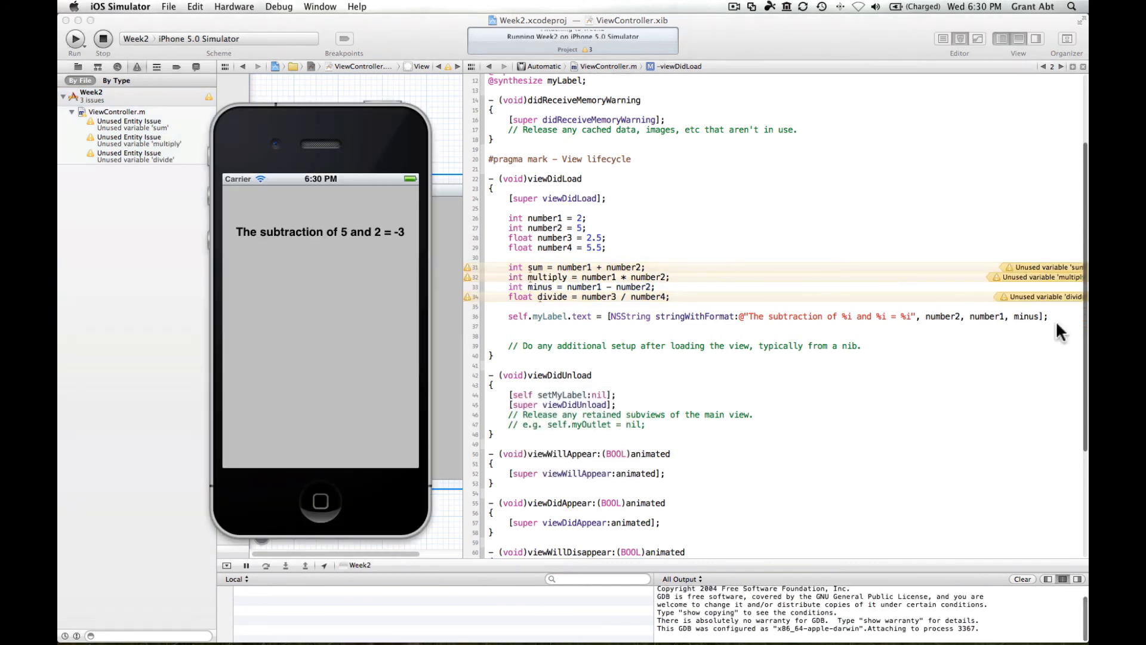
{"action": "mouse_move", "coordinate": [366, 241]}
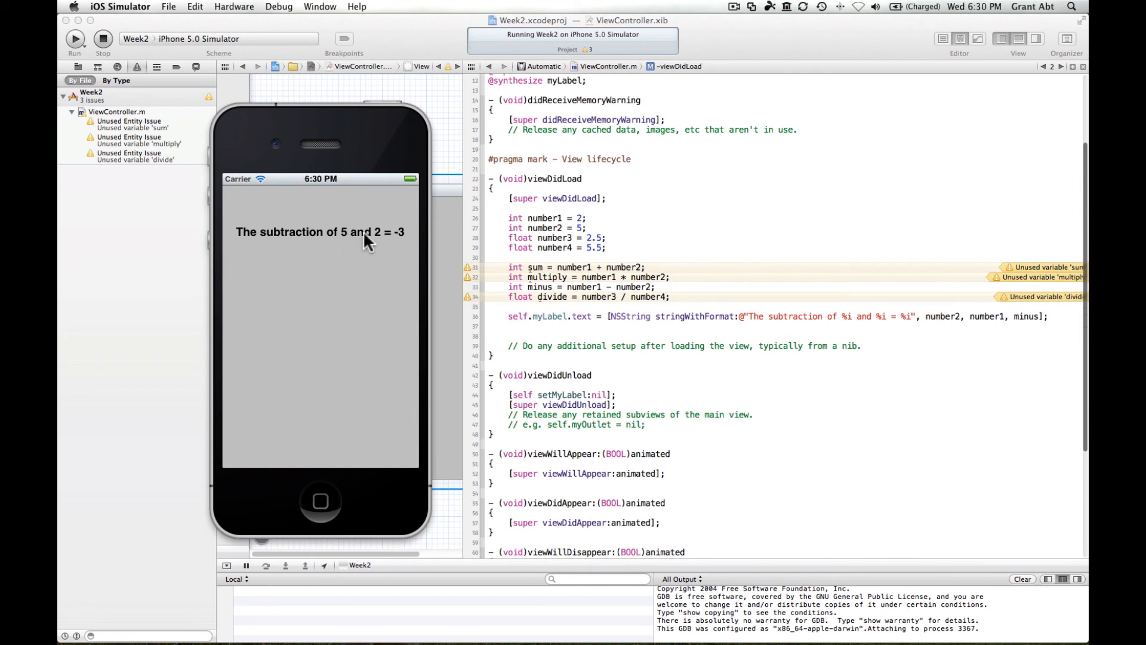
{"action": "mouse_move", "coordinate": [407, 243]}
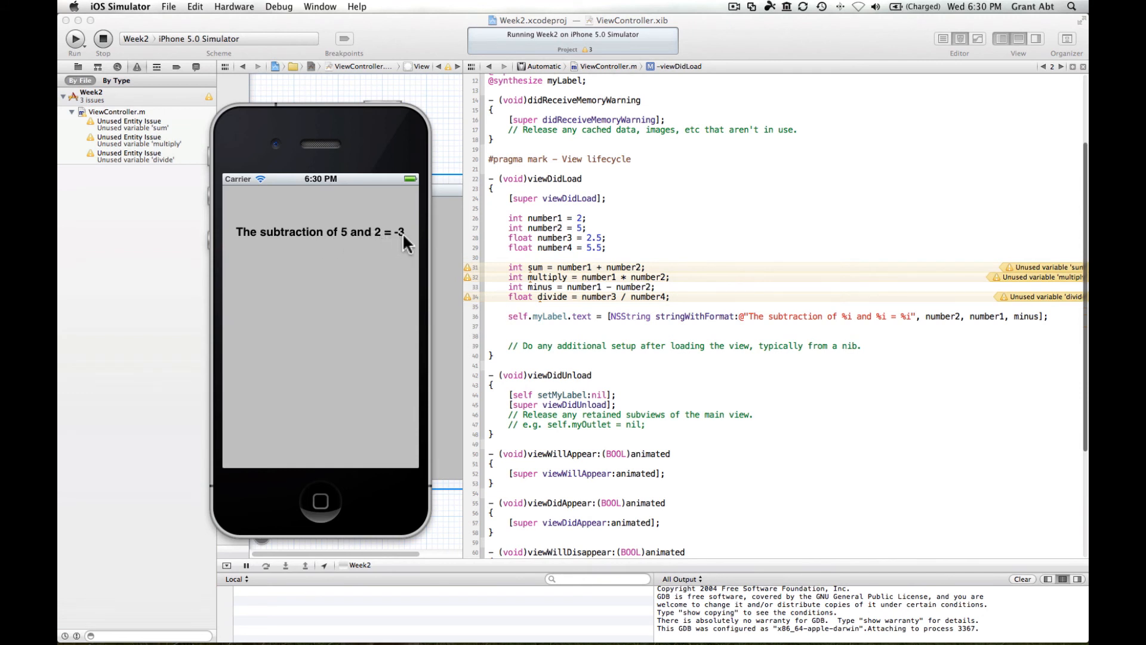
{"action": "mouse_move", "coordinate": [365, 240]}
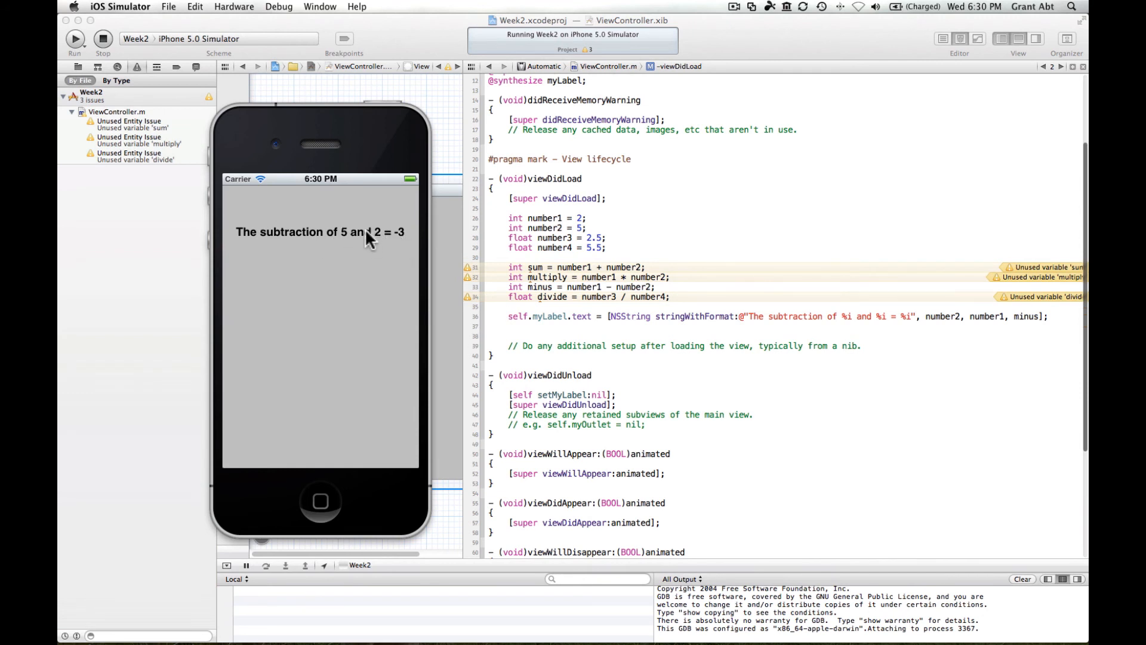
{"action": "mouse_move", "coordinate": [377, 240]}
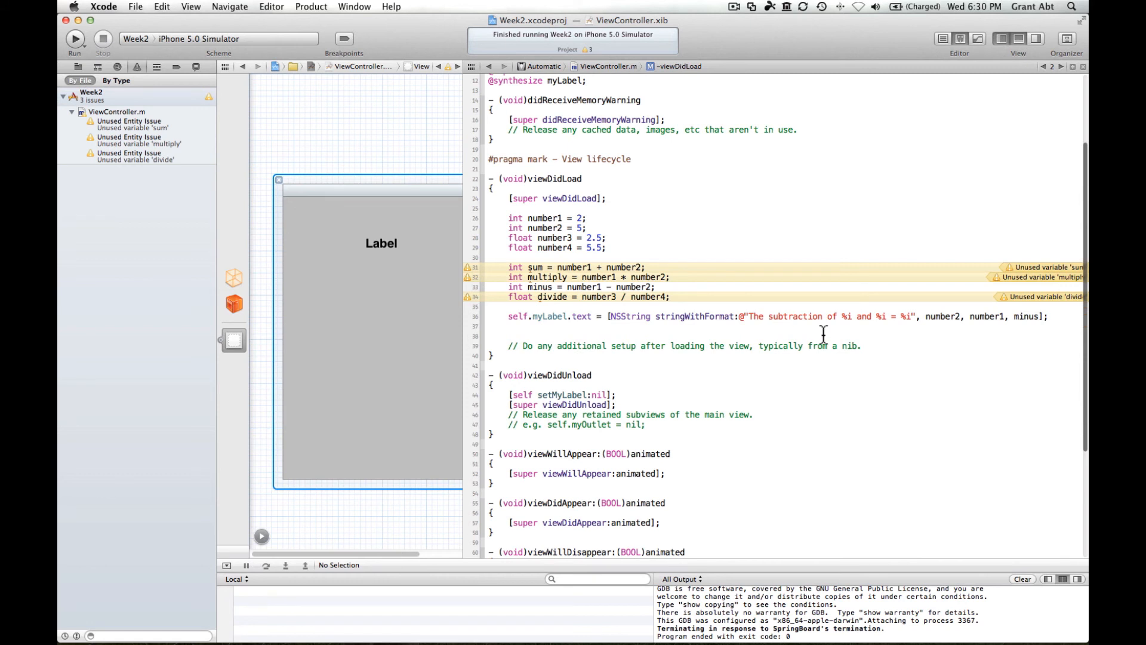
{"action": "mouse_move", "coordinate": [848, 326]}
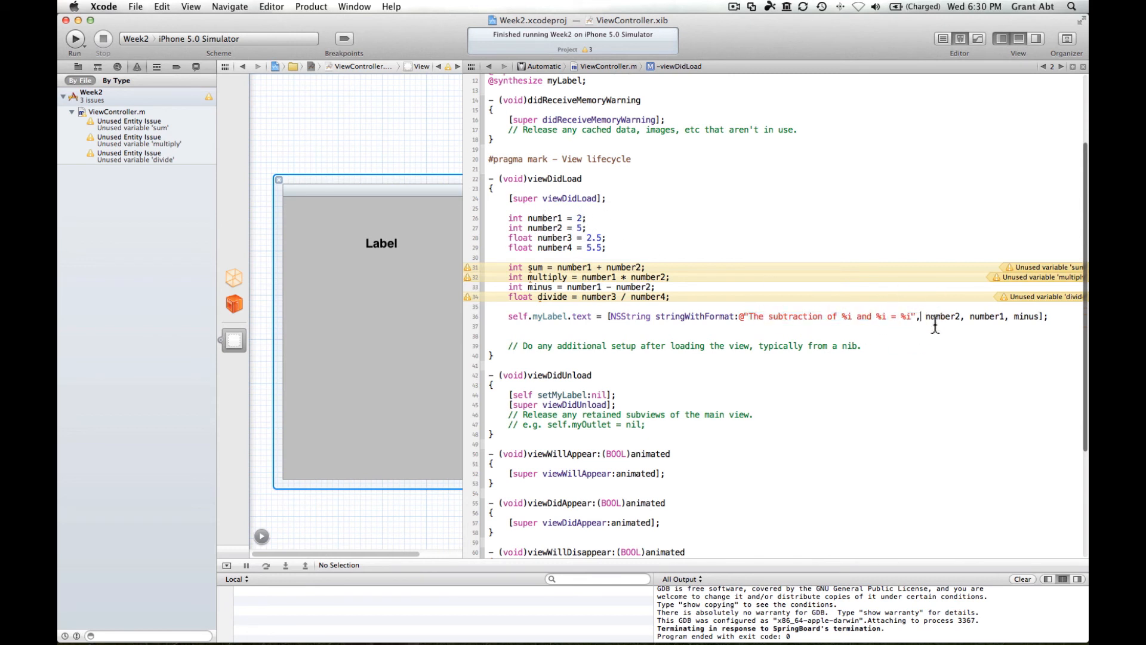
{"action": "mouse_move", "coordinate": [953, 335]}
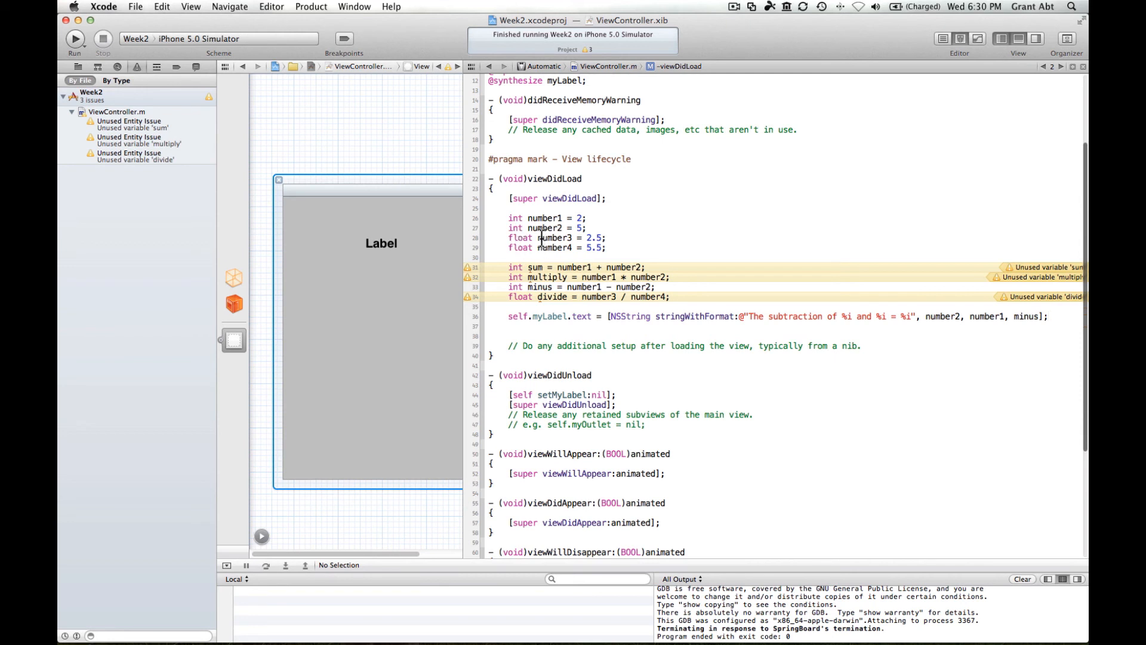
{"action": "mouse_move", "coordinate": [560, 258]}
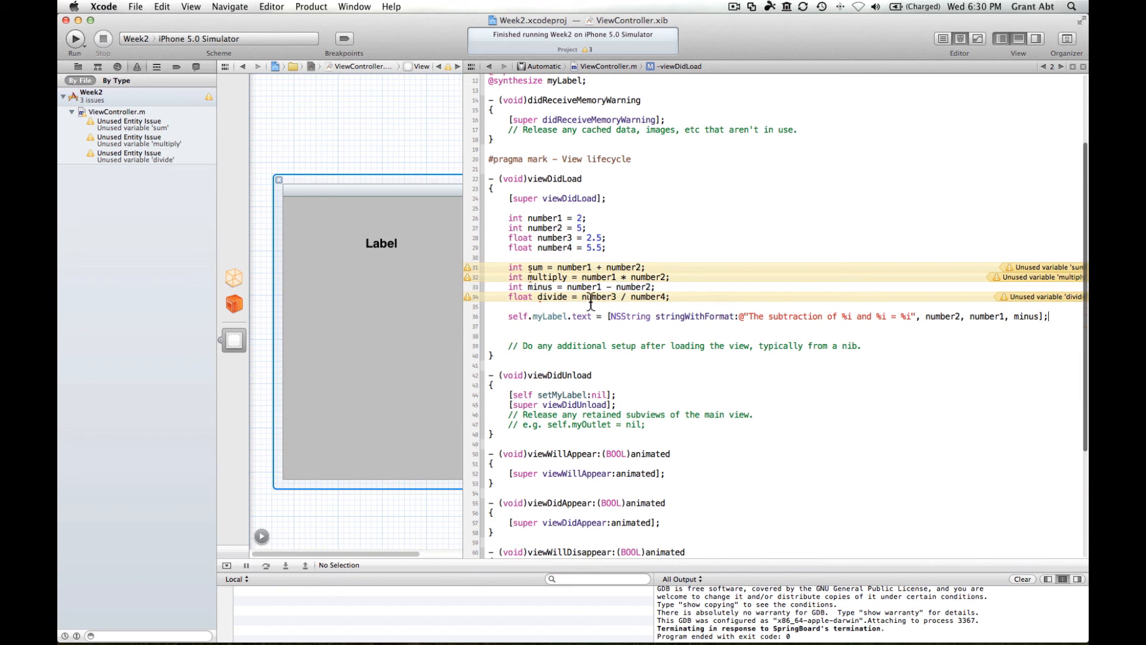
{"action": "mouse_move", "coordinate": [538, 296]}
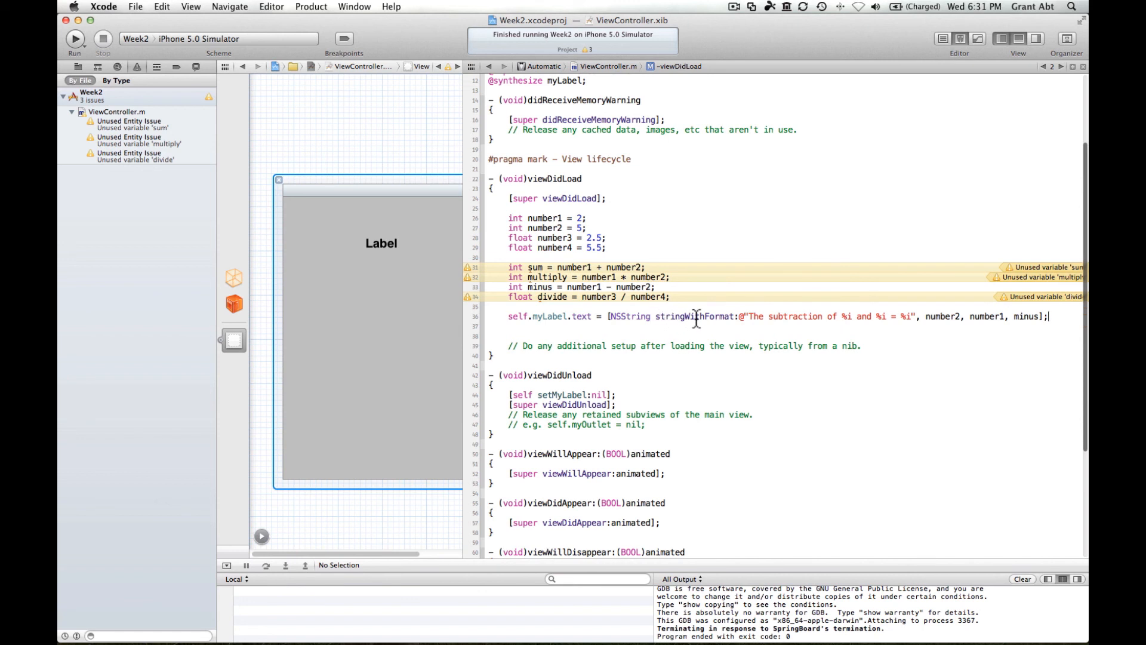
{"action": "mouse_move", "coordinate": [865, 316]}
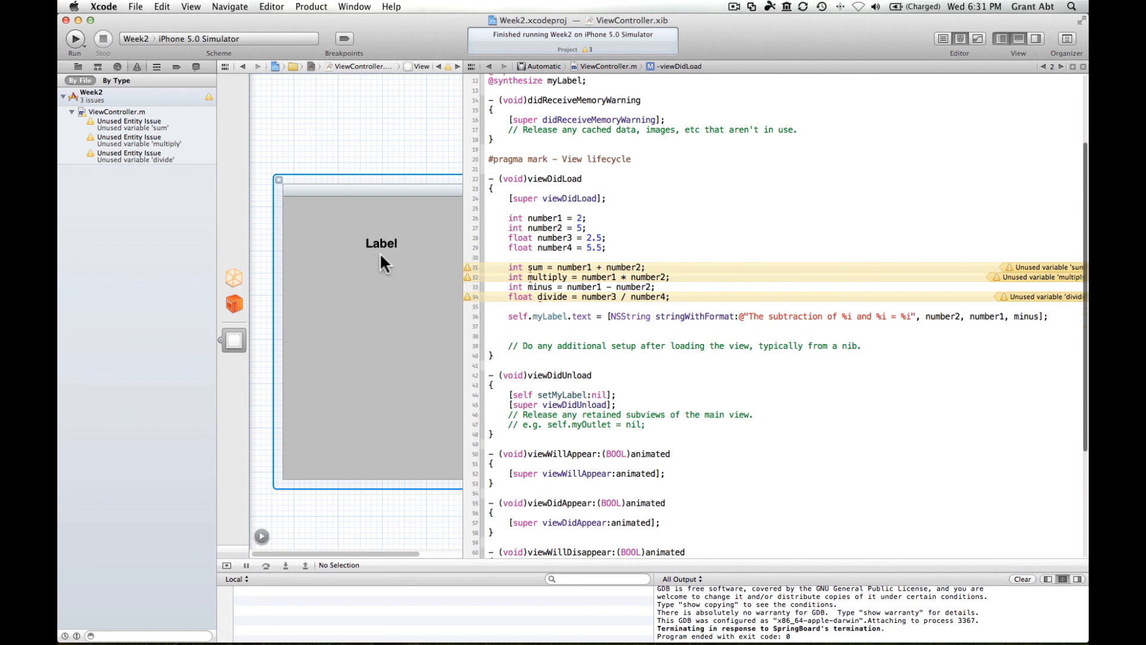
{"action": "mouse_move", "coordinate": [829, 288]}
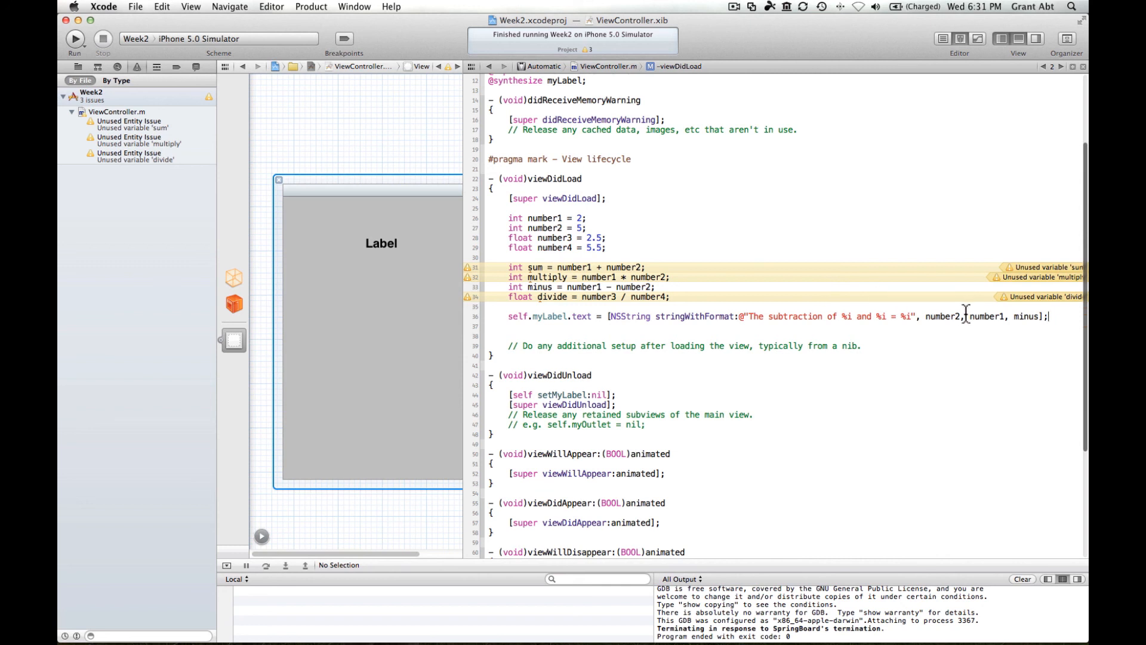
{"action": "mouse_move", "coordinate": [557, 284]}
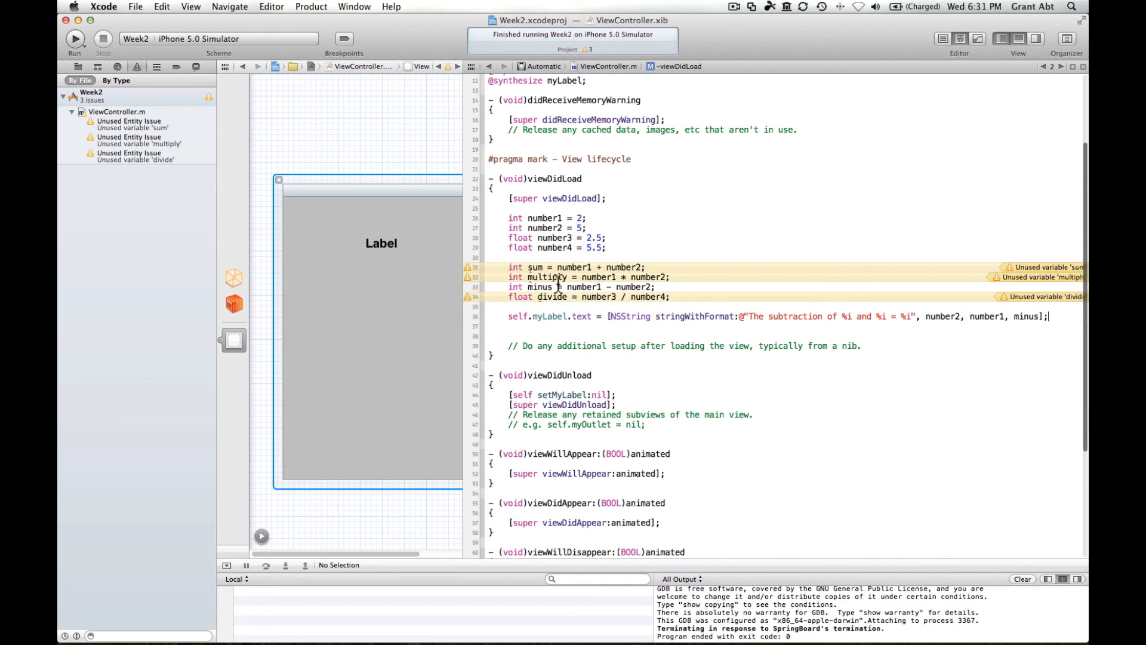
{"action": "mouse_move", "coordinate": [510, 267]}
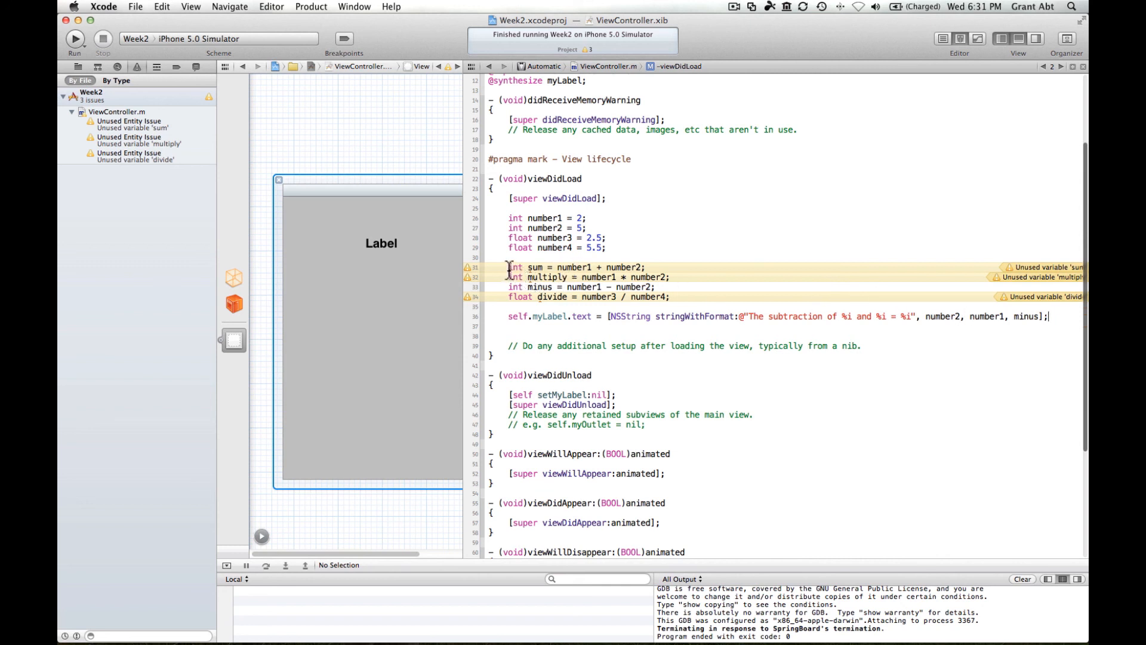
Replace the sum, multiply and divide lines with float sum2 = number3 + number4, making the first placeholder %f
{"action": "left_click", "coordinate": [673, 277]}
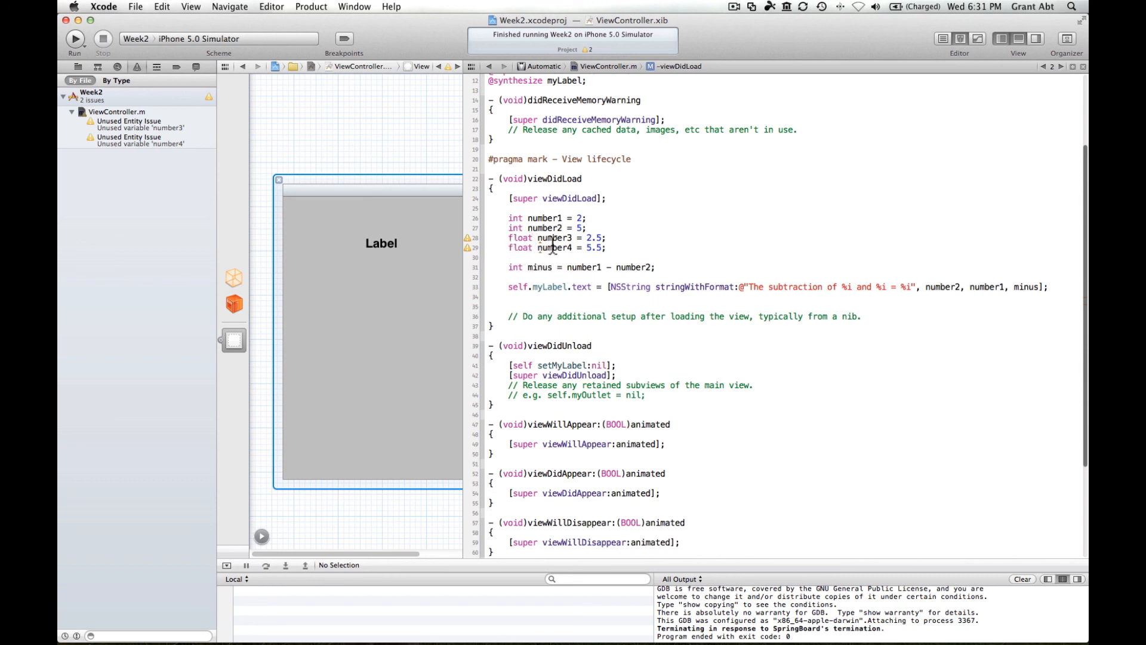
{"action": "mouse_move", "coordinate": [622, 255]}
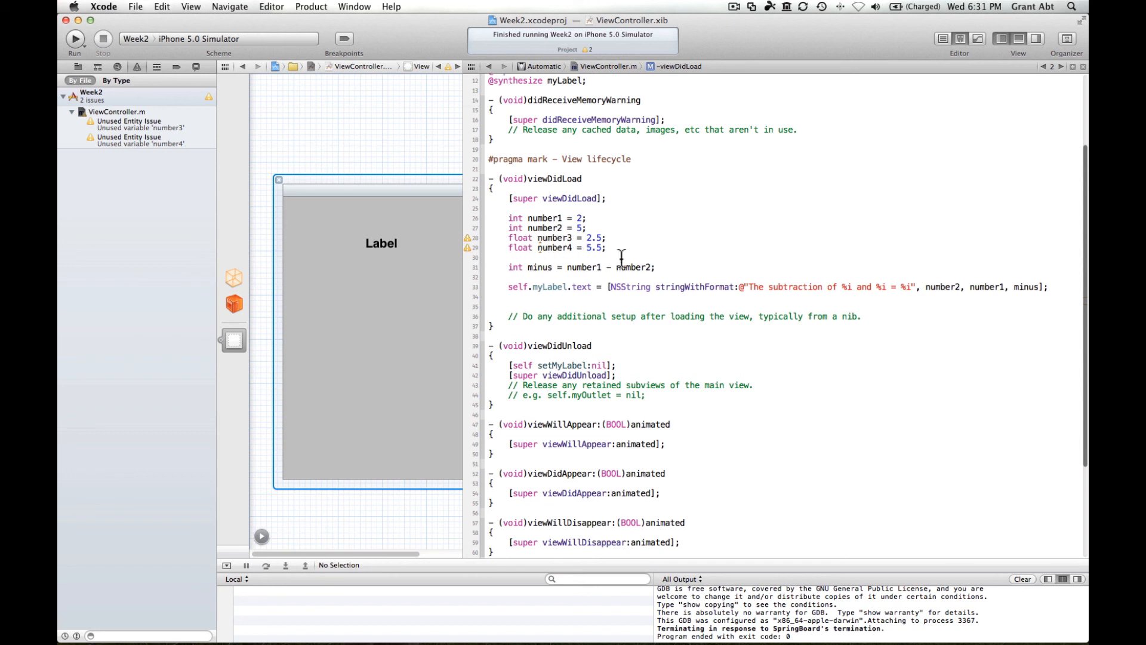
{"action": "left_click", "coordinate": [509, 257]}
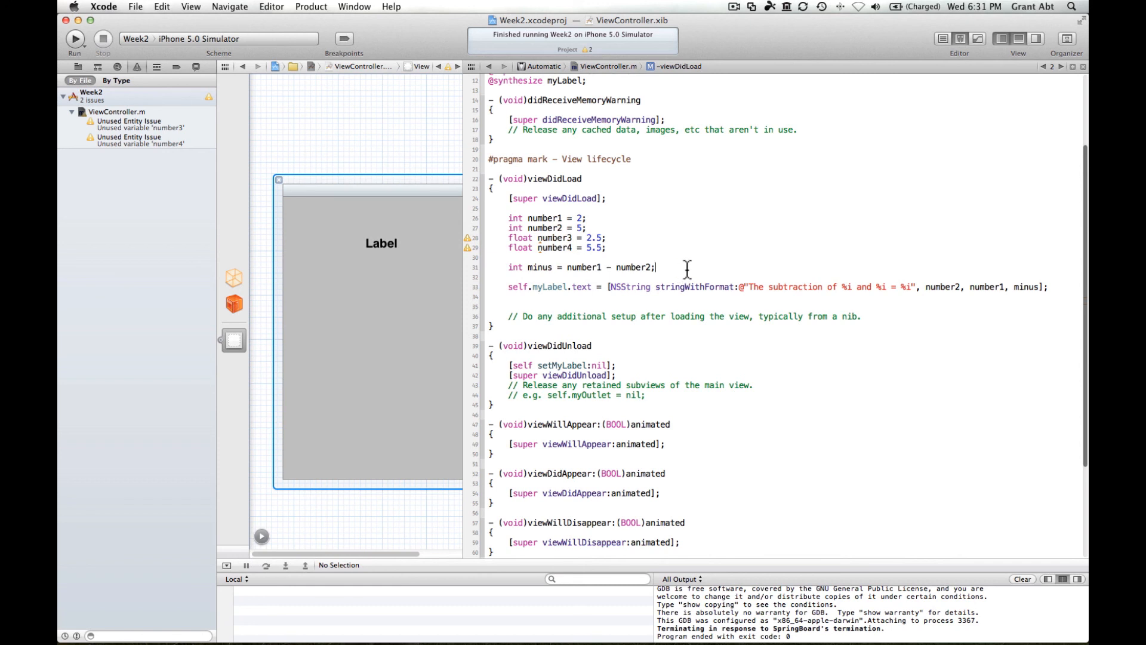
{"action": "type", "text": "int"}
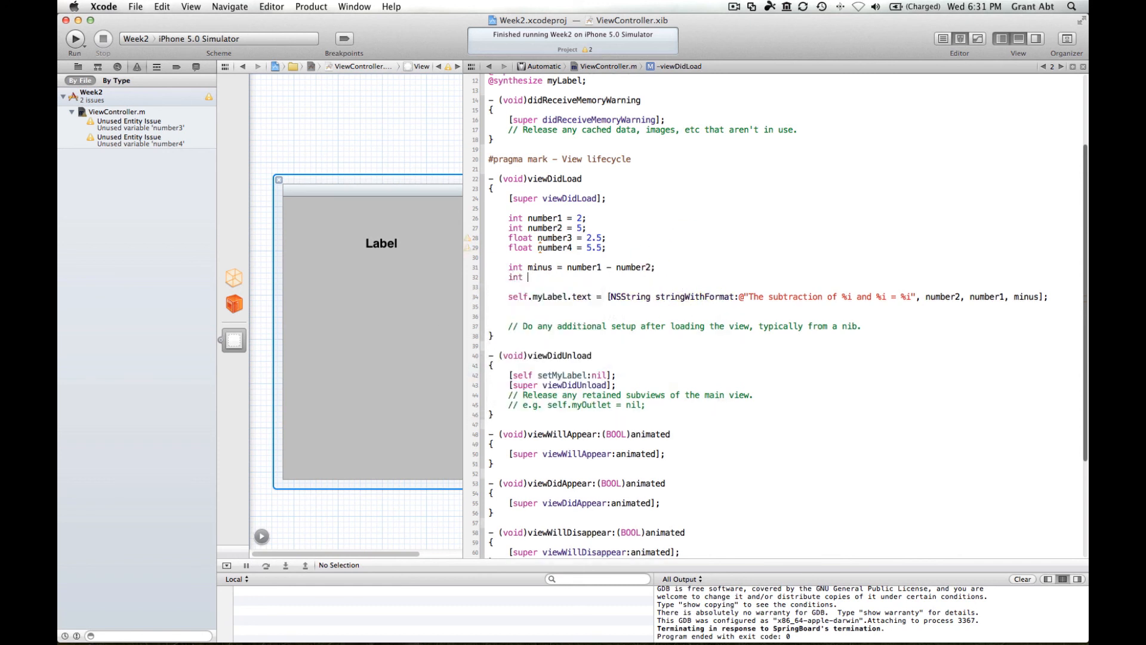
{"action": "type", "text": "sum2 ="}
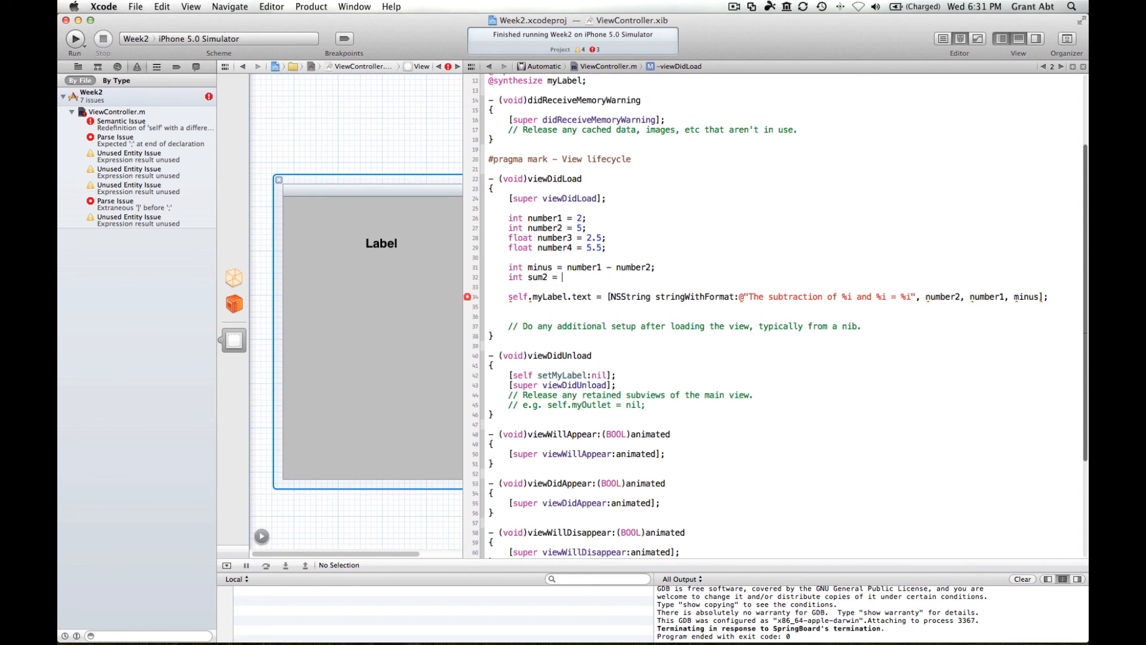
{"action": "type", "text": "number3"}
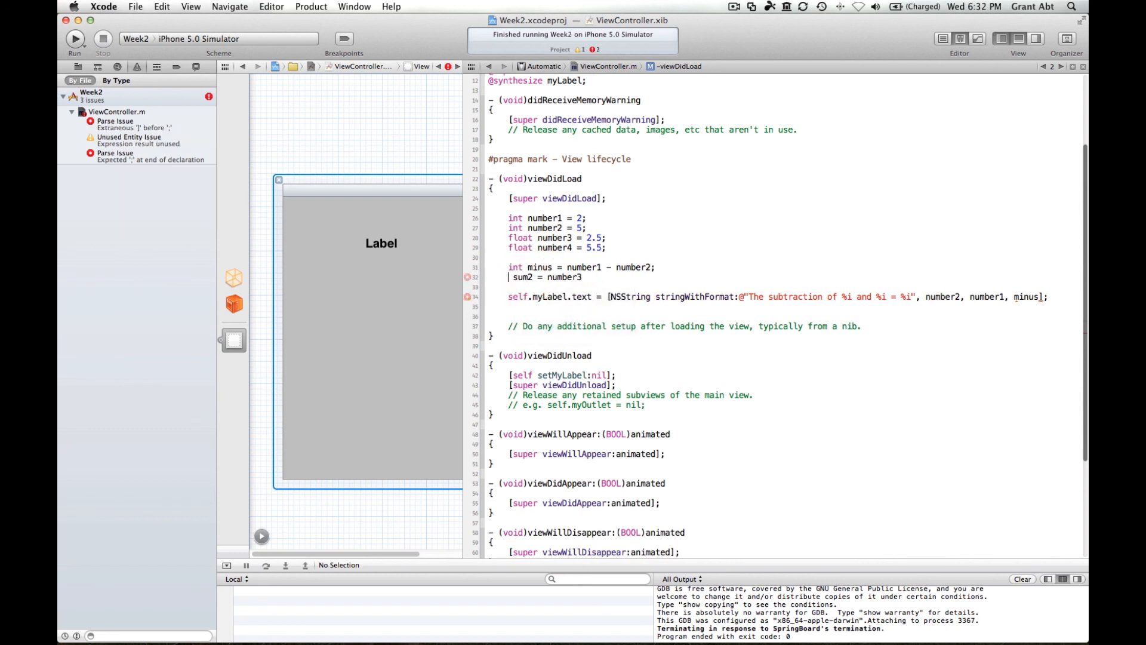
{"action": "type", "text": "float"}
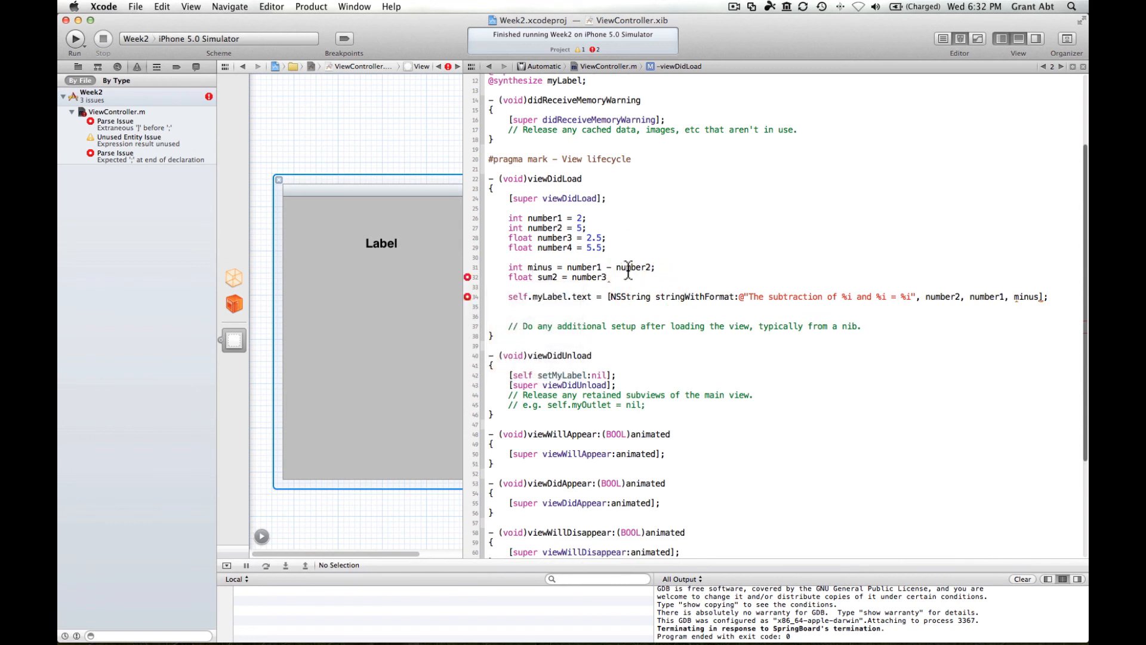
{"action": "type", "text": "+"}
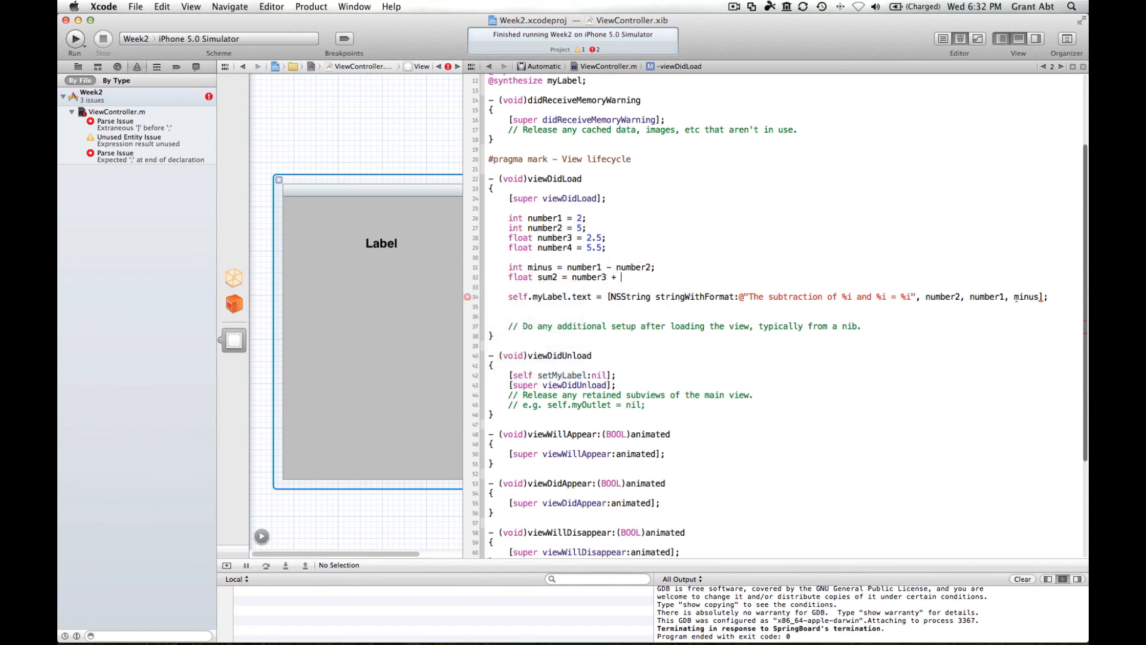
{"action": "type", "text": "number4;"}
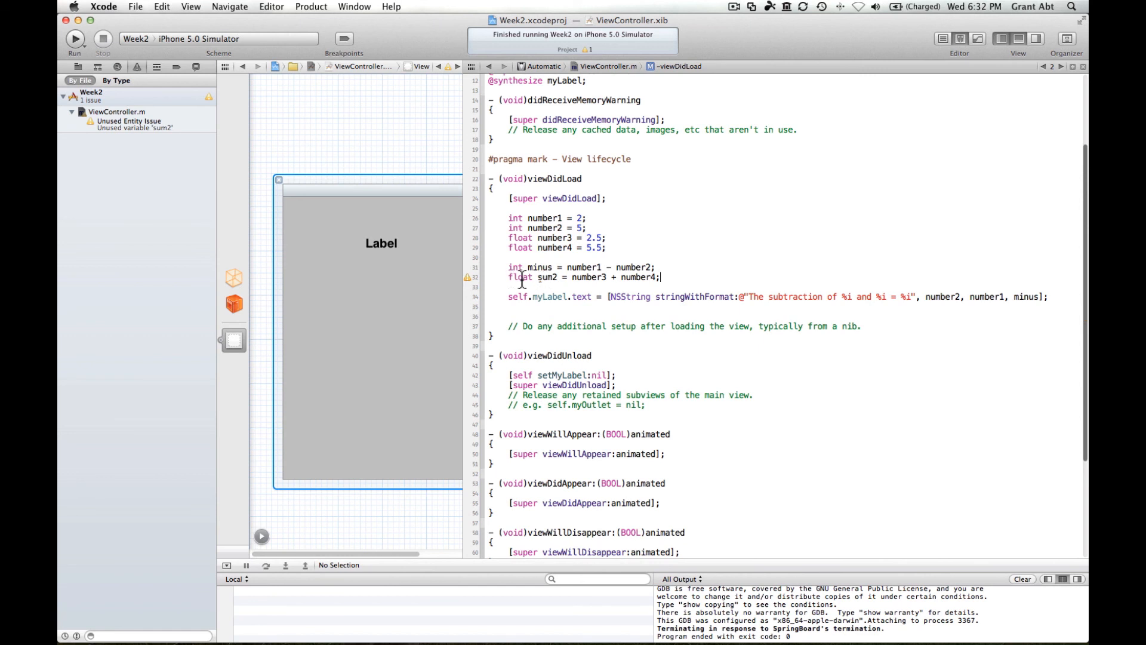
{"action": "mouse_move", "coordinate": [852, 300]}
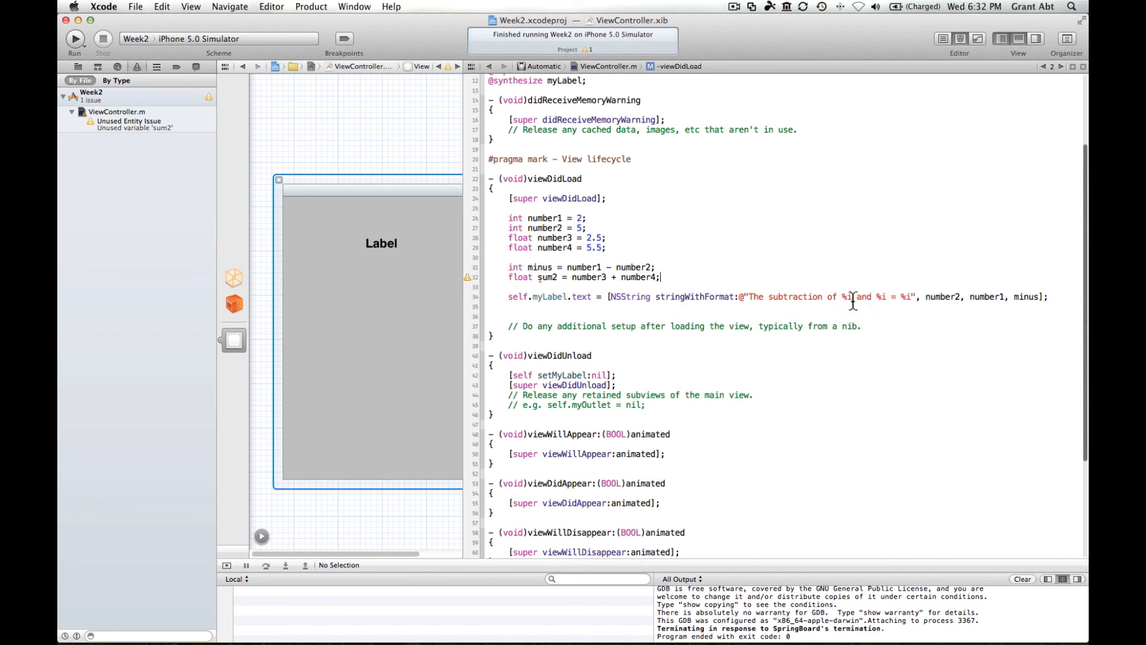
{"action": "type", "text": "f"}
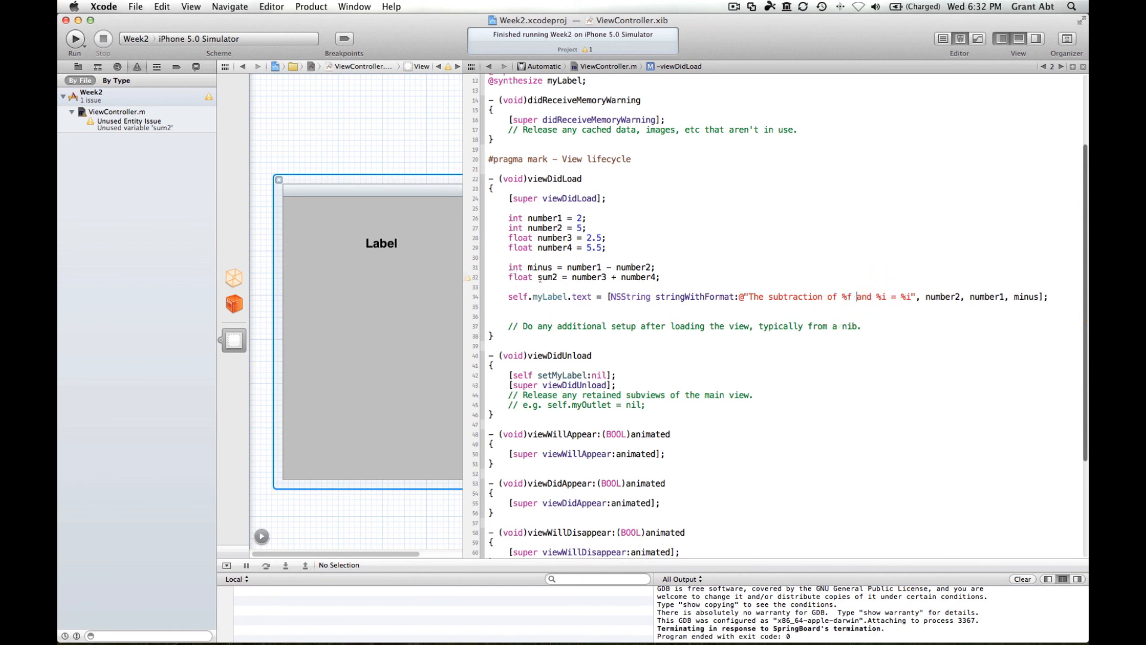